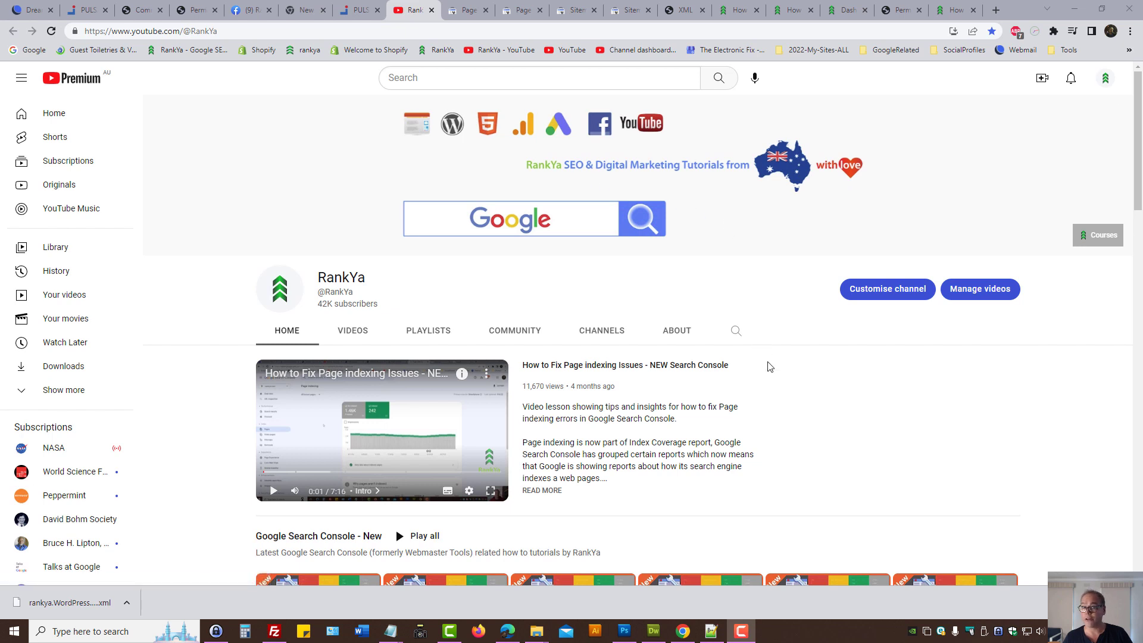
pyautogui.moveTo(767, 362)
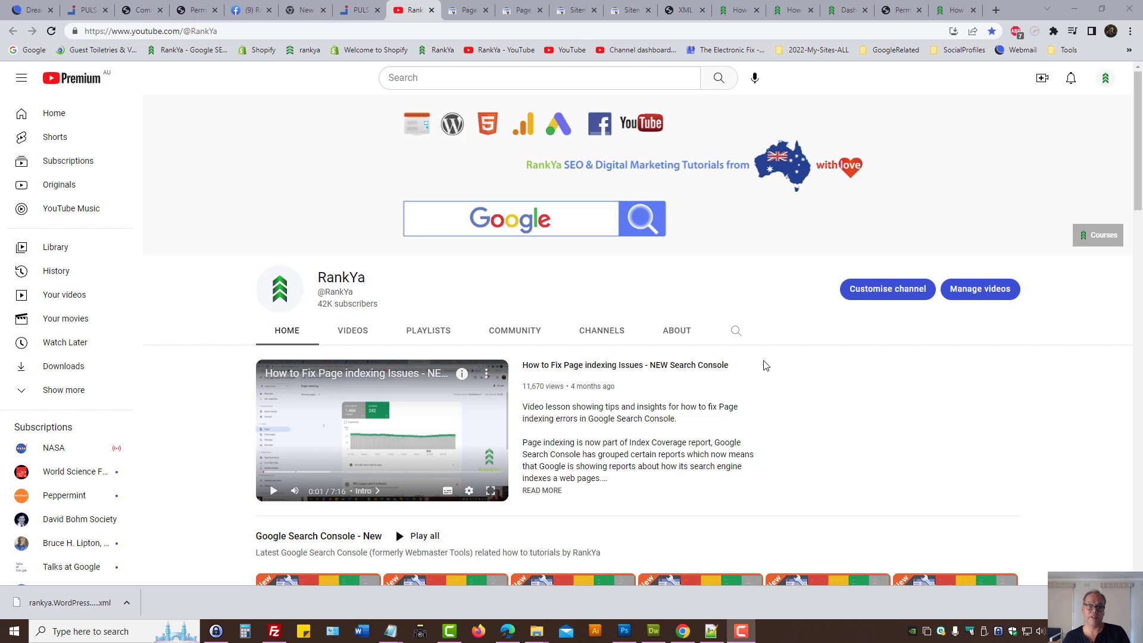
pyautogui.moveTo(767, 379)
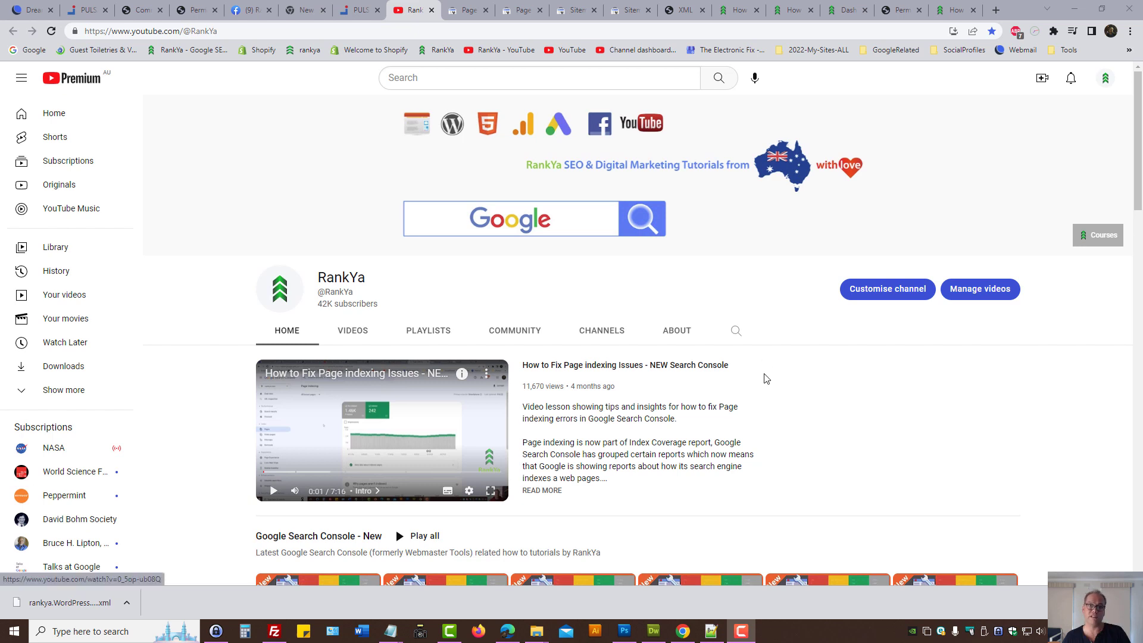
pyautogui.moveTo(474, 9)
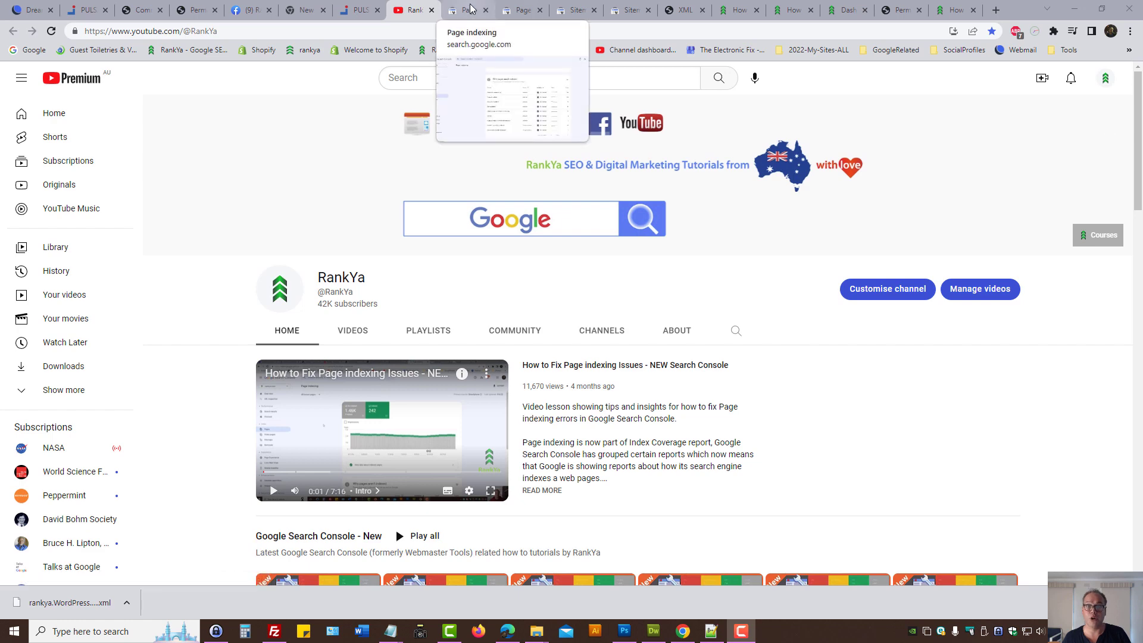
# Review the 'Page with redirect' issue (369 pages) and load one example redirected URL in a new tab.
pyautogui.click(468, 9)
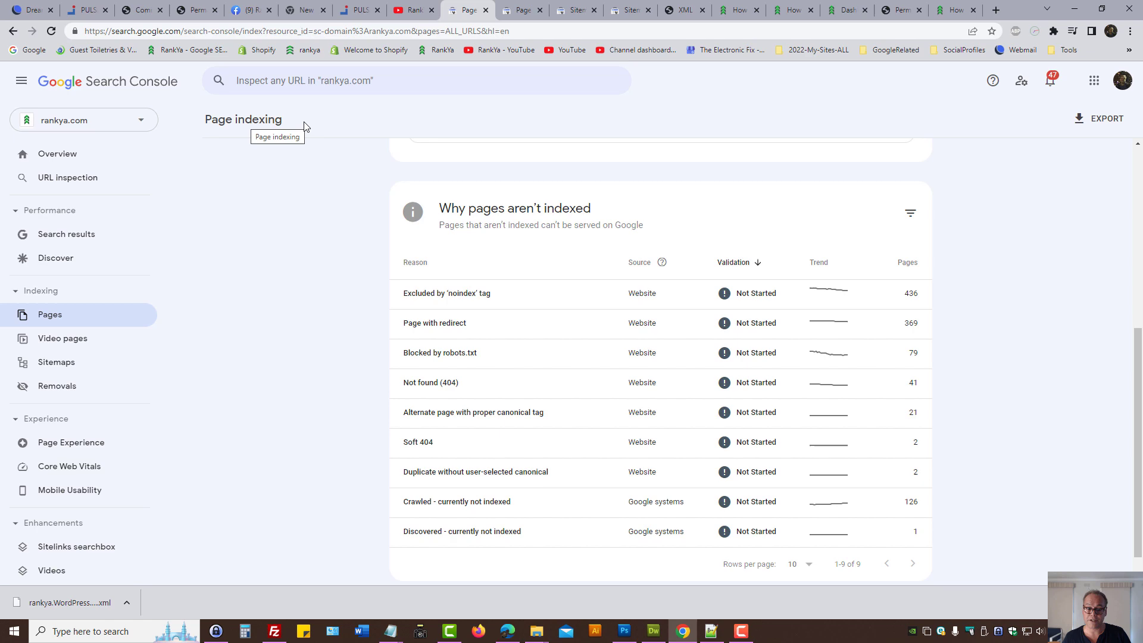
pyautogui.click(433, 323)
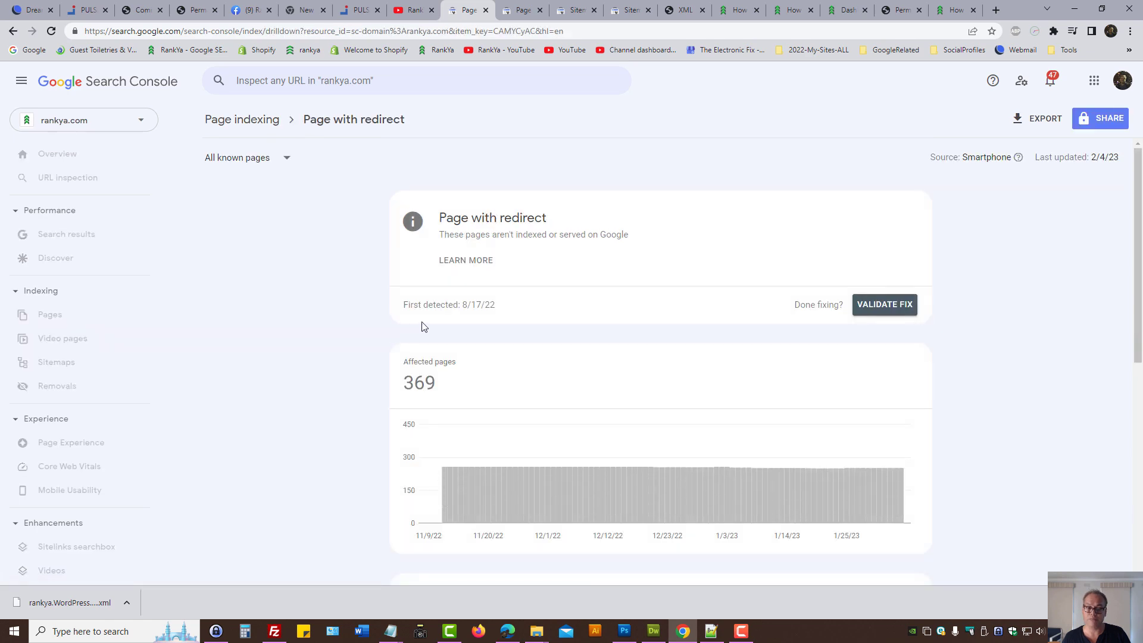
pyautogui.scroll(-3)
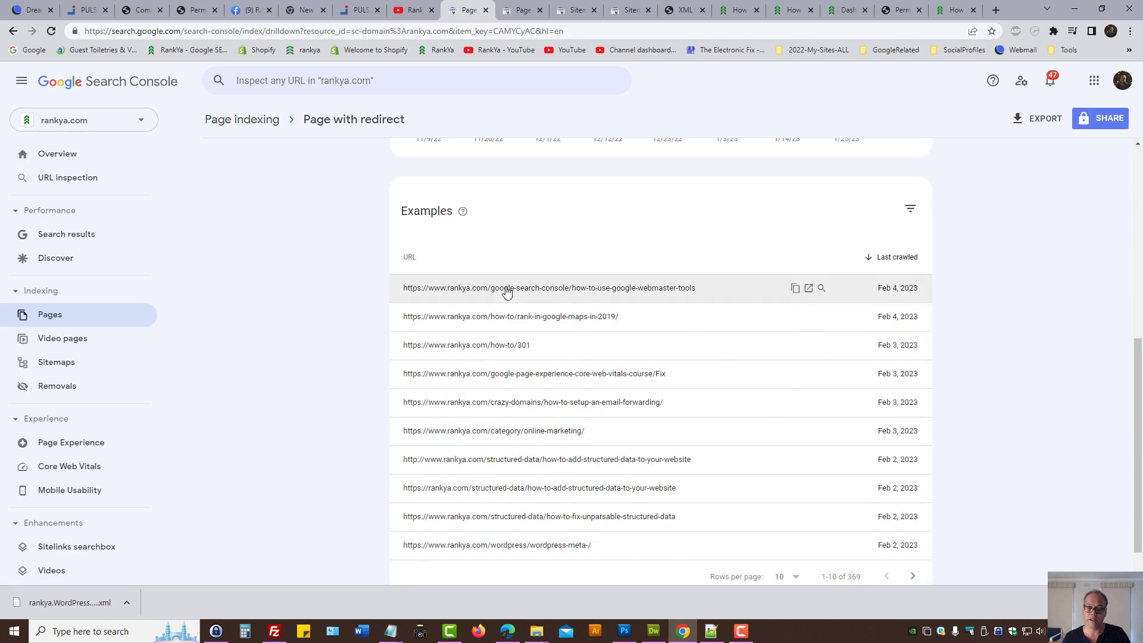
pyautogui.moveTo(572, 317)
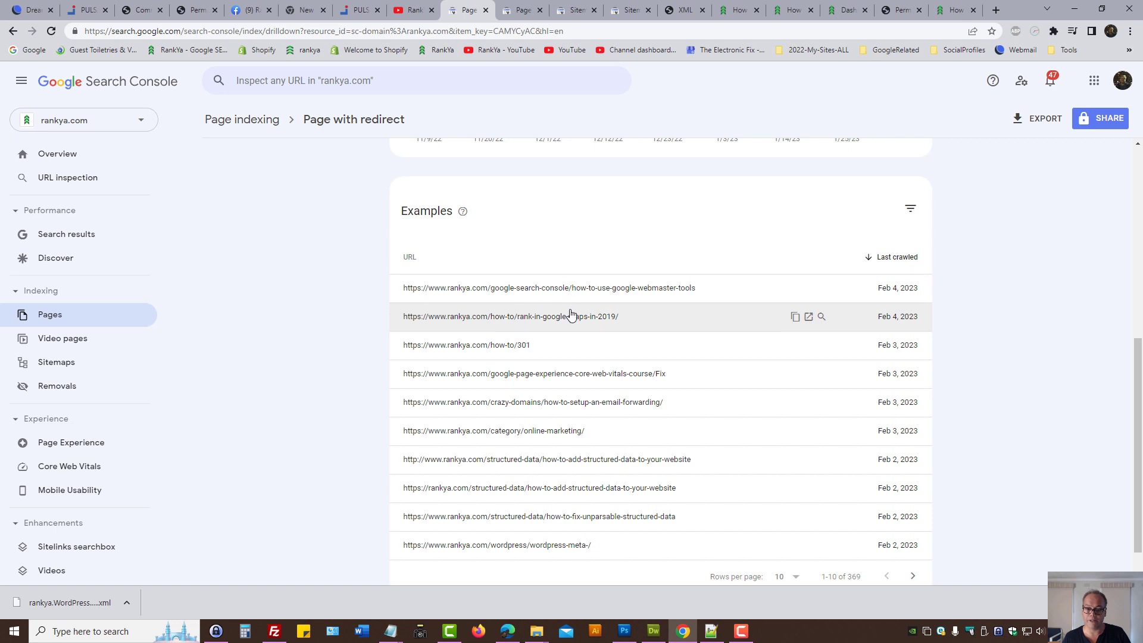
pyautogui.click(510, 316)
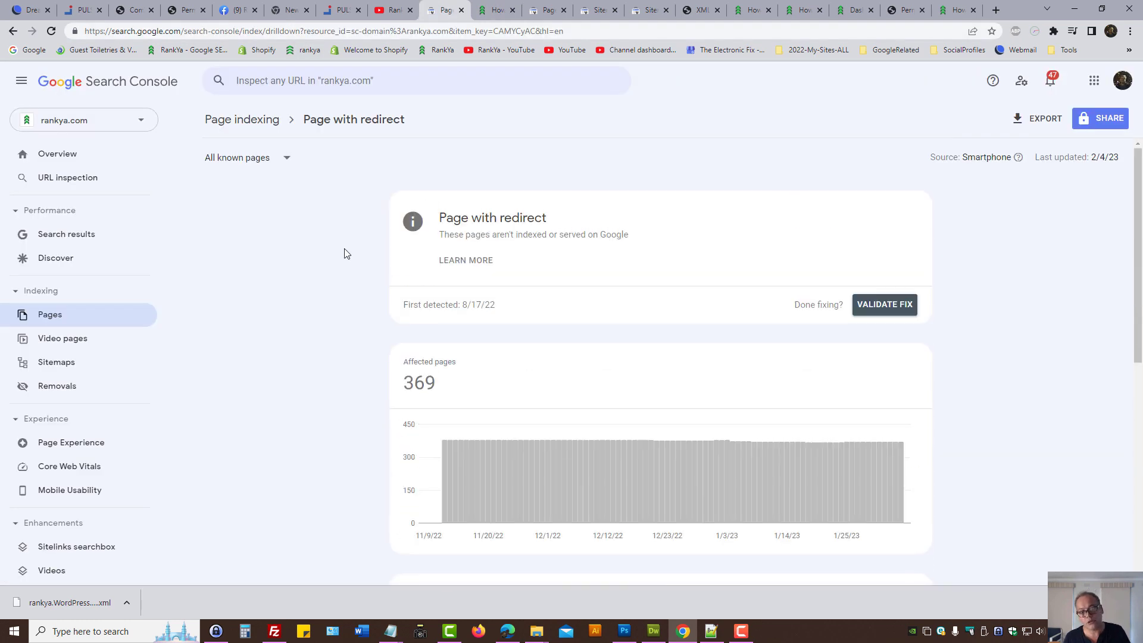
pyautogui.moveTo(326, 240)
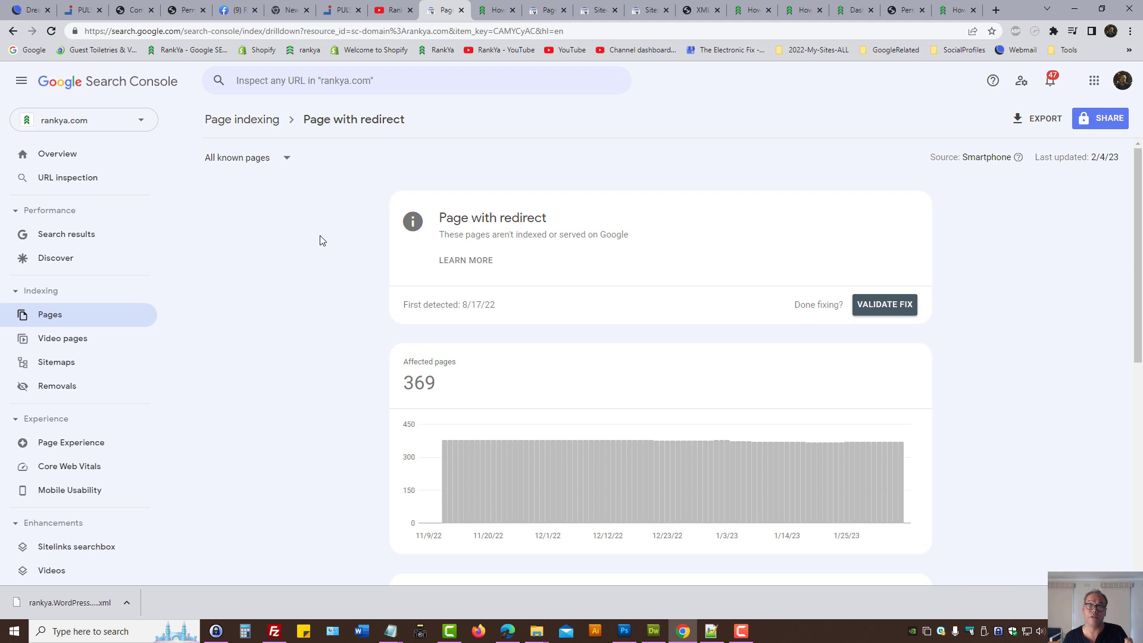
pyautogui.moveTo(319, 236)
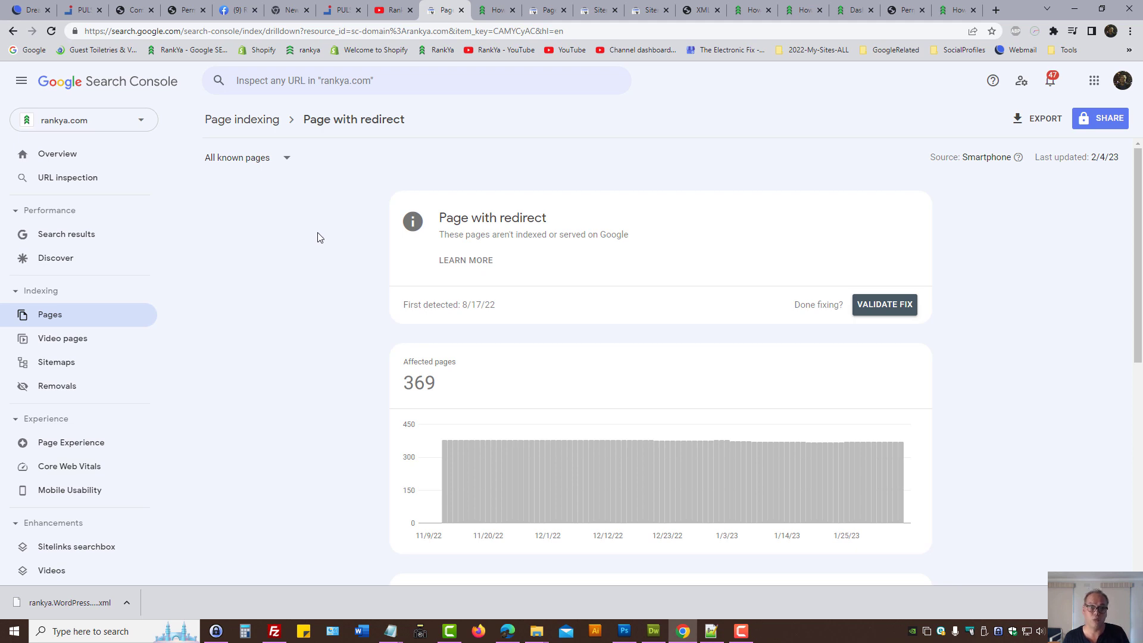
pyautogui.moveTo(703, 9)
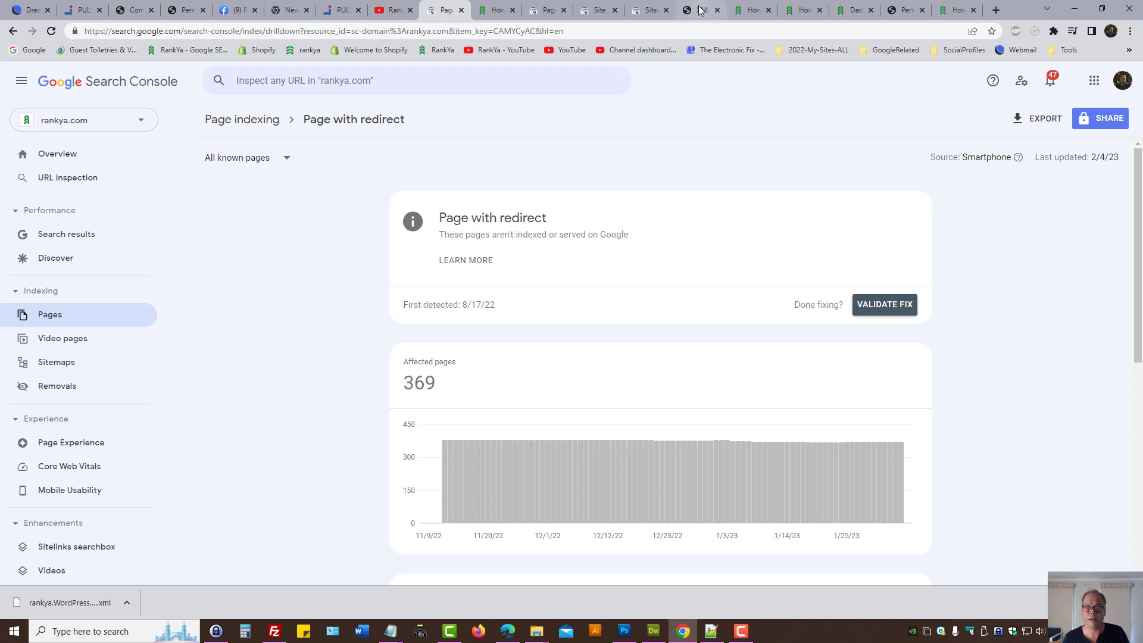
# Show the rankya.com page-sitemap.xml, whose listed URLs all end in a trailing slash.
pyautogui.click(693, 10)
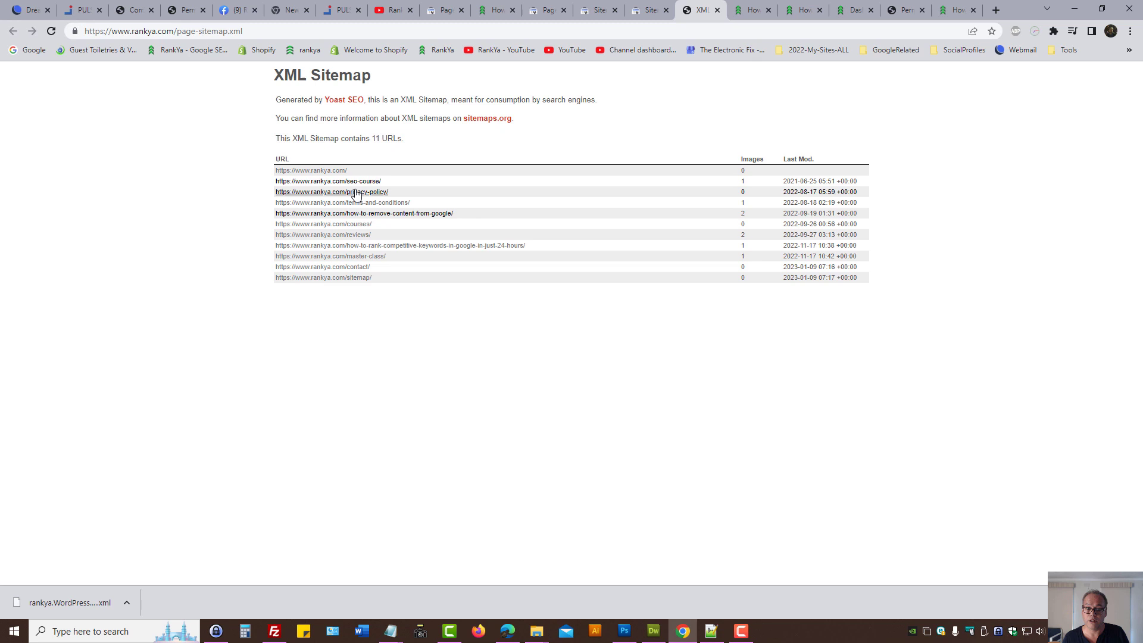
pyautogui.moveTo(441, 334)
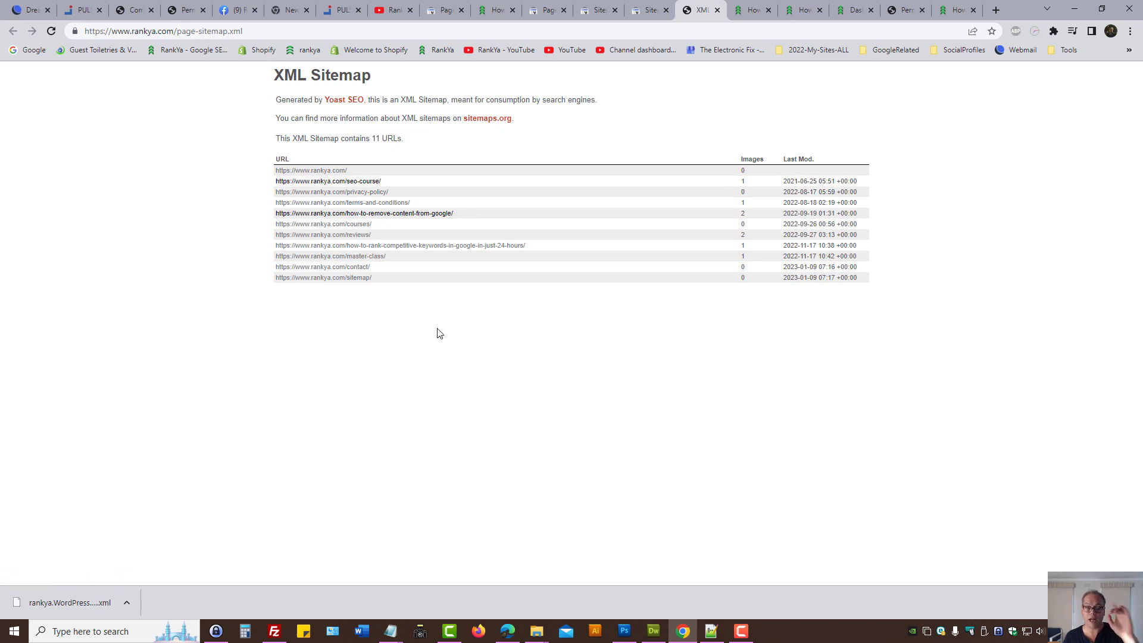
pyautogui.moveTo(483, 327)
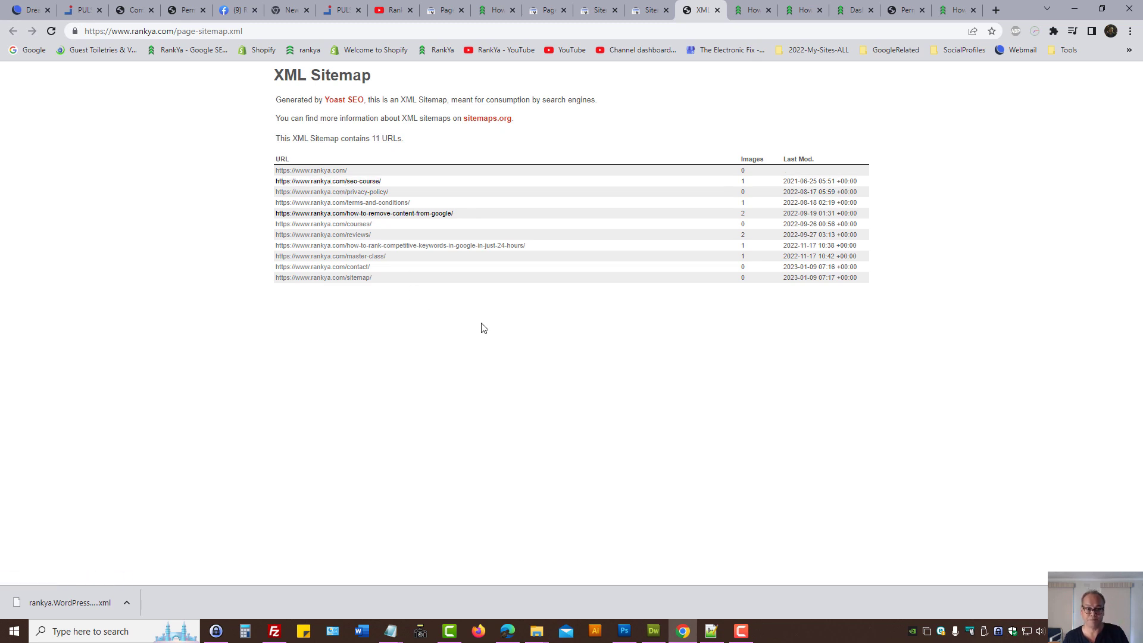
pyautogui.moveTo(477, 324)
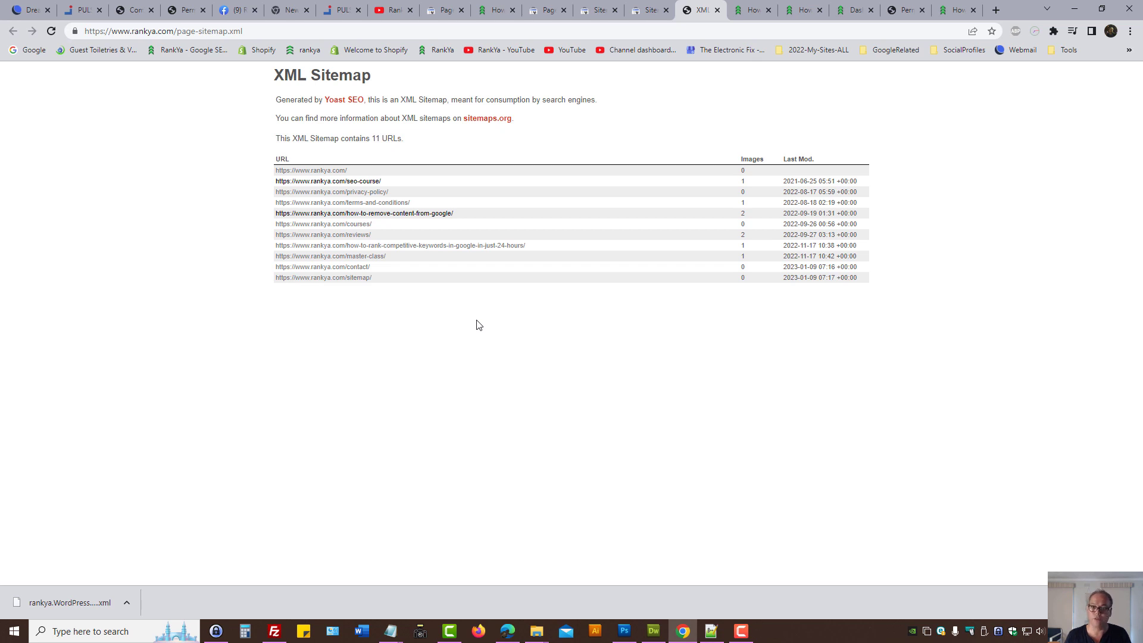
pyautogui.moveTo(867, 95)
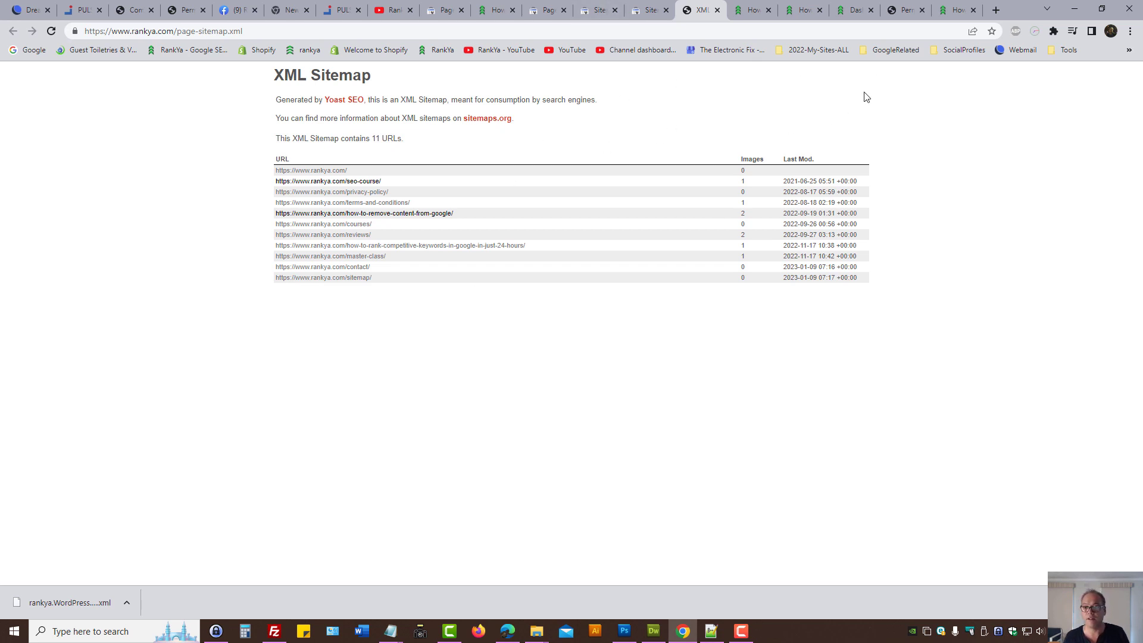
pyautogui.moveTo(388, 337)
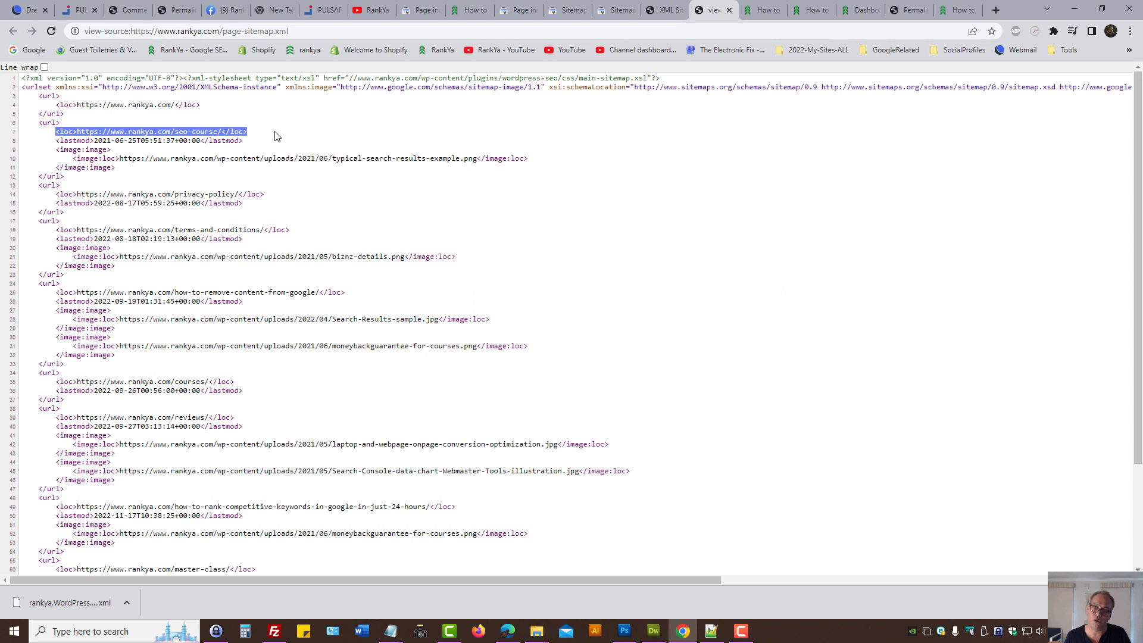
# Check the page-sitemap.xml report in Search Console: processed successfully, 11 discovered pages.
pyautogui.click(219, 131)
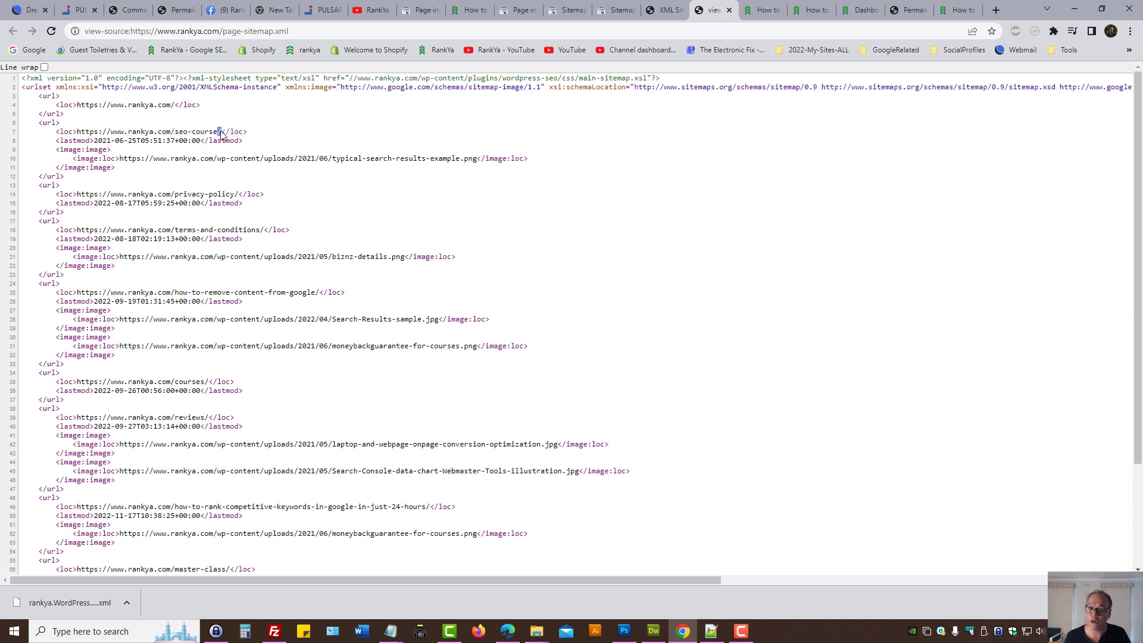
pyautogui.click(612, 10)
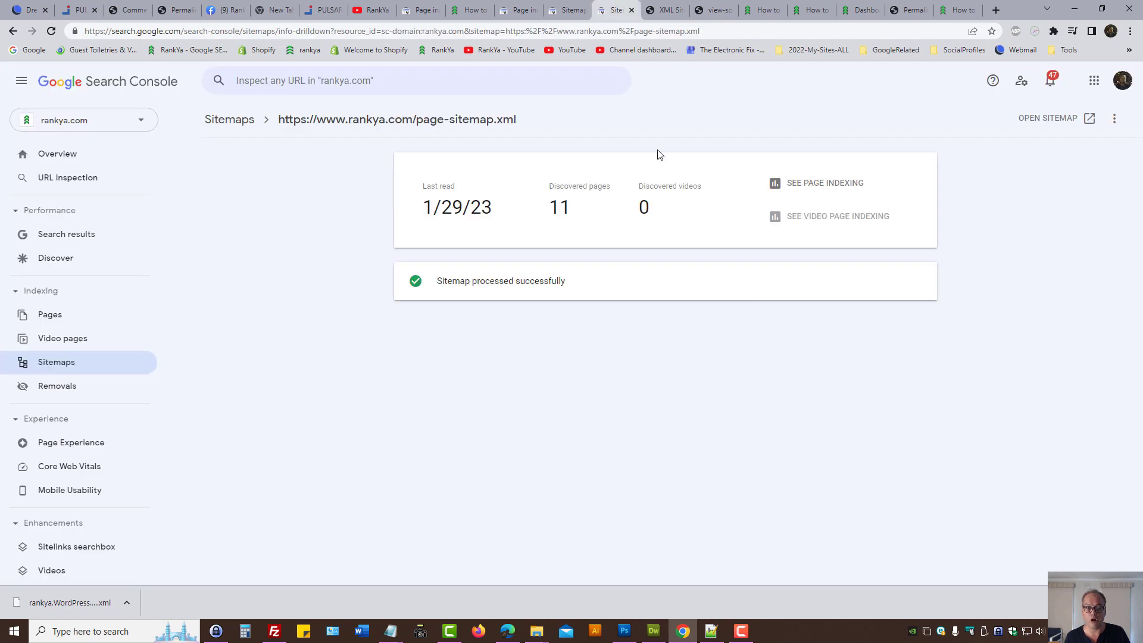
pyautogui.moveTo(711, 9)
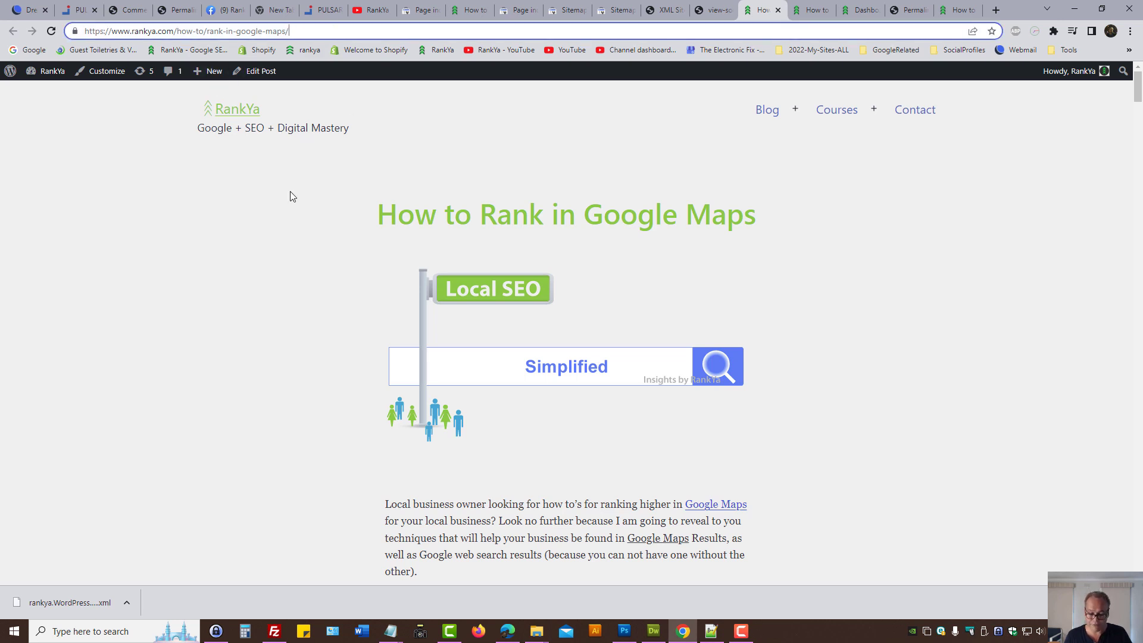
pyautogui.click(196, 30)
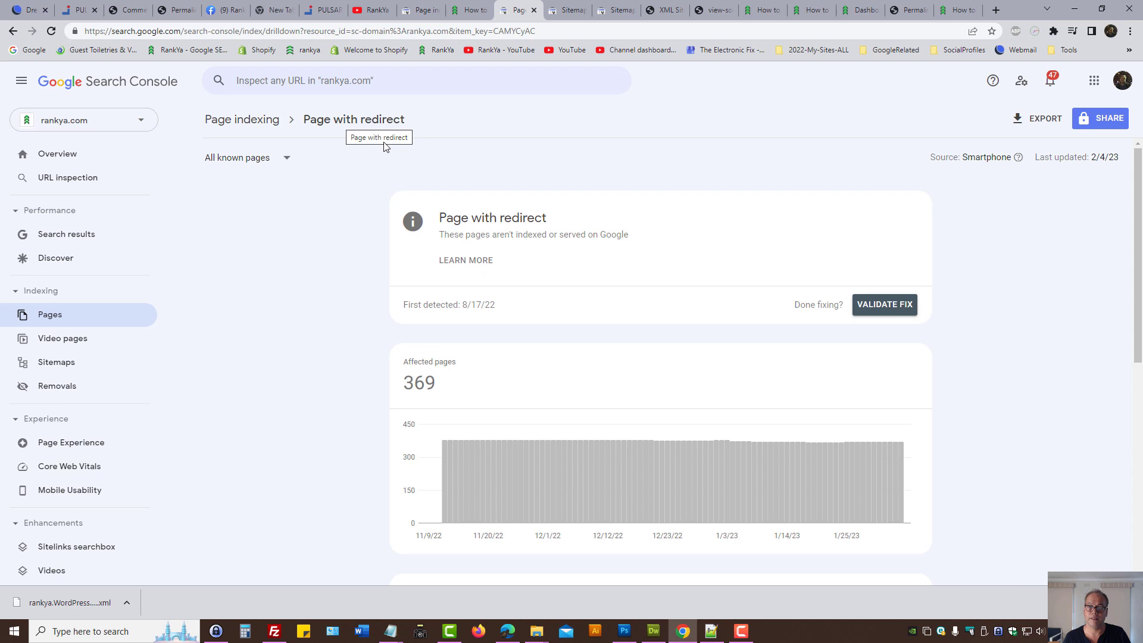
pyautogui.moveTo(809, 13)
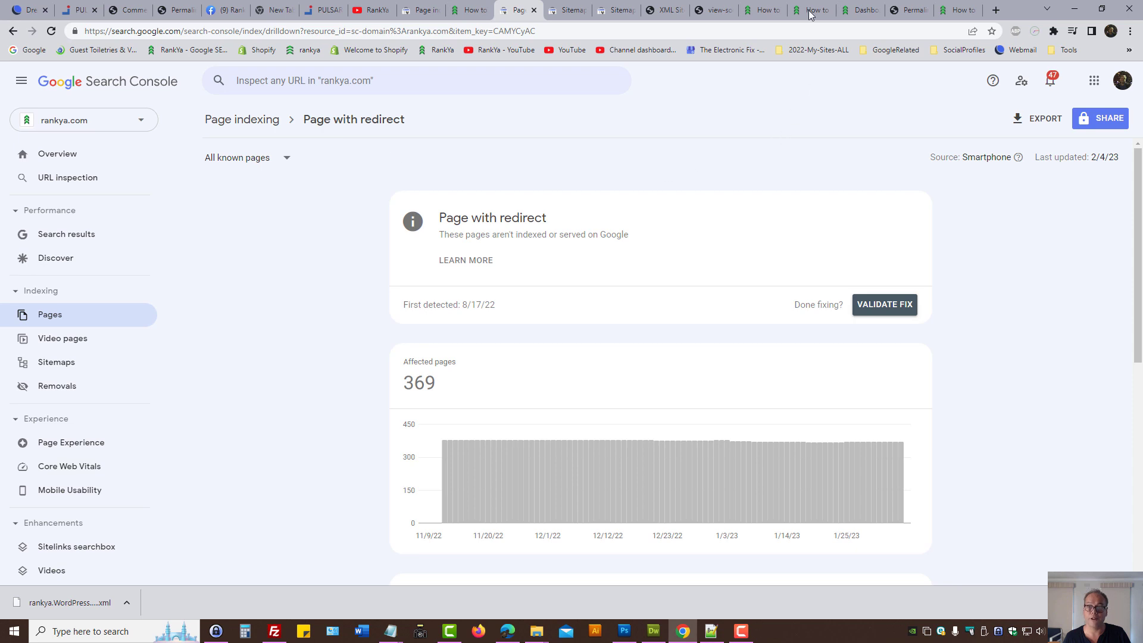
pyautogui.click(817, 9)
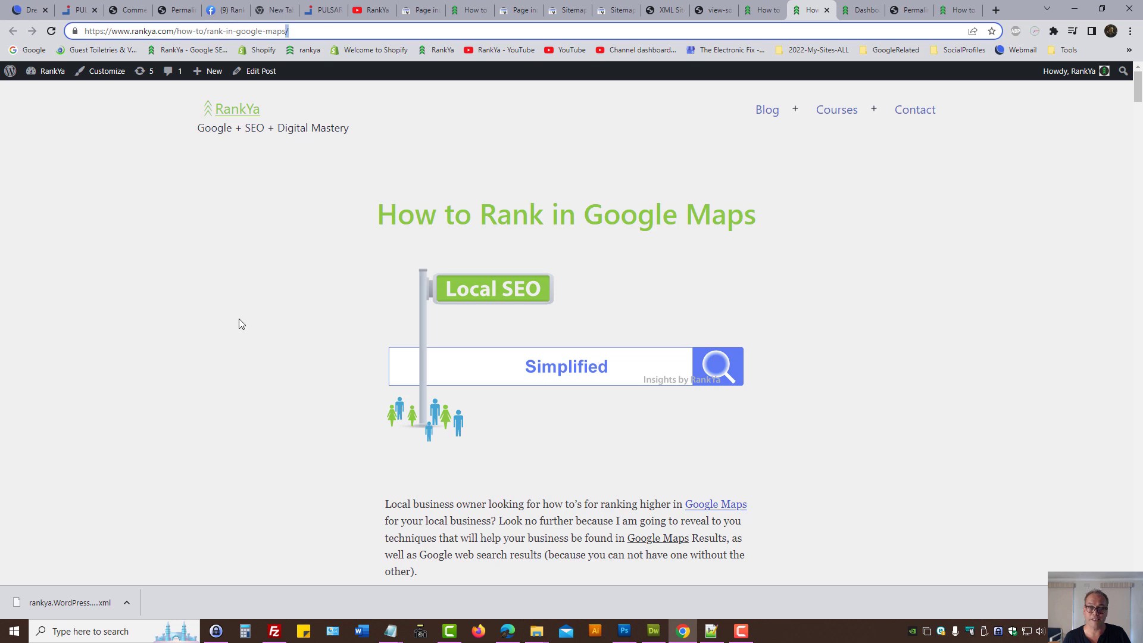
pyautogui.moveTo(240, 316)
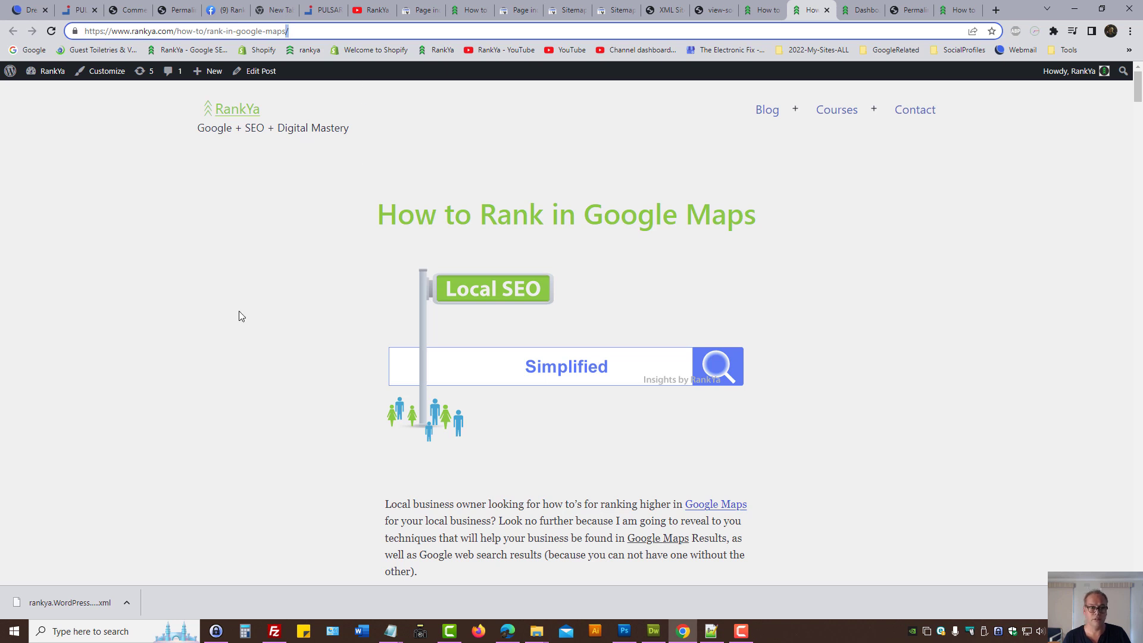
pyautogui.click(195, 29)
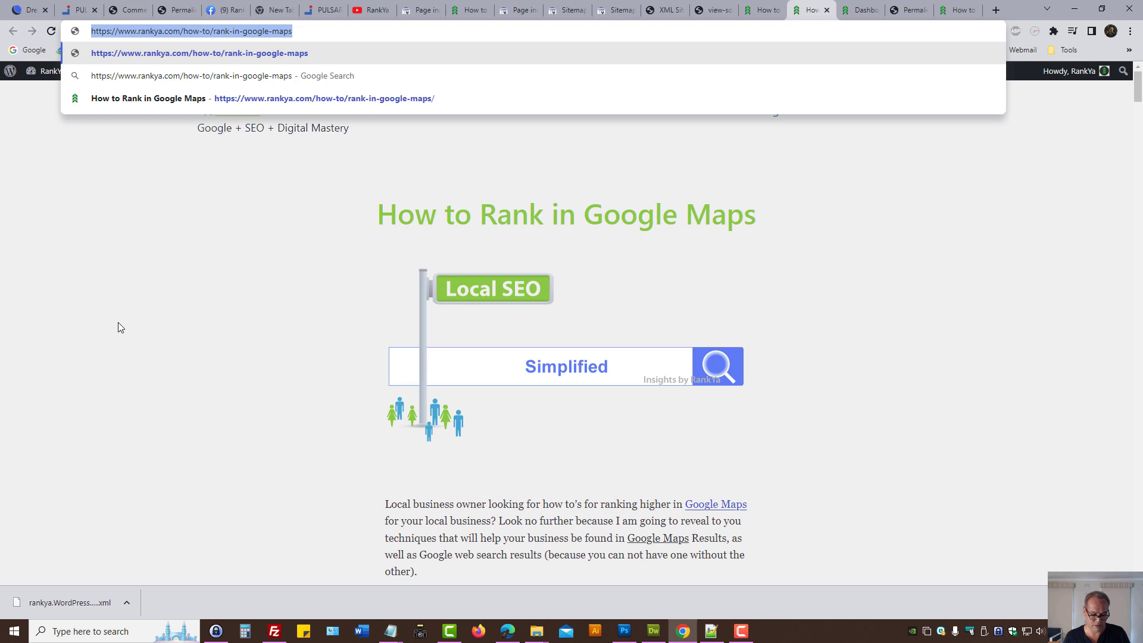
pyautogui.moveTo(917, 347)
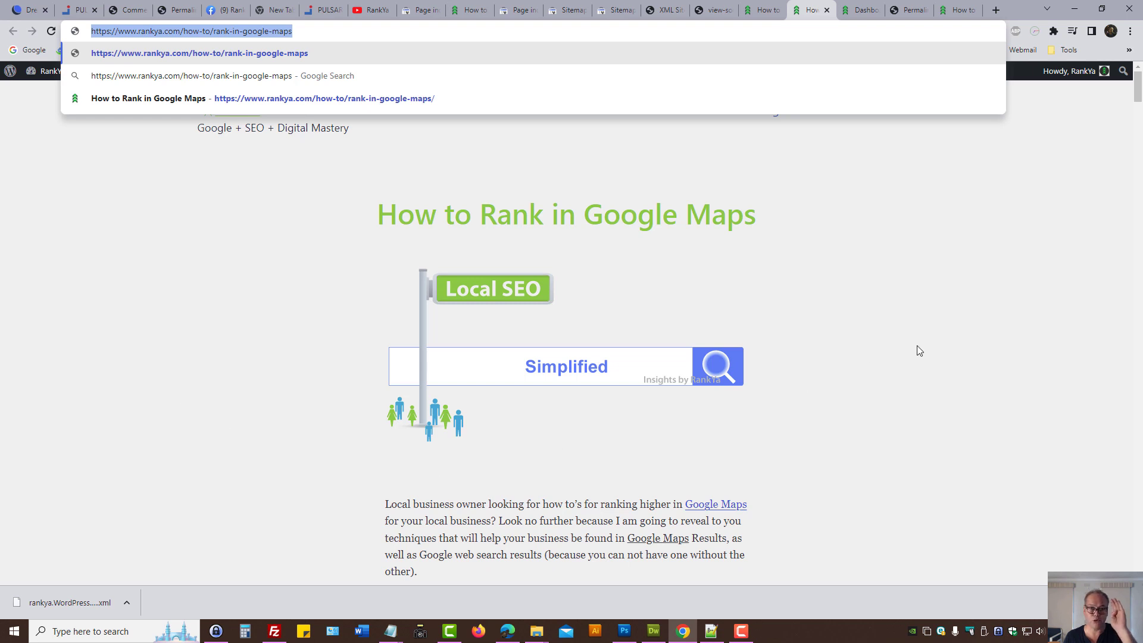
pyautogui.click(964, 9)
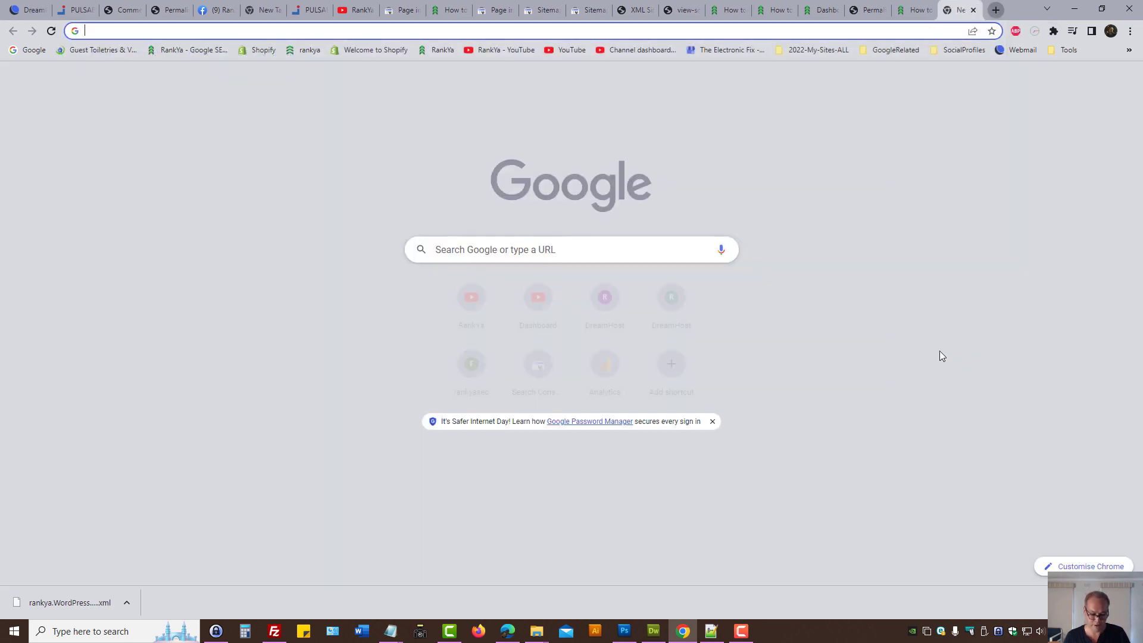
pyautogui.write('https://www.rankya.com/how-to/rank-in-google-maps')
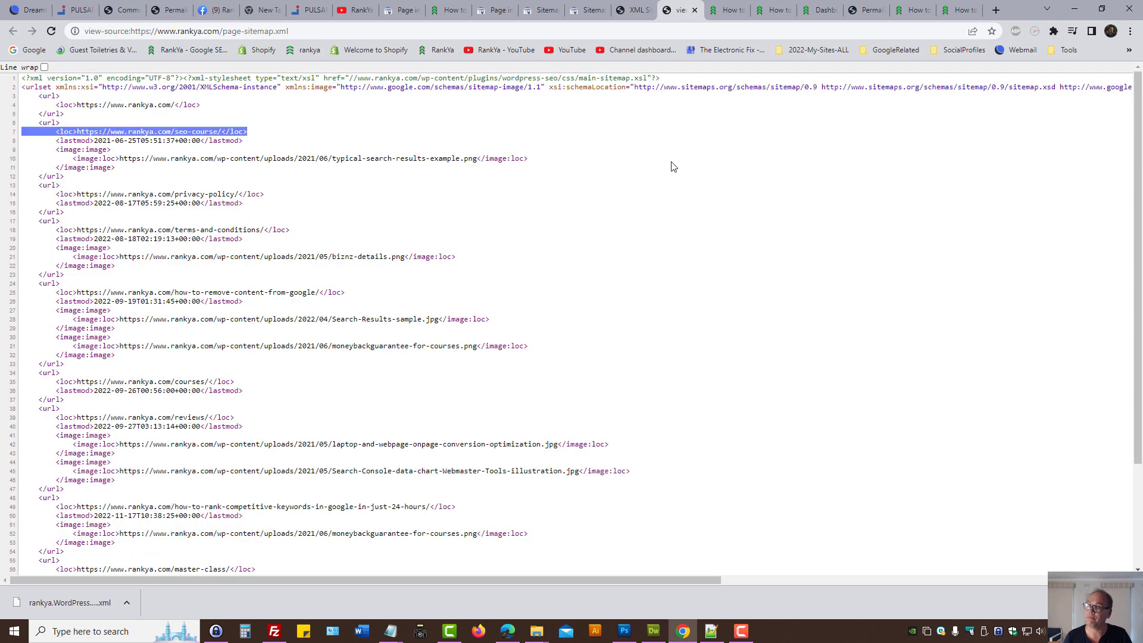
# Point out the trailing slash in the WordPress custom permalink structure /%category%/%postname%/.
pyautogui.click(865, 10)
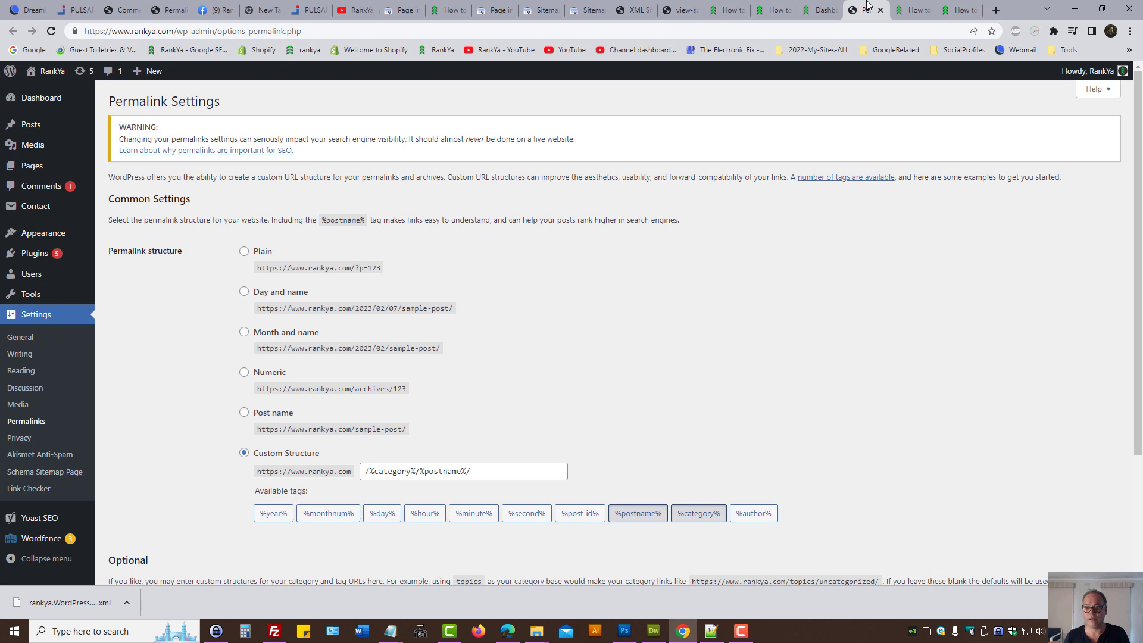
pyautogui.moveTo(667, 311)
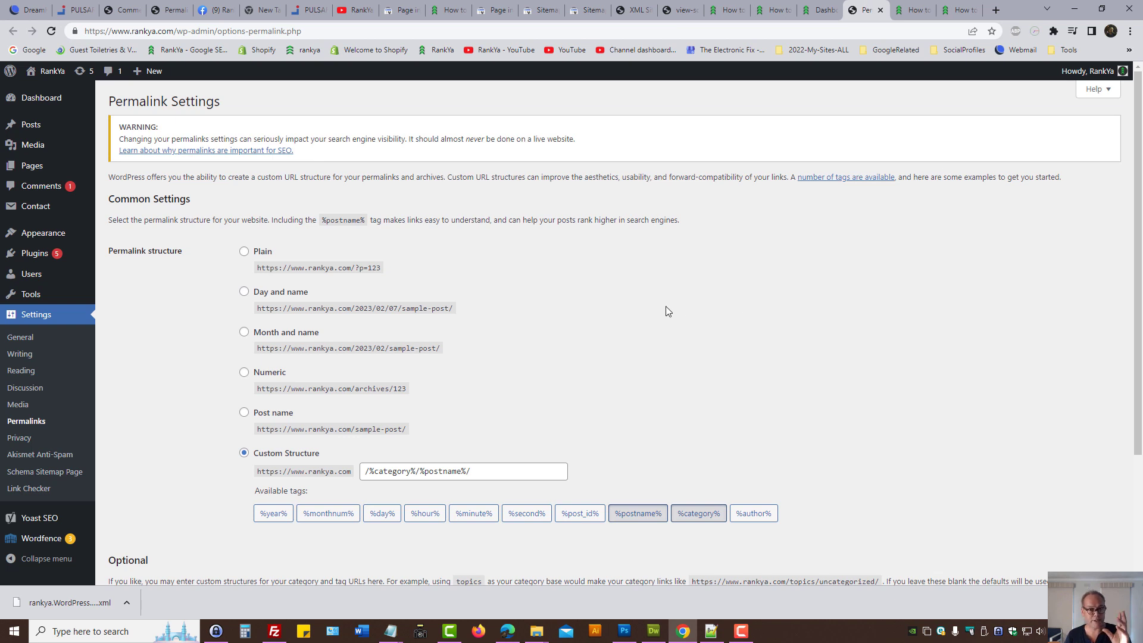
pyautogui.moveTo(78, 325)
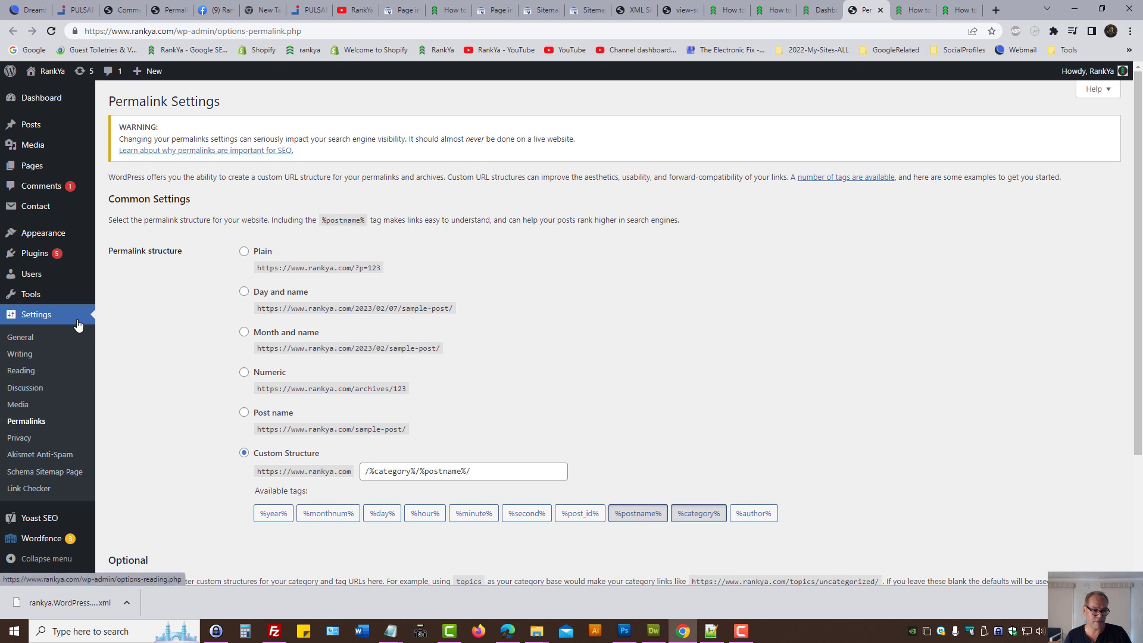
pyautogui.moveTo(20, 434)
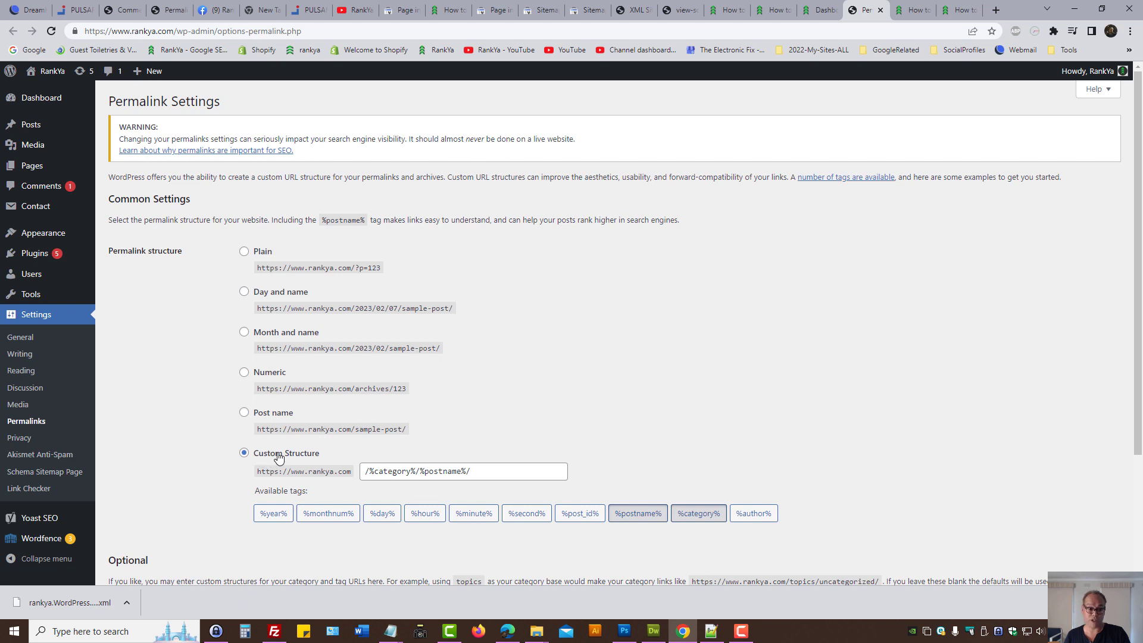
pyautogui.click(470, 472)
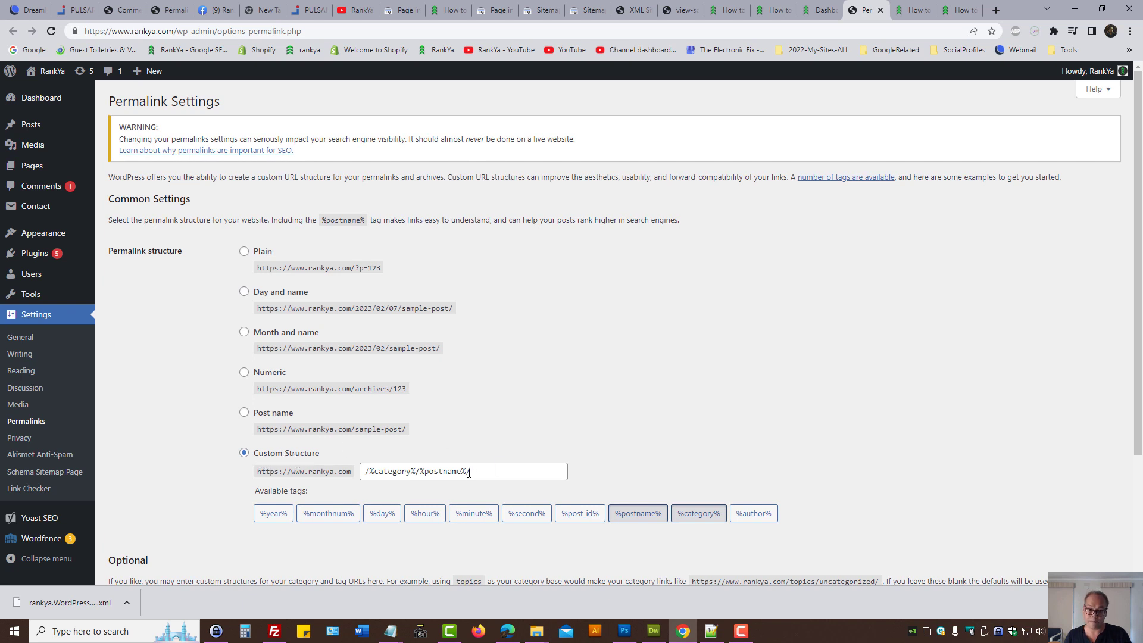
pyautogui.click(469, 471)
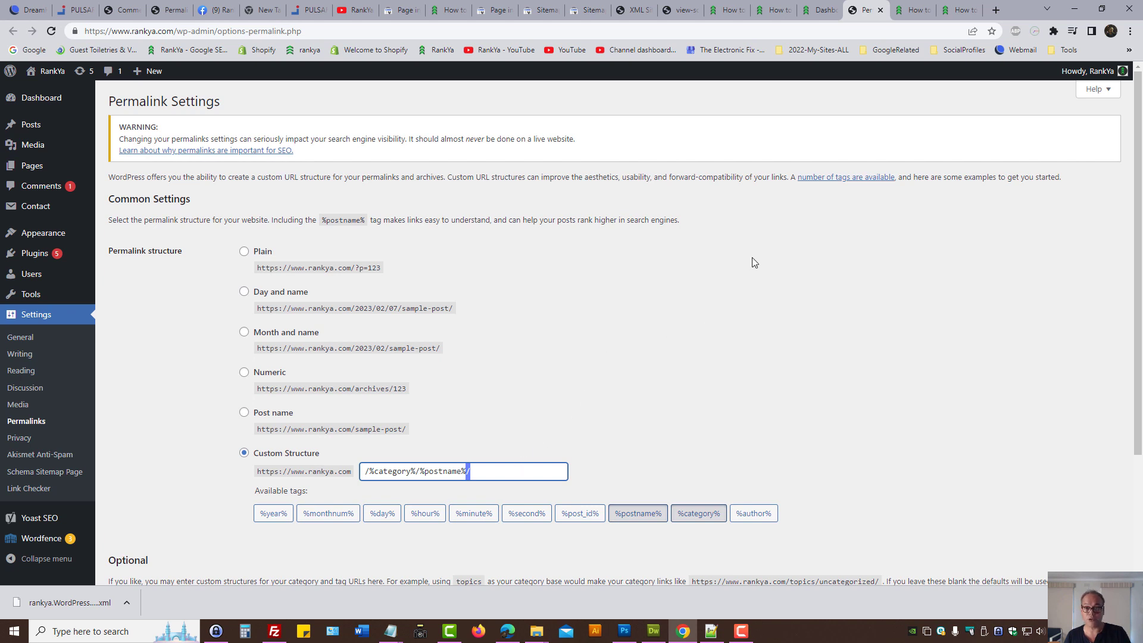
# Compare the article, the page-sitemap.xml report and the Page with redirect report side by side.
pyautogui.click(726, 9)
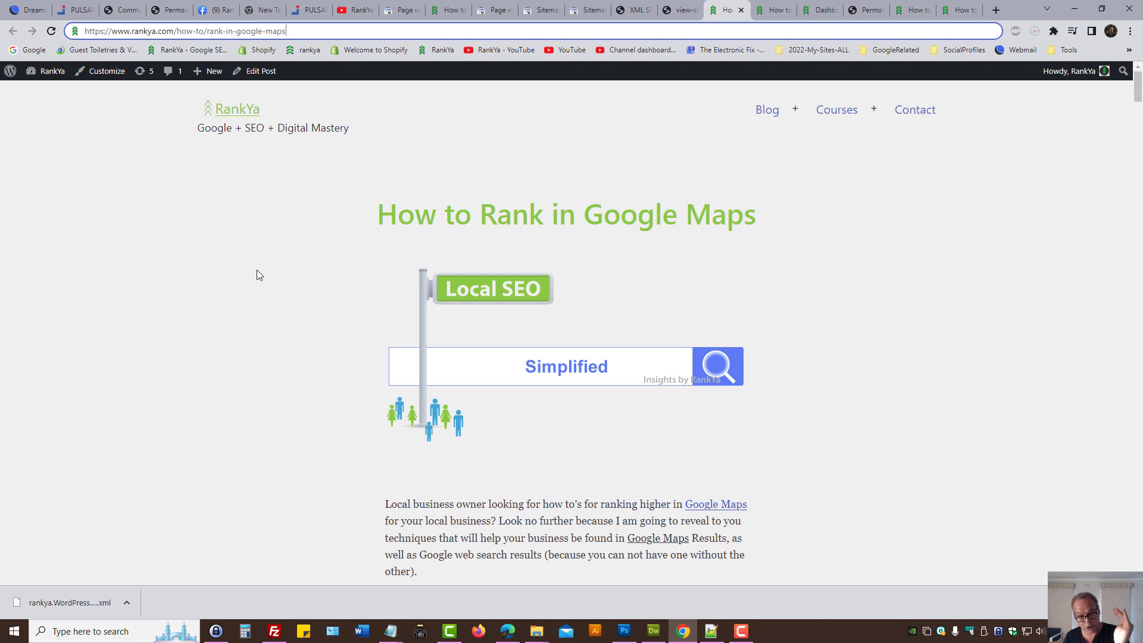
pyautogui.moveTo(657, 114)
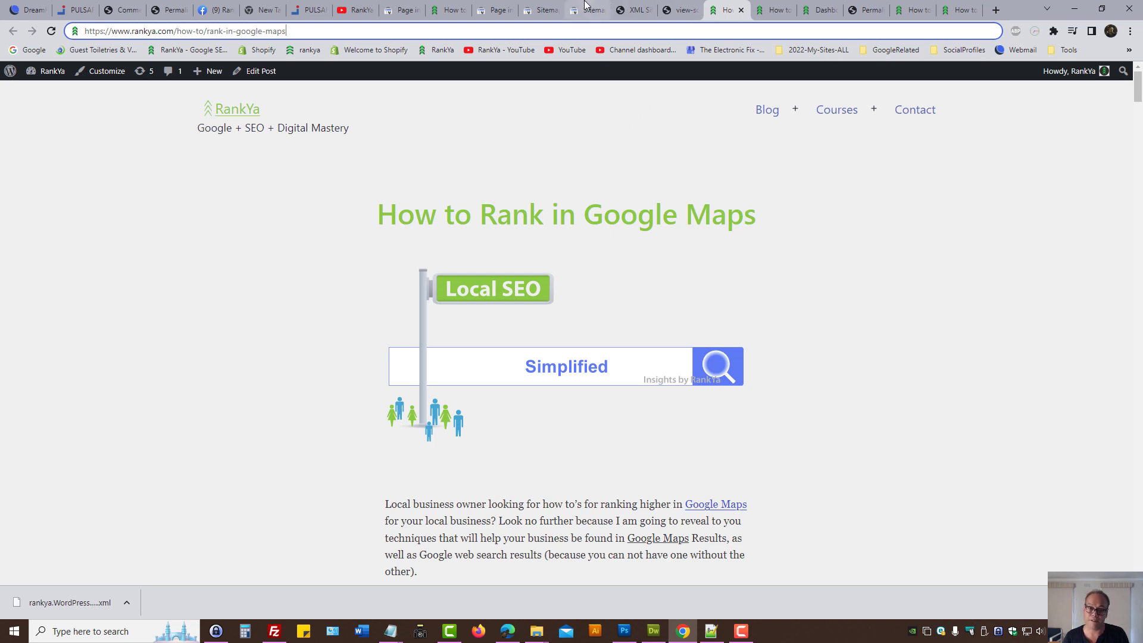
pyautogui.click(595, 10)
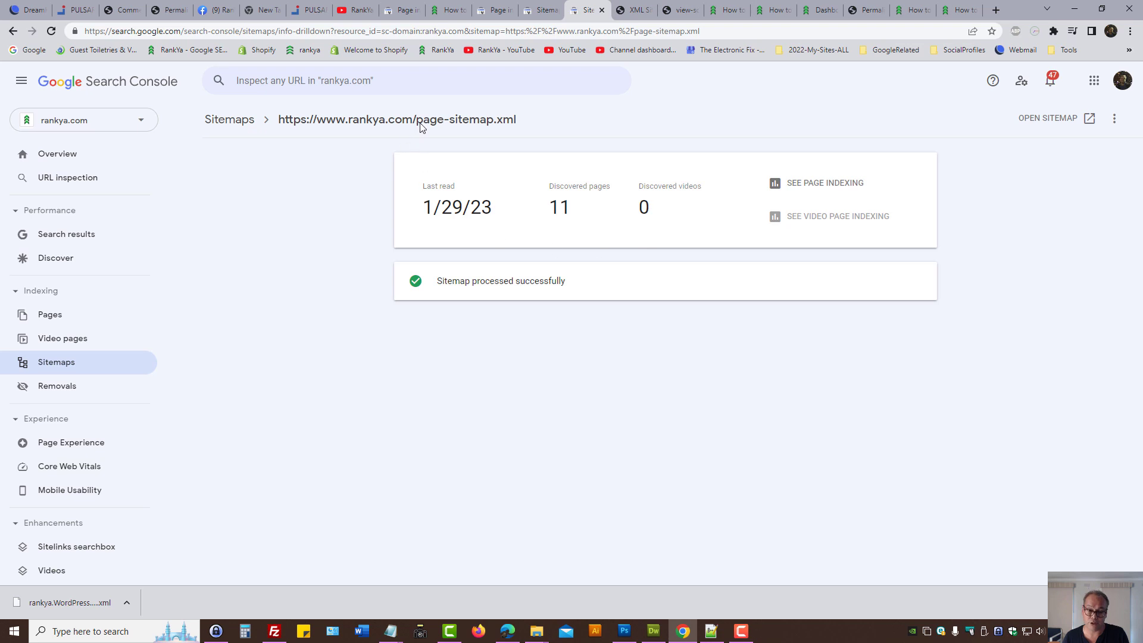
pyautogui.doubleClick(466, 120)
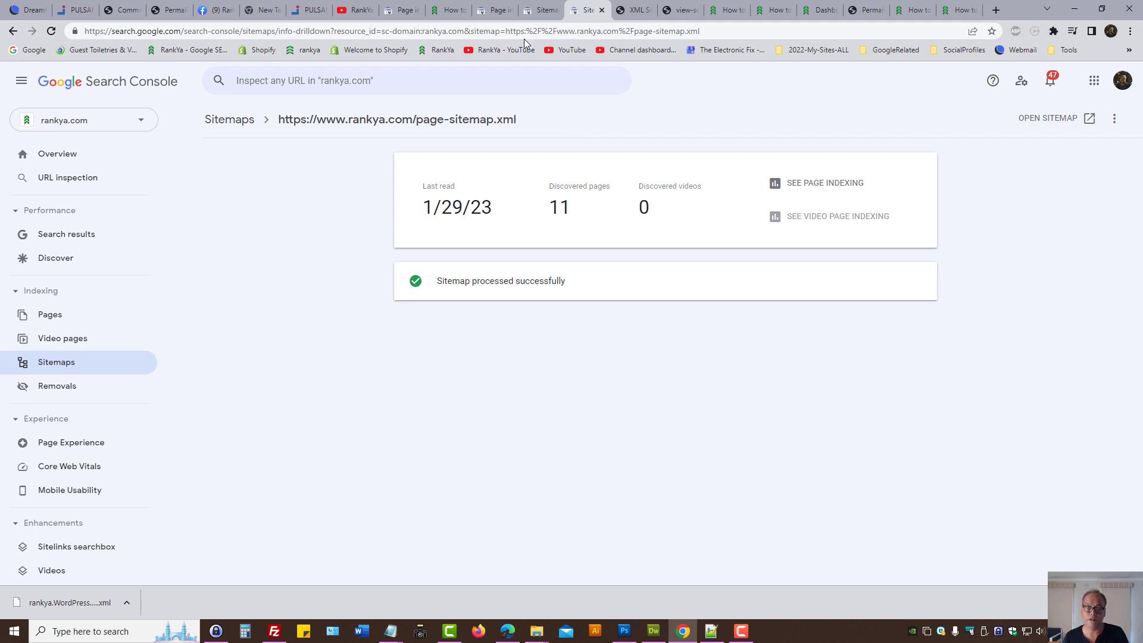
pyautogui.click(499, 10)
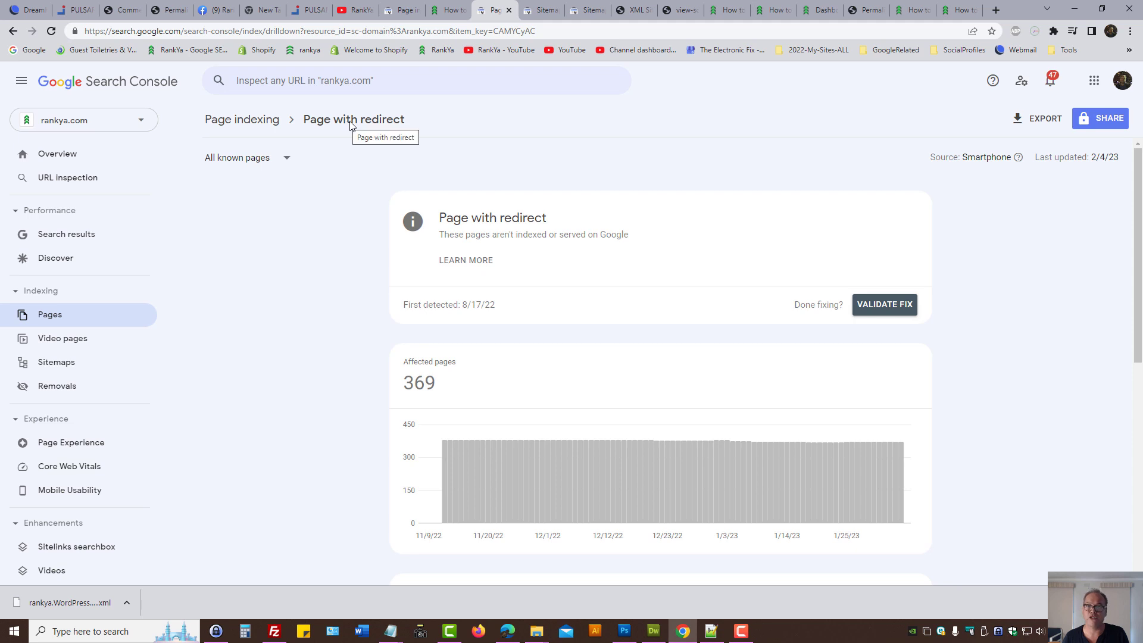
pyautogui.moveTo(515, 116)
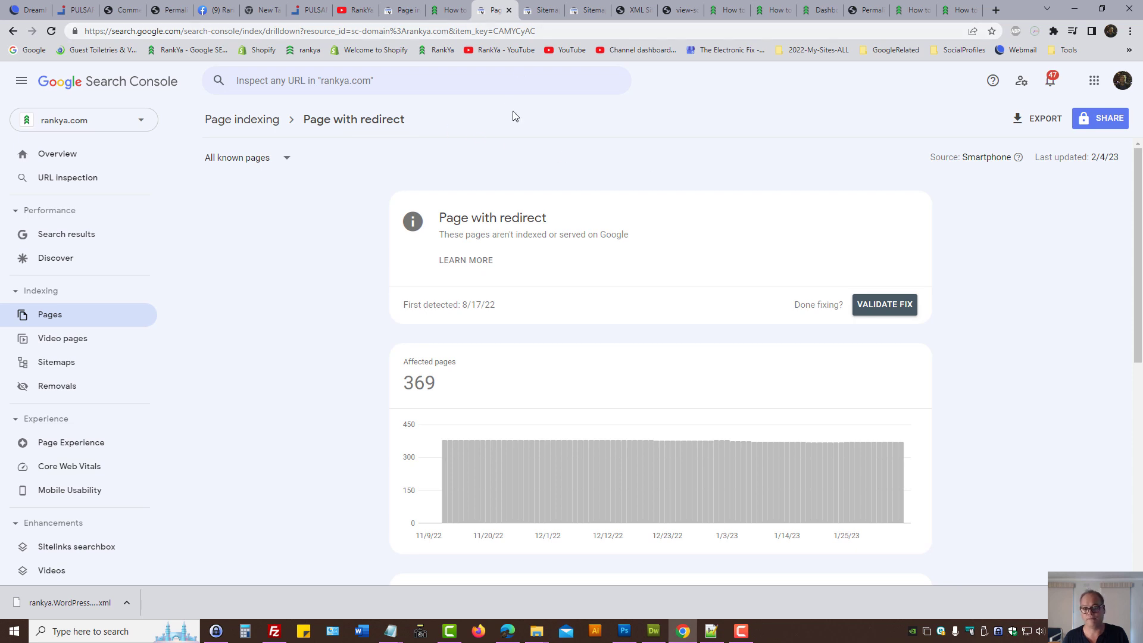
pyautogui.moveTo(844, 154)
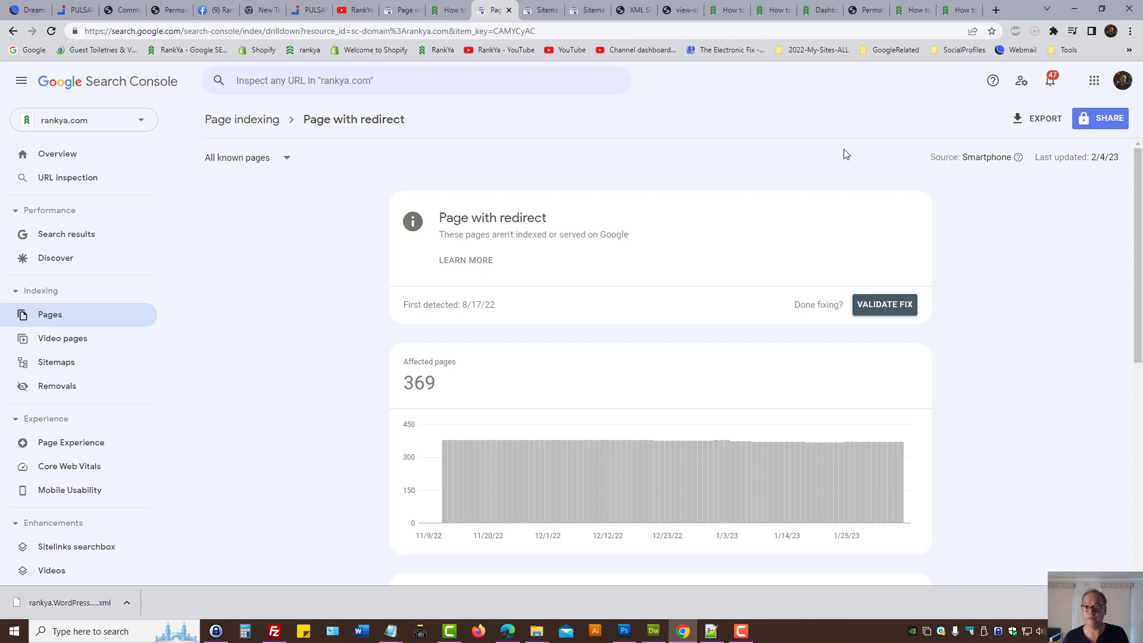
# Return to the redirect examples and highlight the example URL ending in /Fix.
pyautogui.click(816, 10)
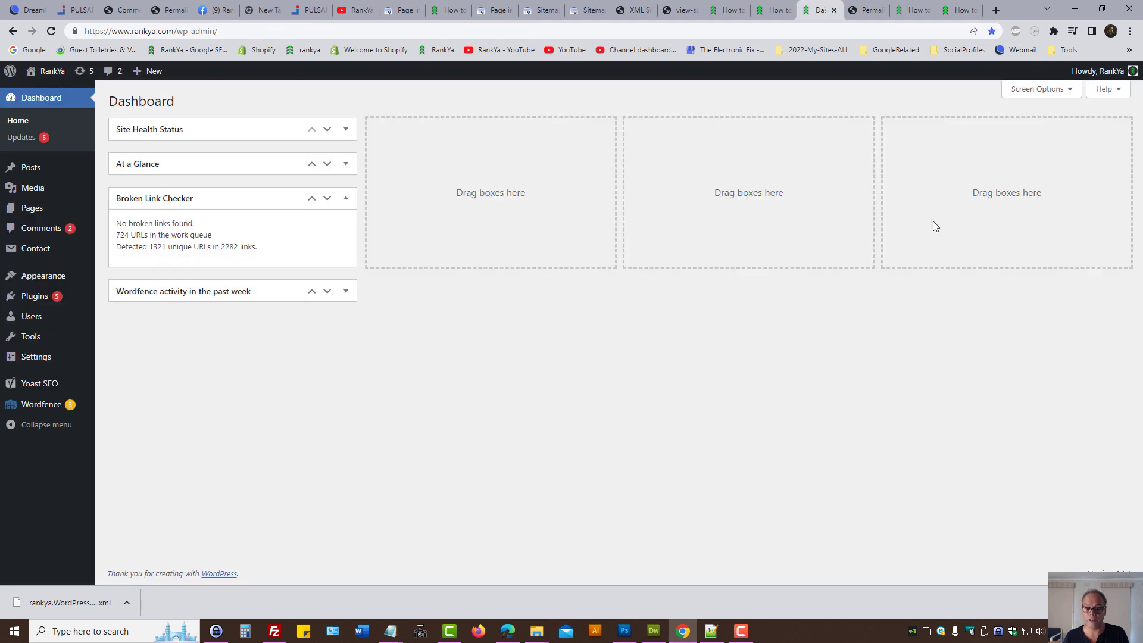
pyautogui.moveTo(31, 169)
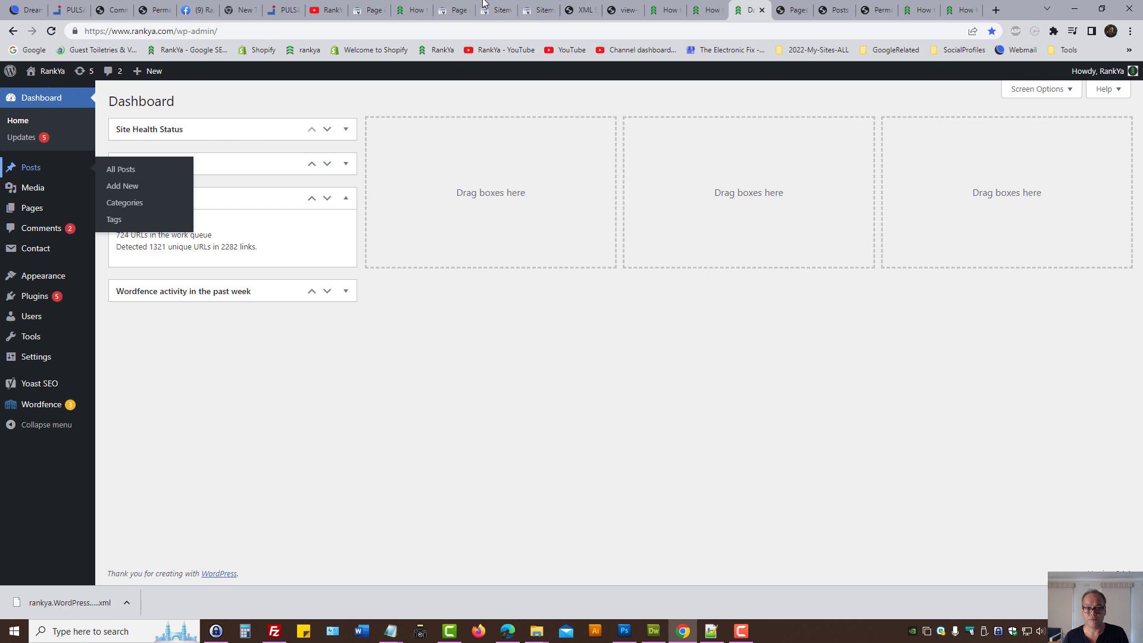
pyautogui.click(445, 9)
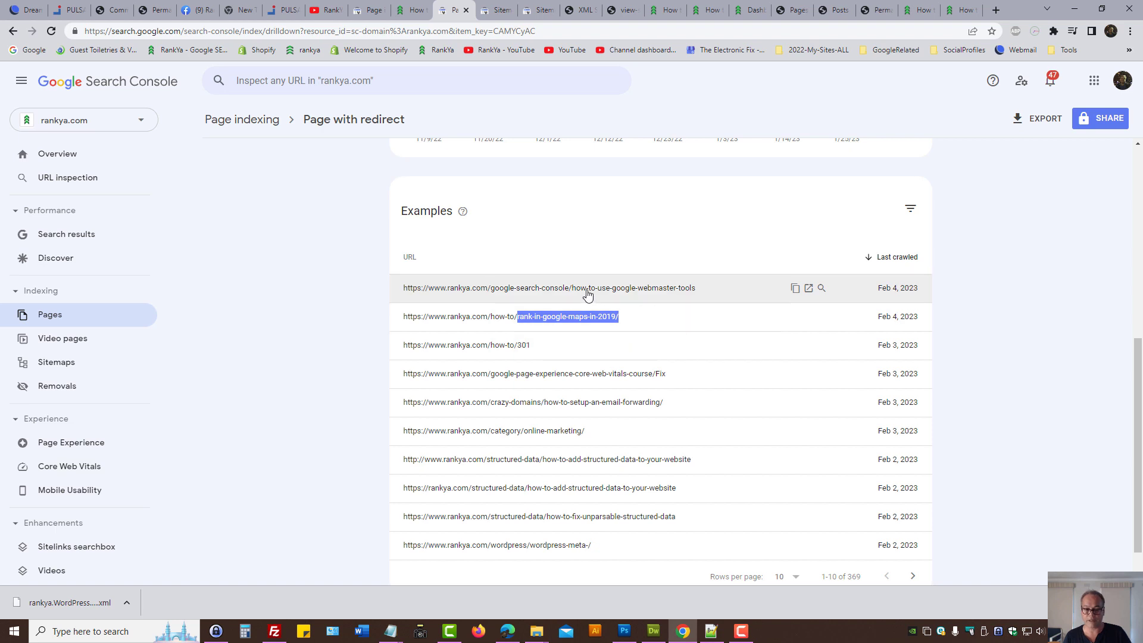
pyautogui.moveTo(614, 304)
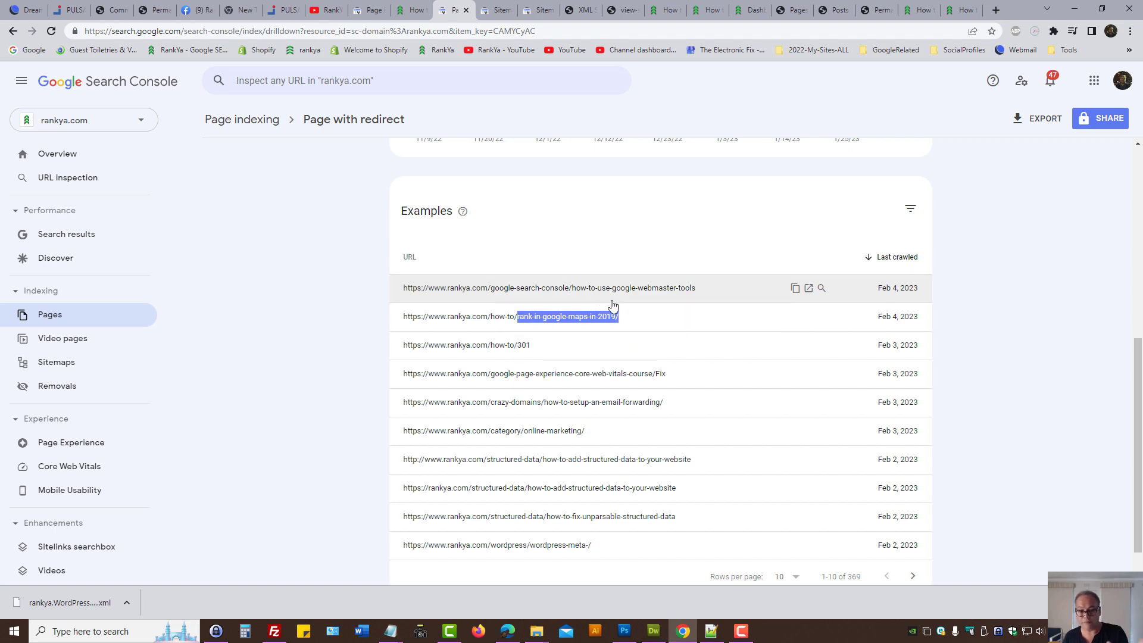
pyautogui.moveTo(638, 379)
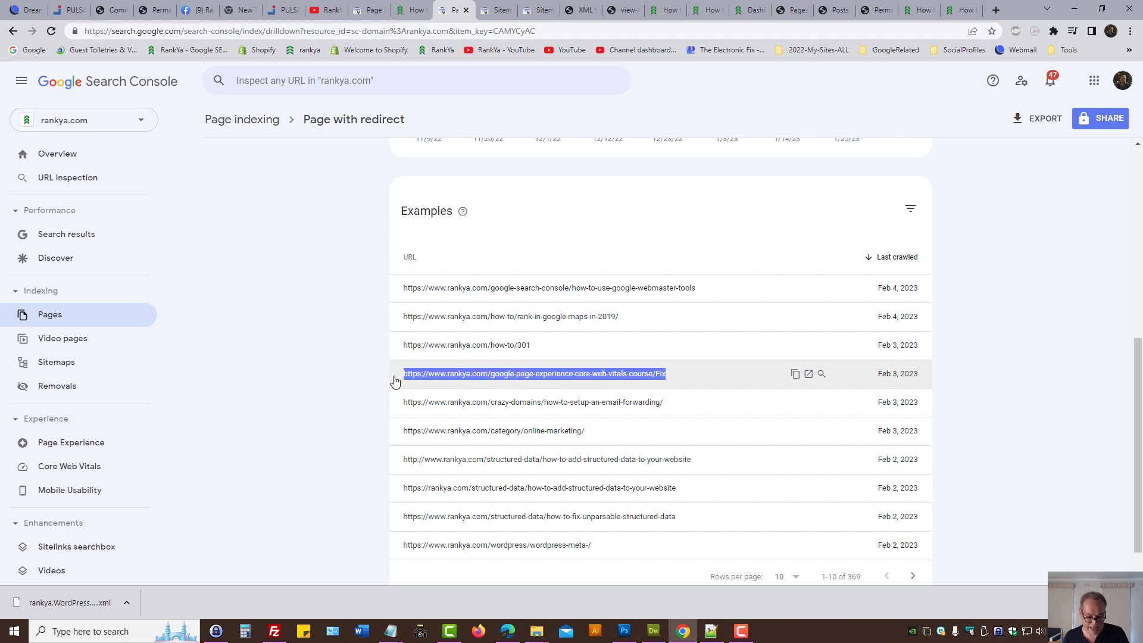
pyautogui.click(993, 10)
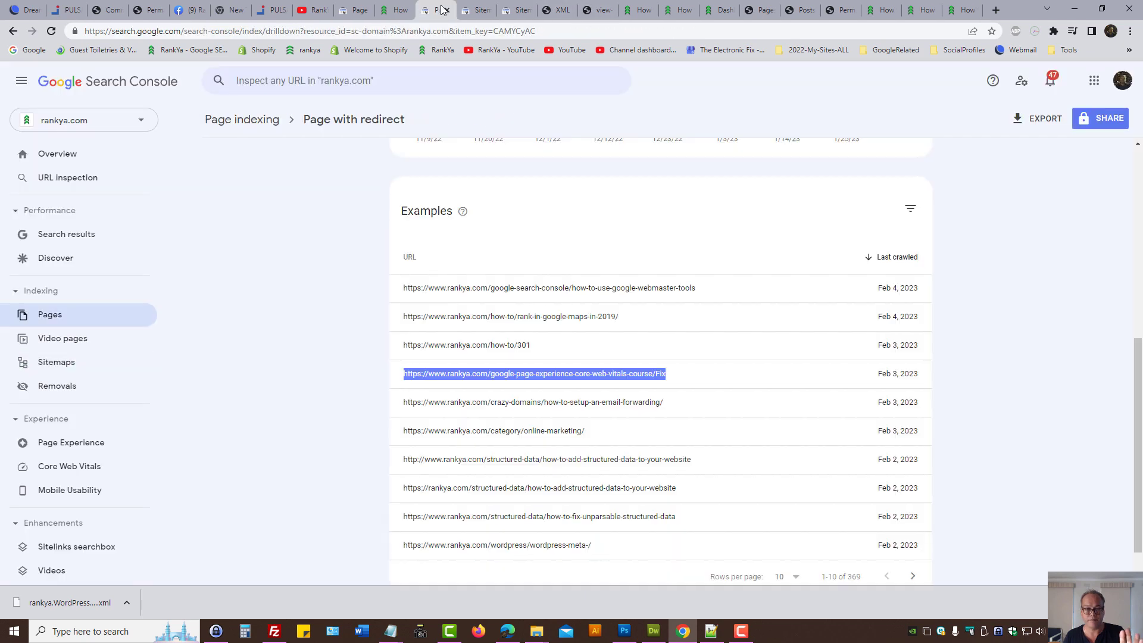
pyautogui.scroll(3)
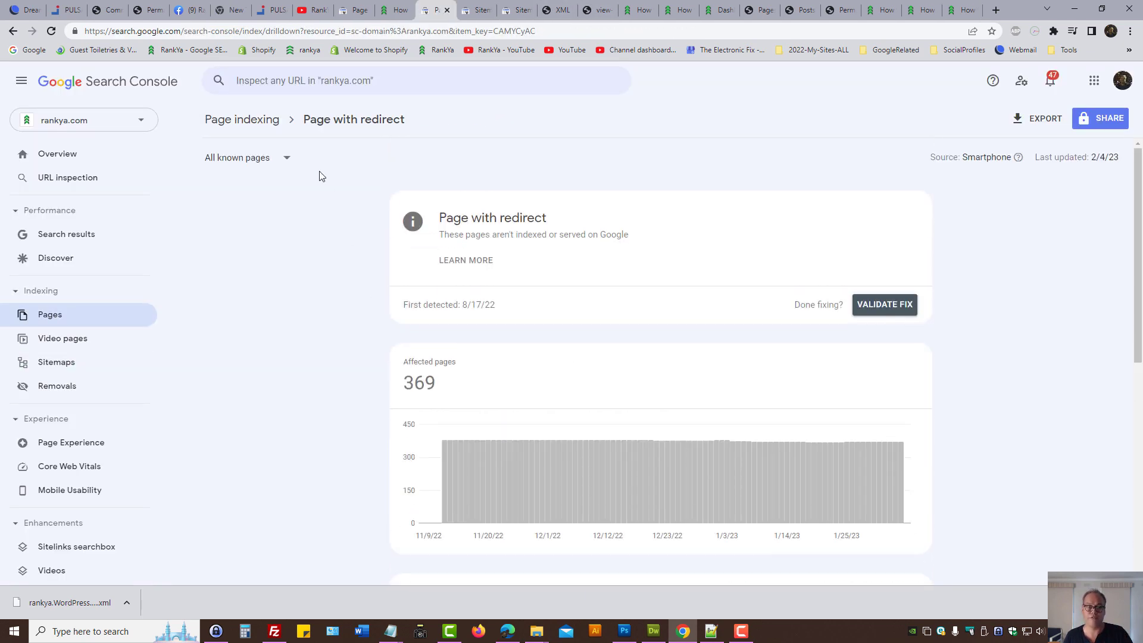
# Filter the report to submitted pages, which shows no redirect data, then back to all known pages.
pyautogui.click(320, 10)
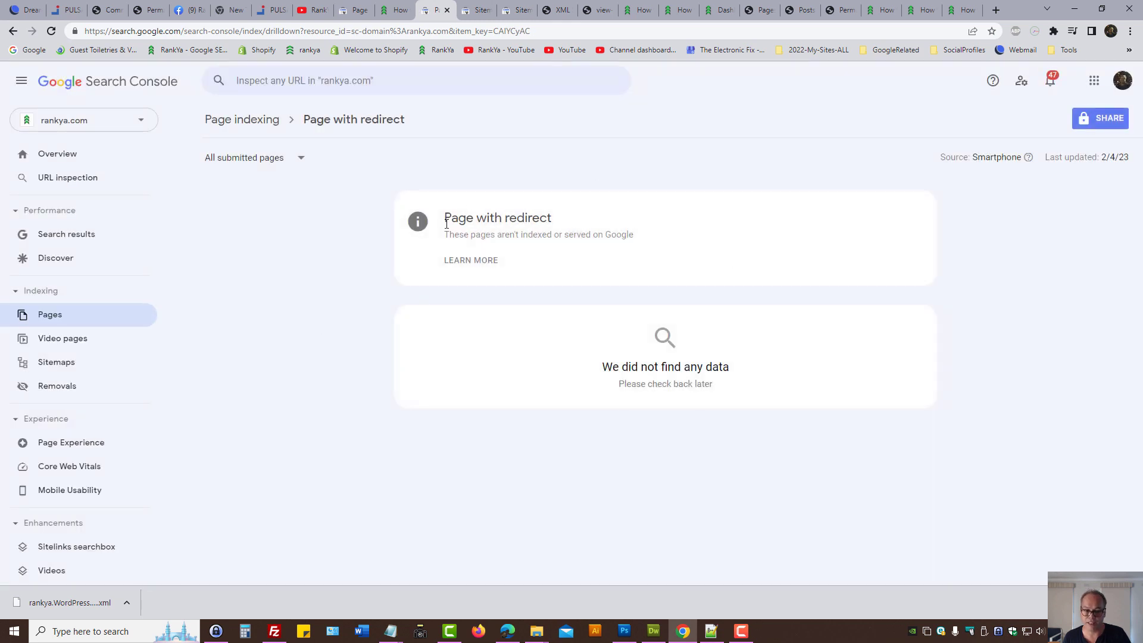
pyautogui.doubleClick(497, 216)
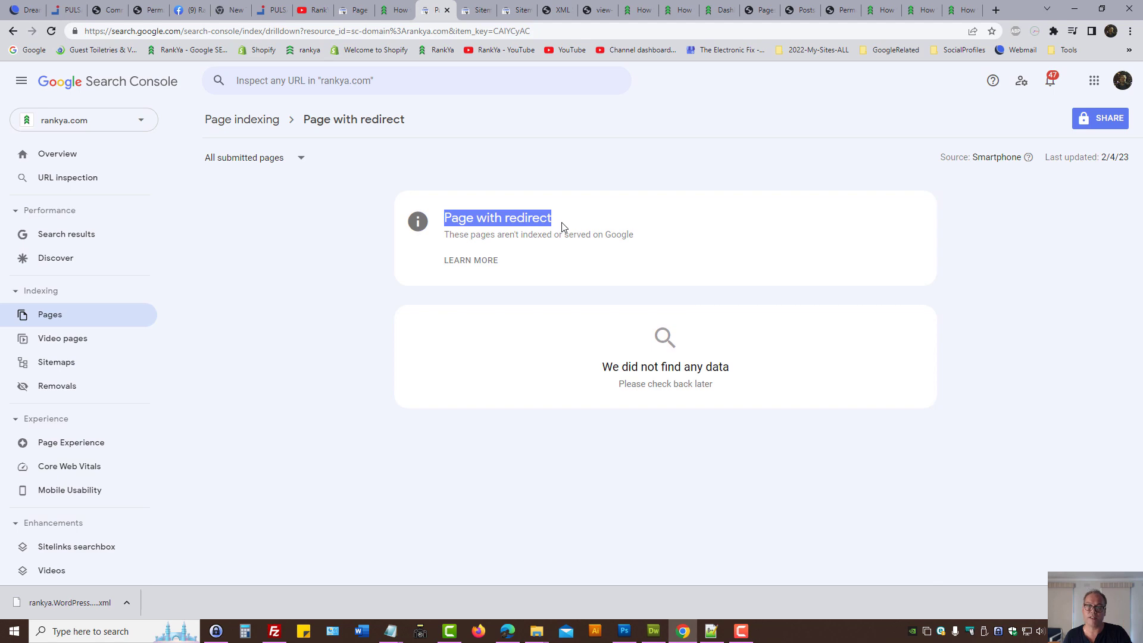
pyautogui.click(254, 158)
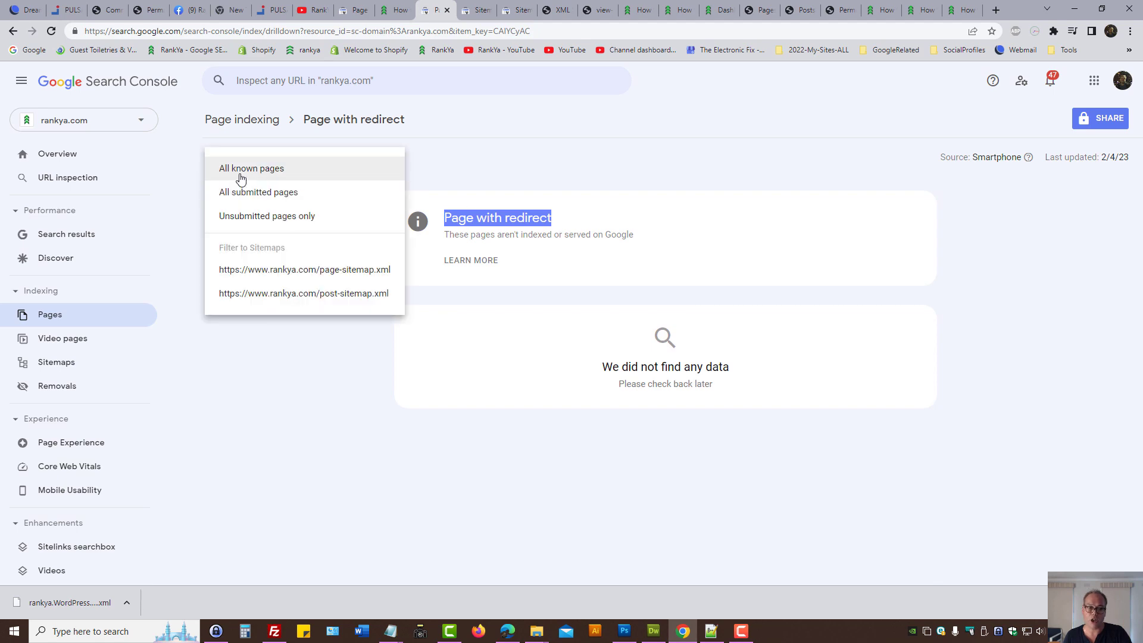
pyautogui.click(250, 169)
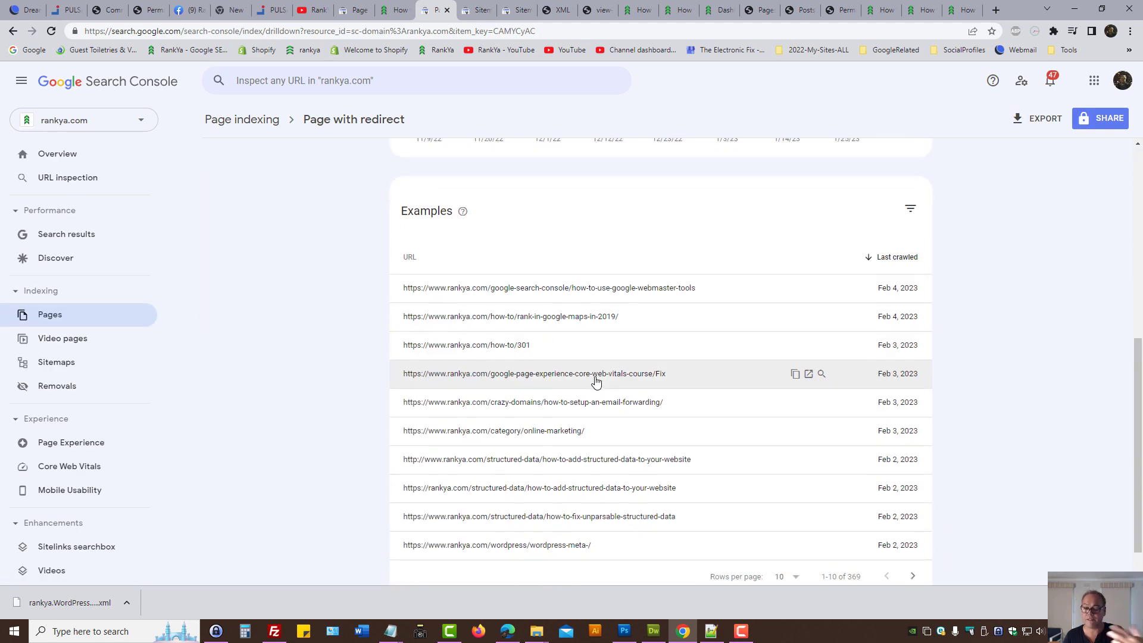
pyautogui.moveTo(560, 301)
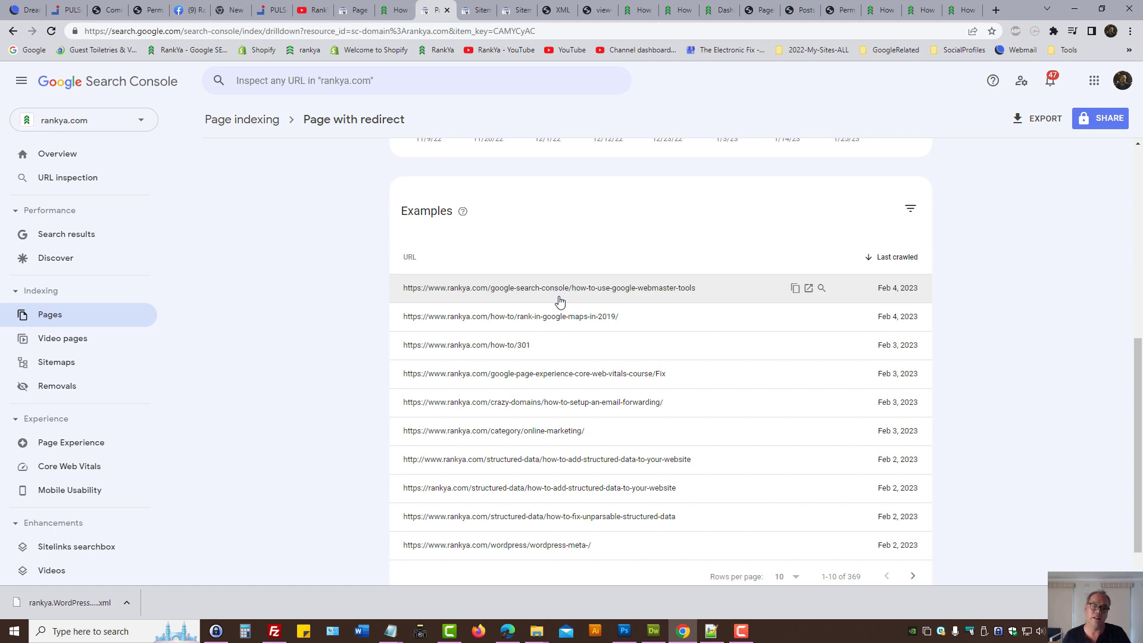
pyautogui.moveTo(550, 299)
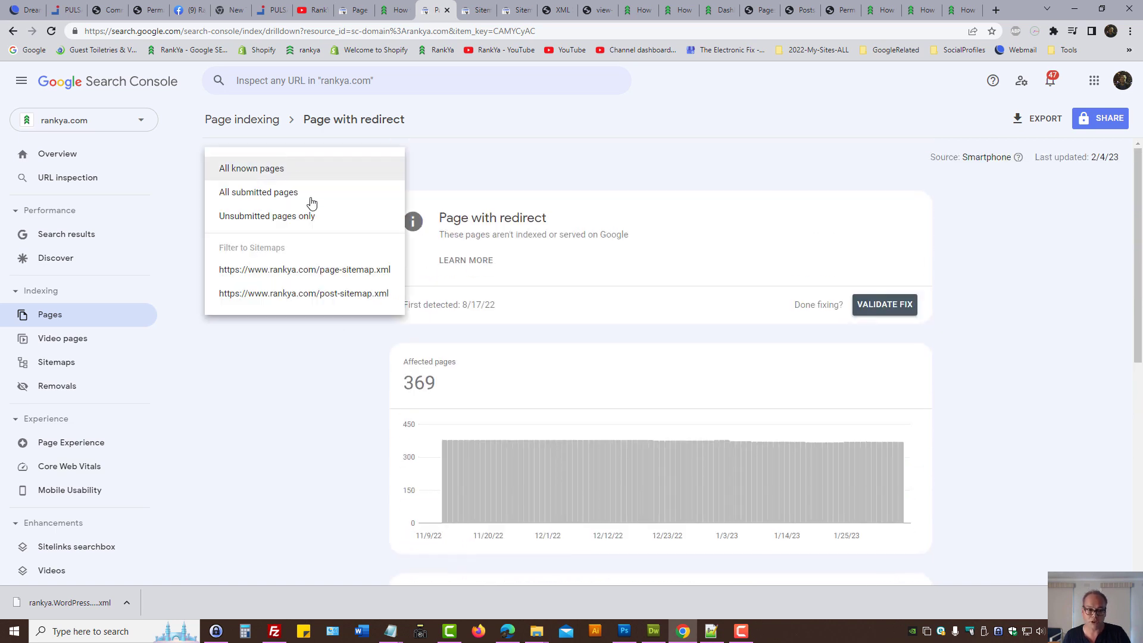
# Repeat the check with pages submitted in sitemaps only, then restore All known pages (369 affected).
pyautogui.click(258, 192)
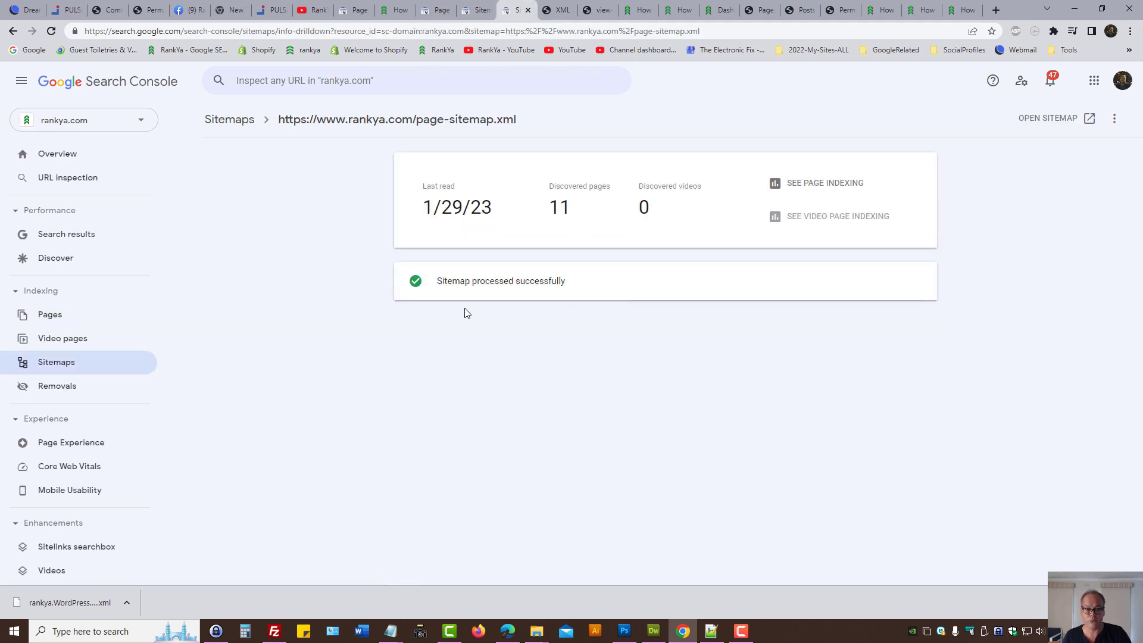
pyautogui.moveTo(245, 122)
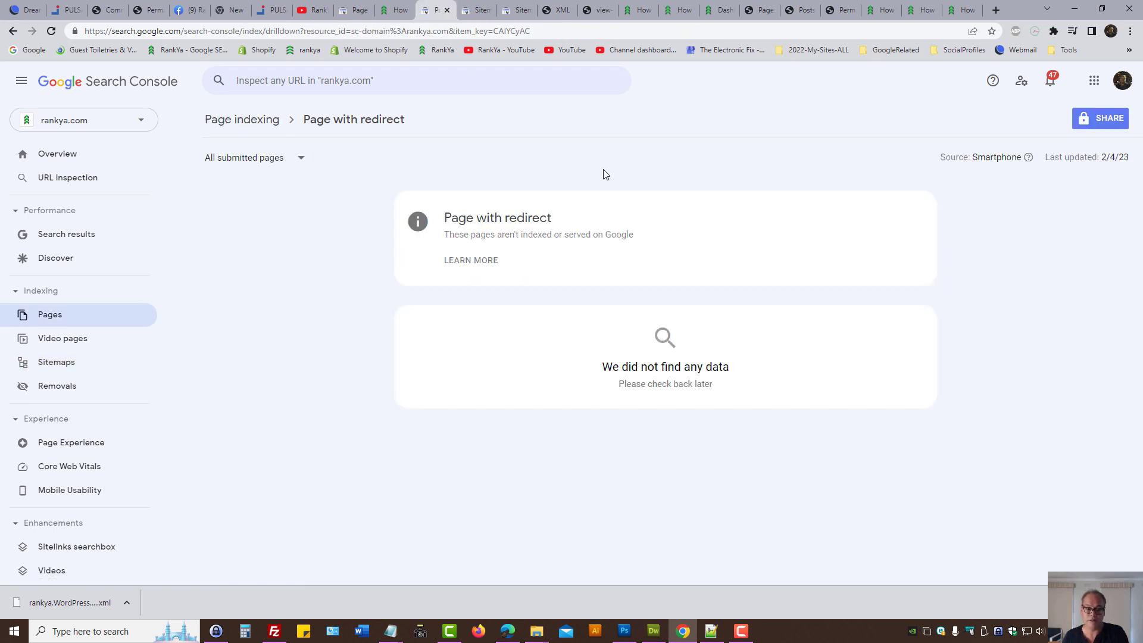
pyautogui.moveTo(519, 214)
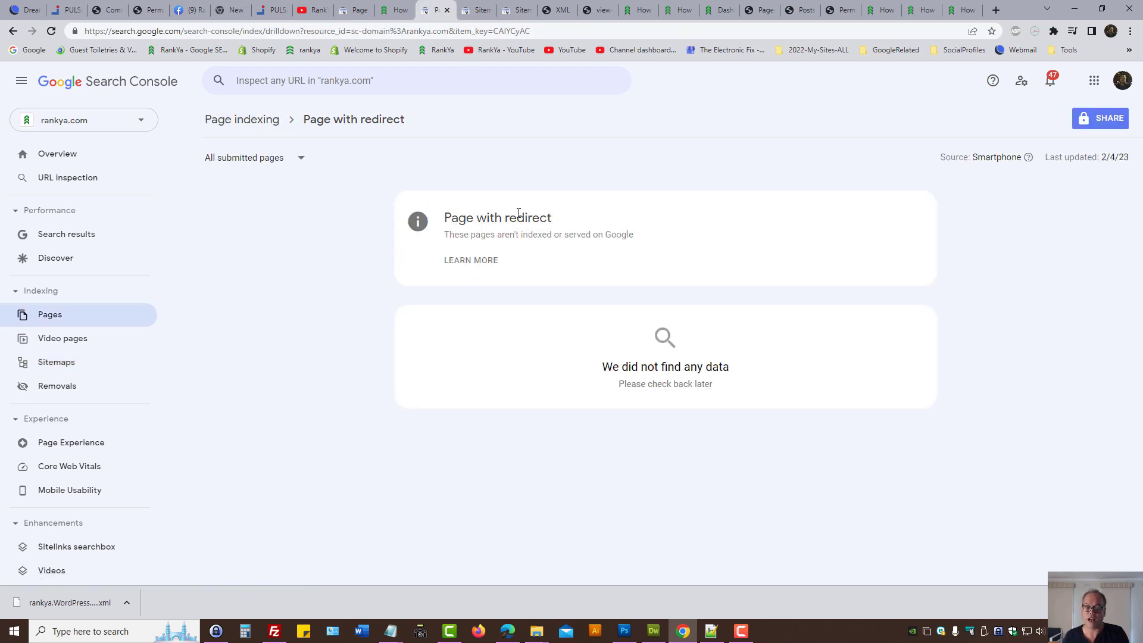
pyautogui.click(255, 157)
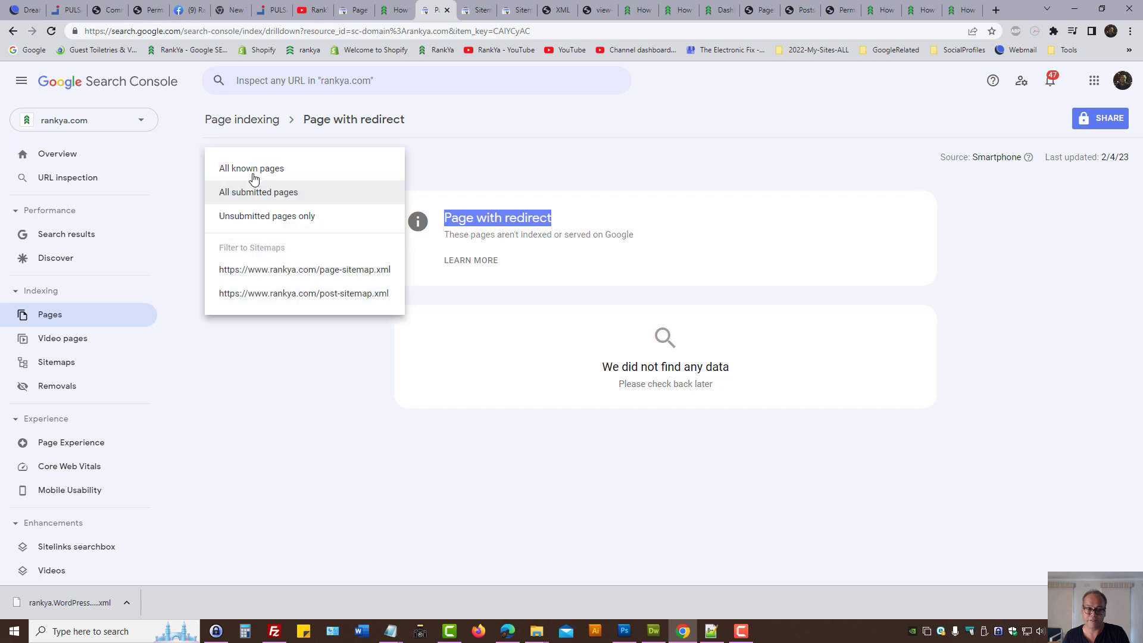
pyautogui.click(838, 26)
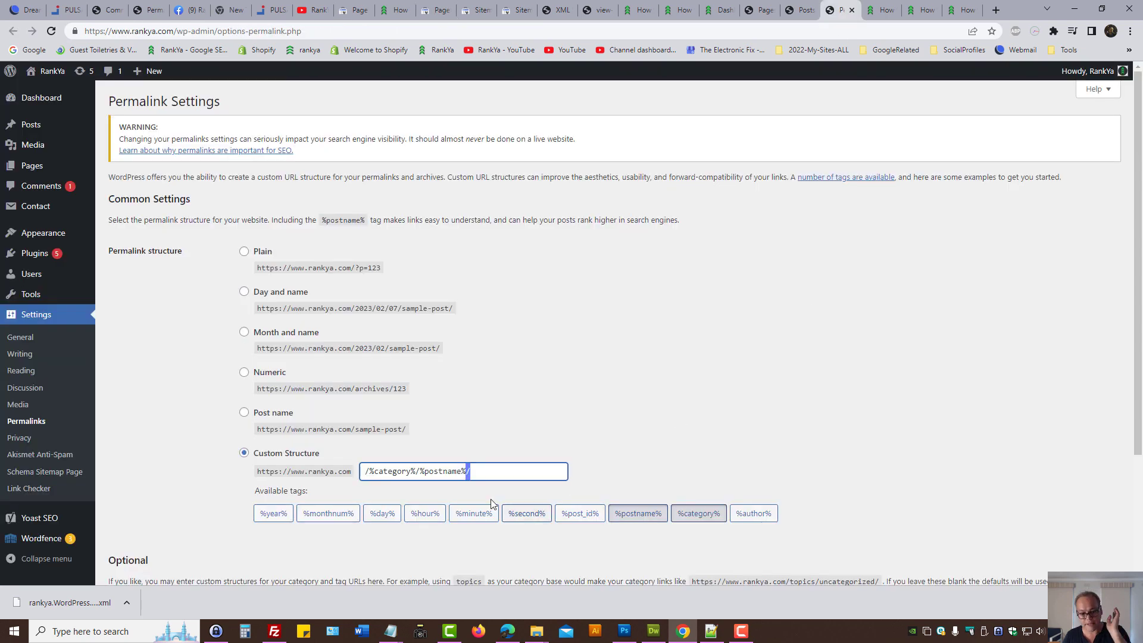
# Load the post URL without its trailing slash to see it redirect to the slashed version.
pyautogui.write('/')
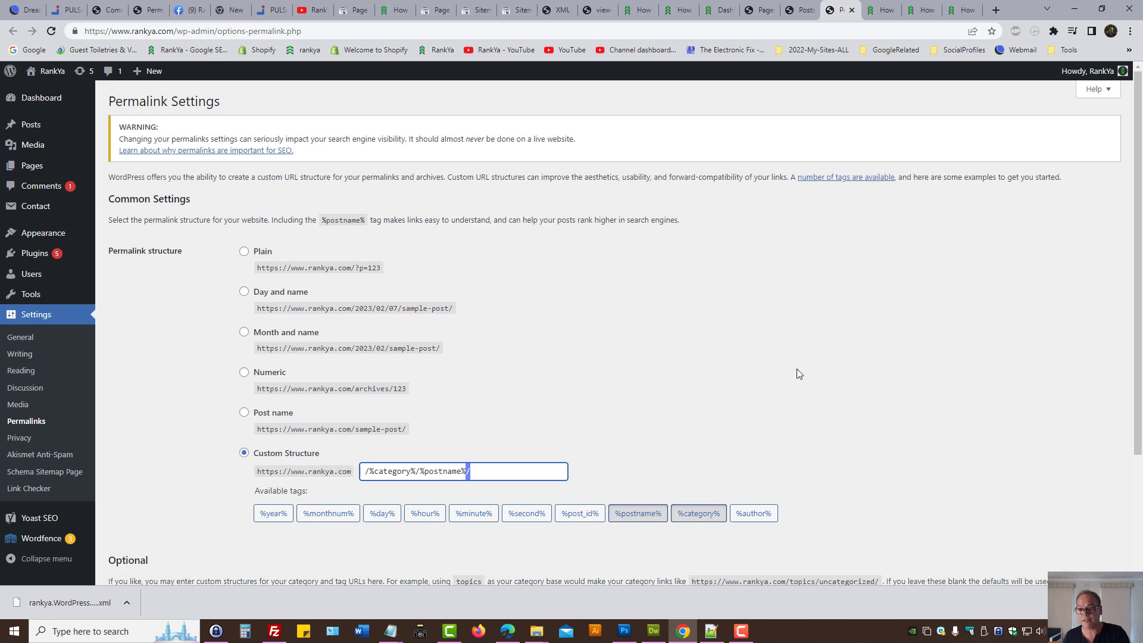
pyautogui.moveTo(913, 270)
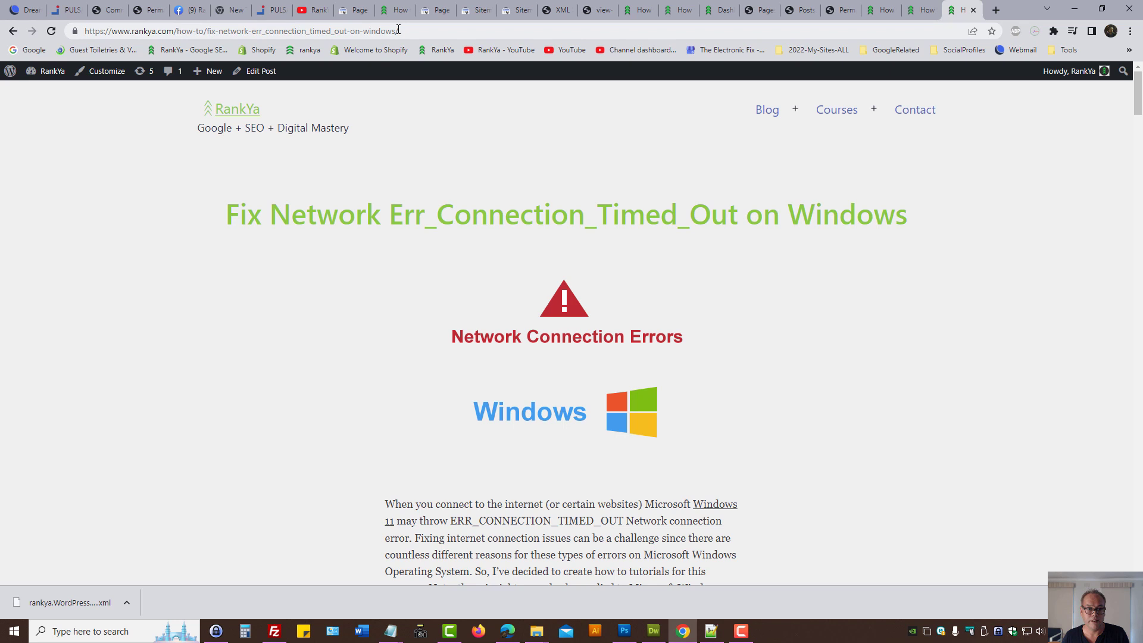
pyautogui.click(837, 109)
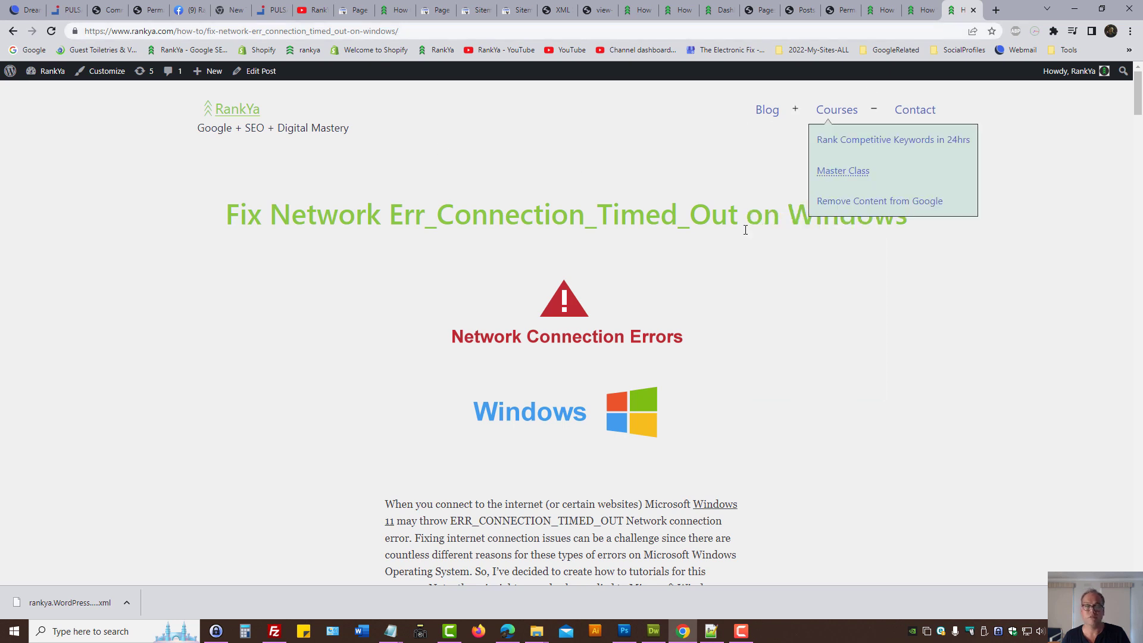
pyautogui.moveTo(413, 256)
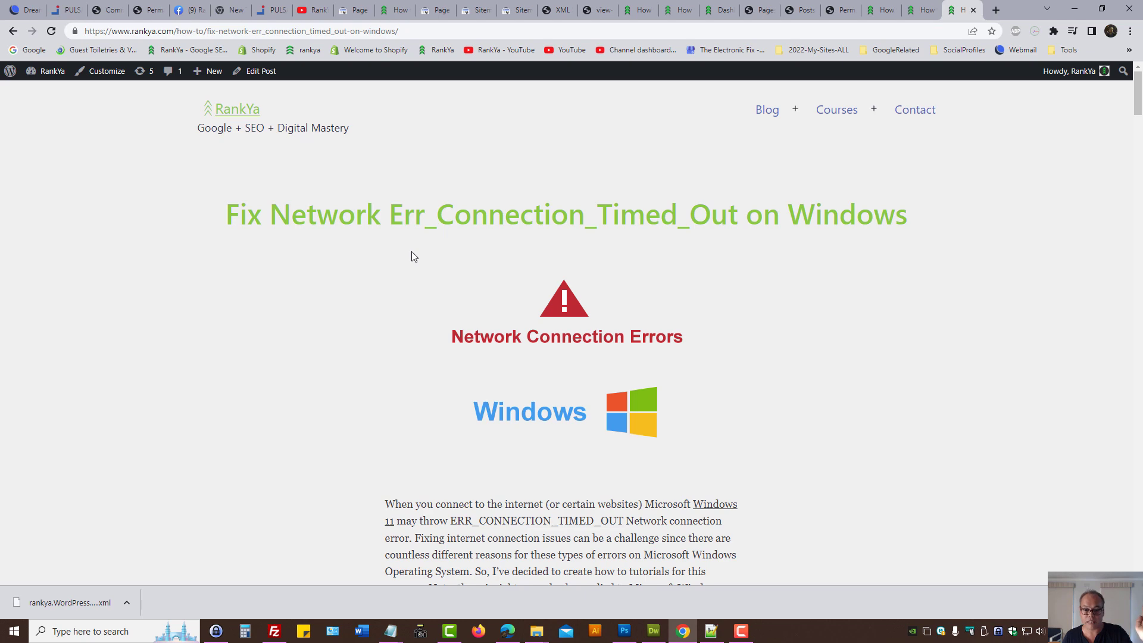
pyautogui.moveTo(779, 6)
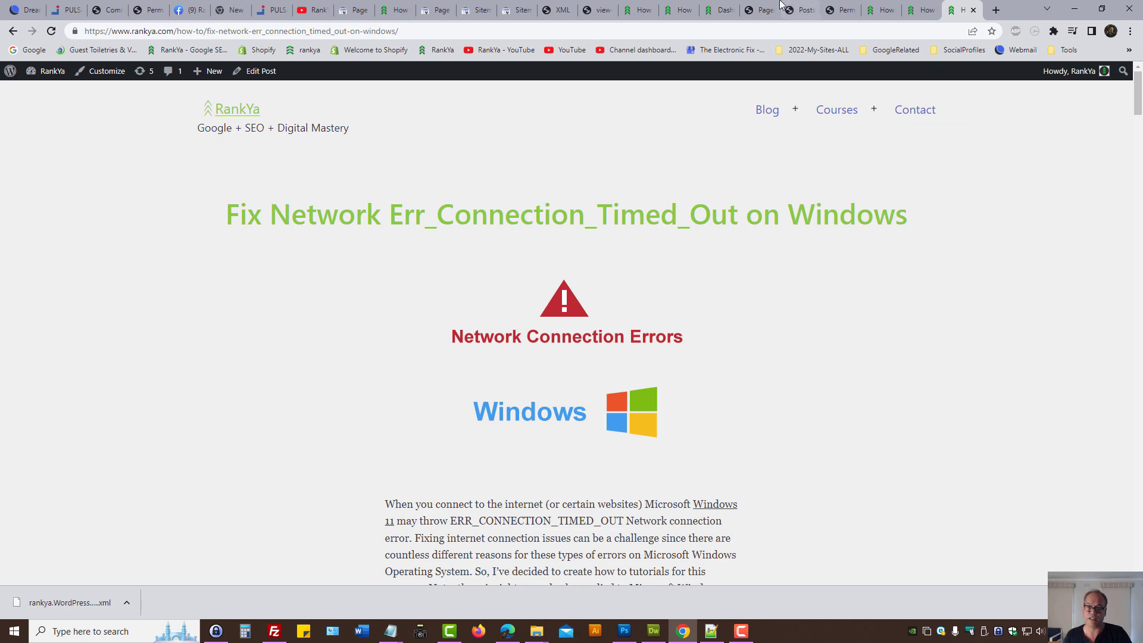
pyautogui.click(434, 9)
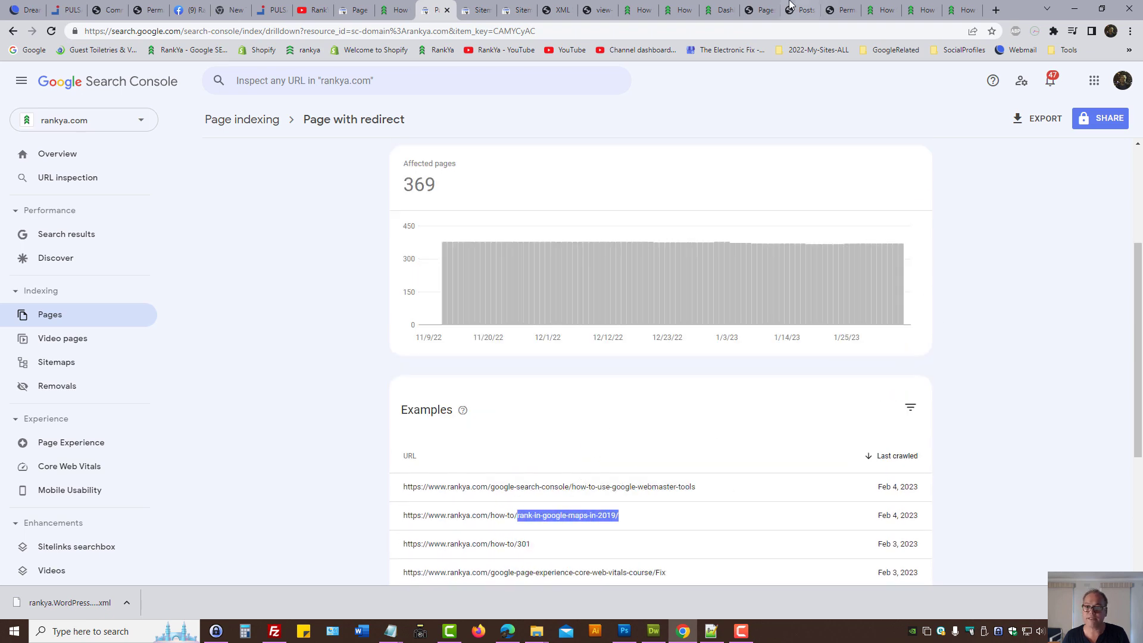
# Search Posts for 'rank-in-google-maps-in-2019' (no match), export the site and show the XML in Downloads.
pyautogui.click(760, 10)
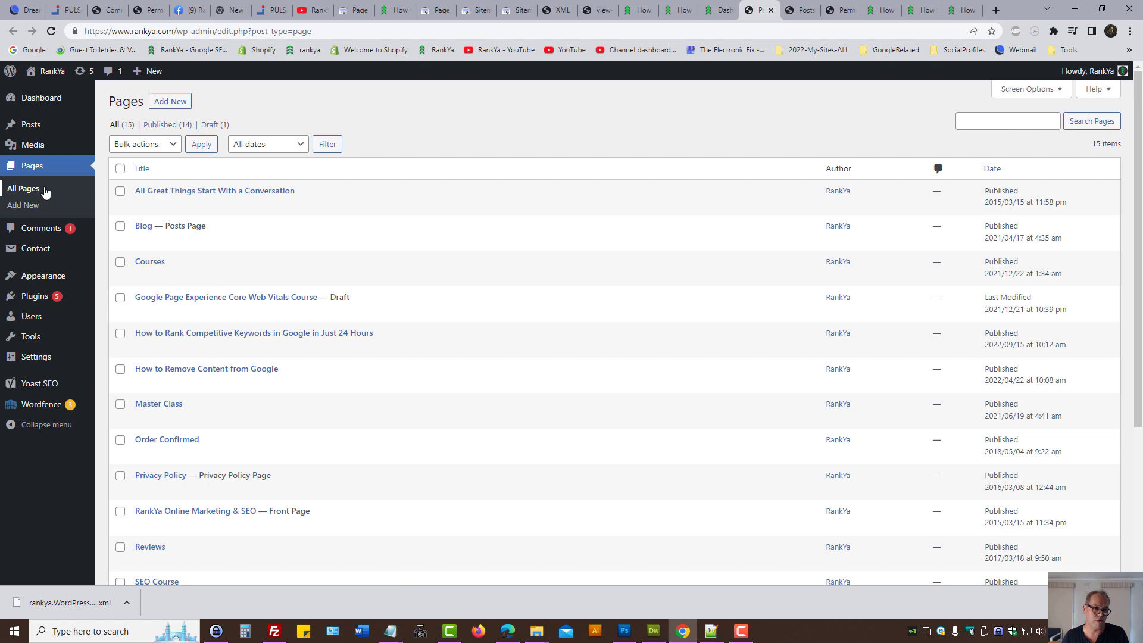
pyautogui.write('rank-in-google-maps-ir')
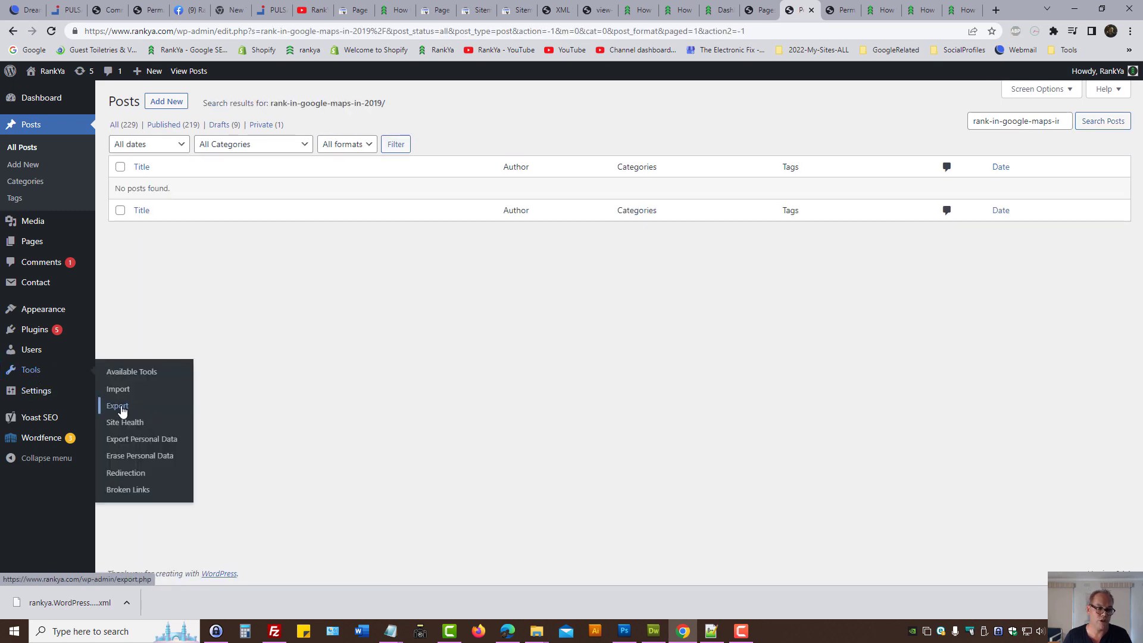
pyautogui.click(117, 405)
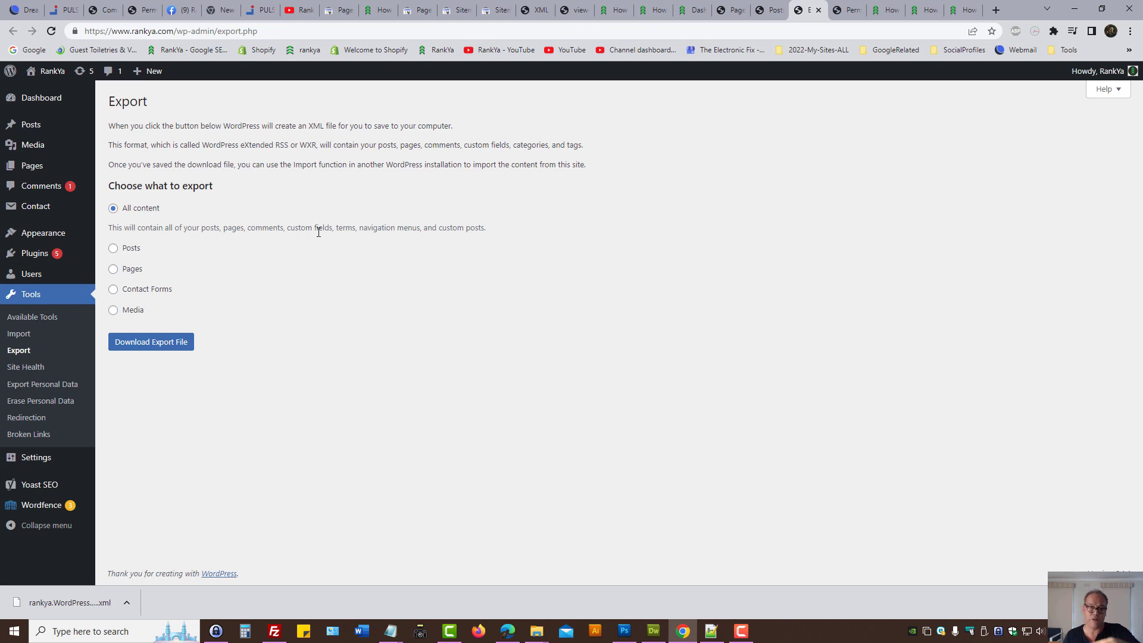
pyautogui.moveTo(426, 286)
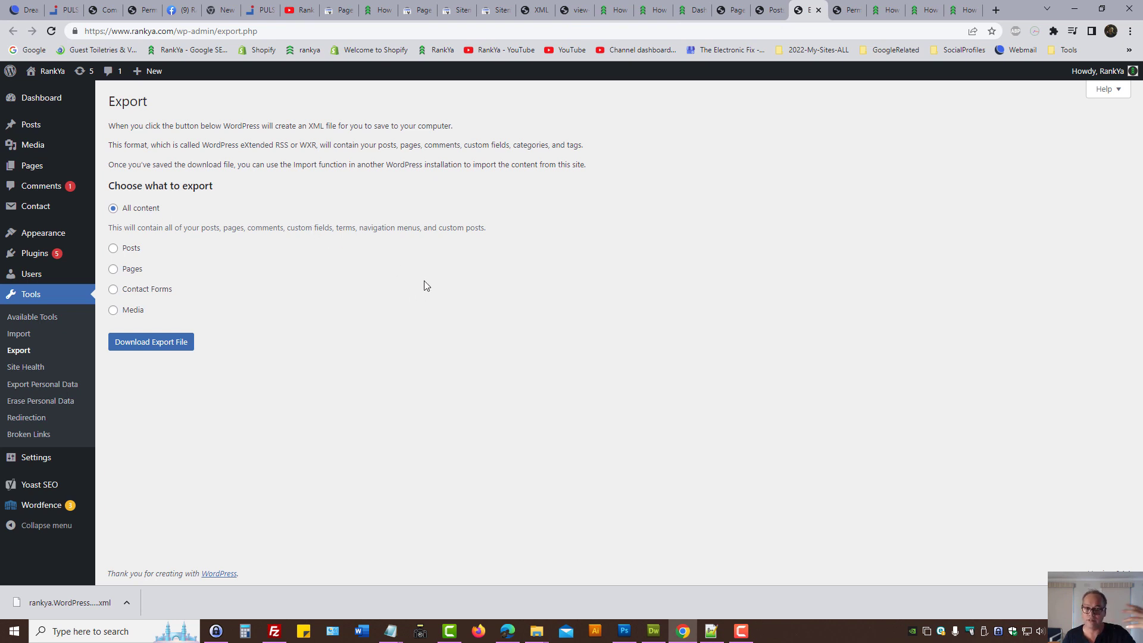
pyautogui.moveTo(476, 353)
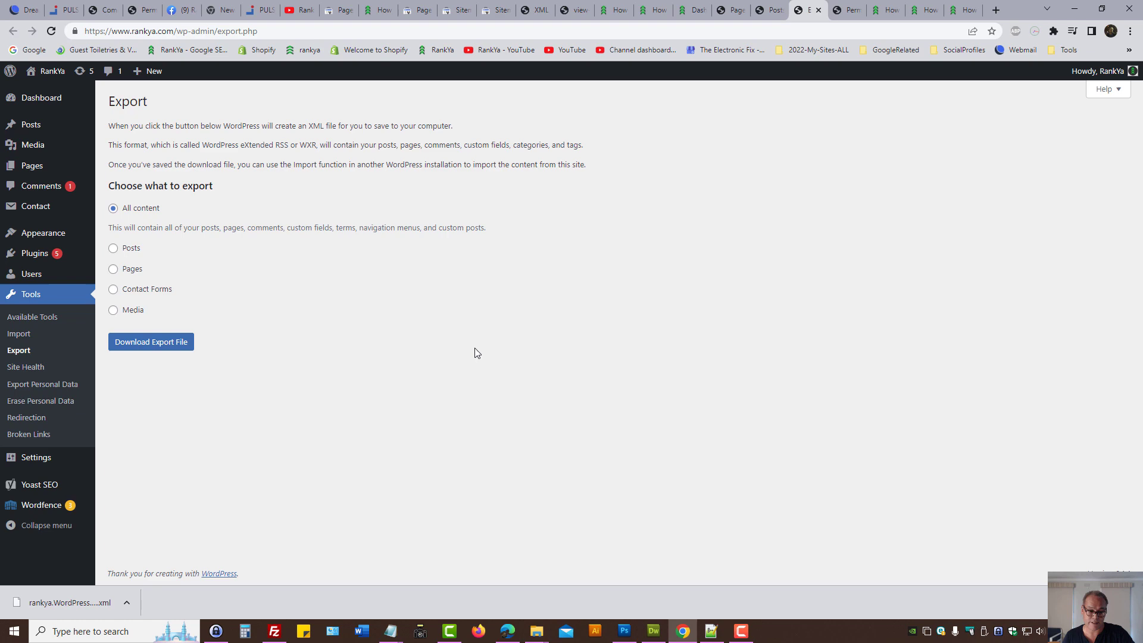
pyautogui.click(128, 603)
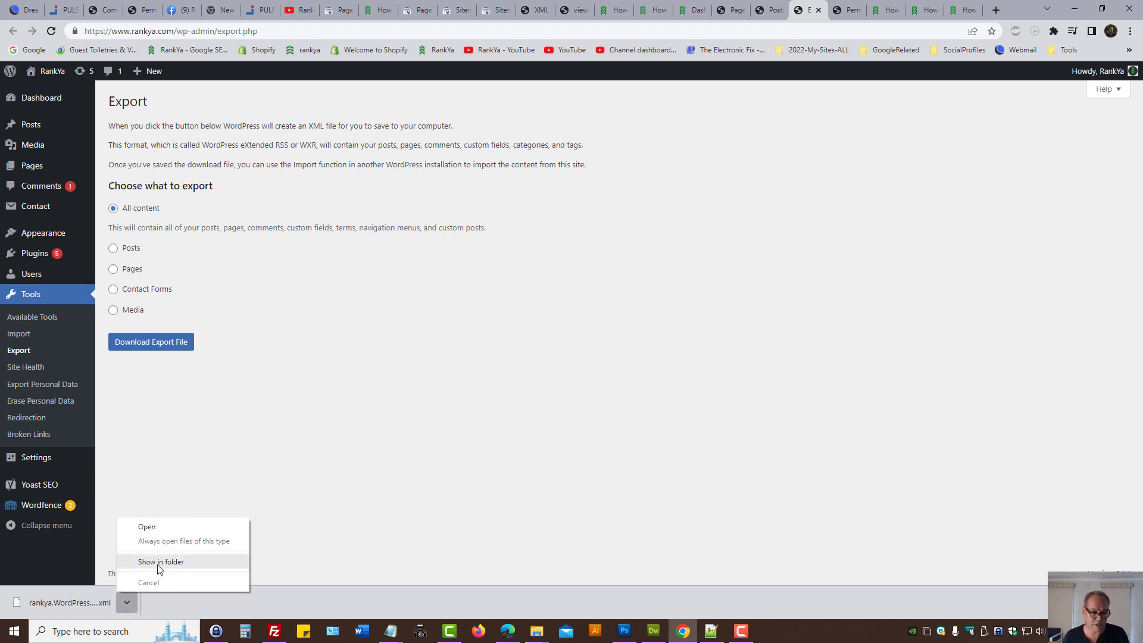
pyautogui.click(161, 562)
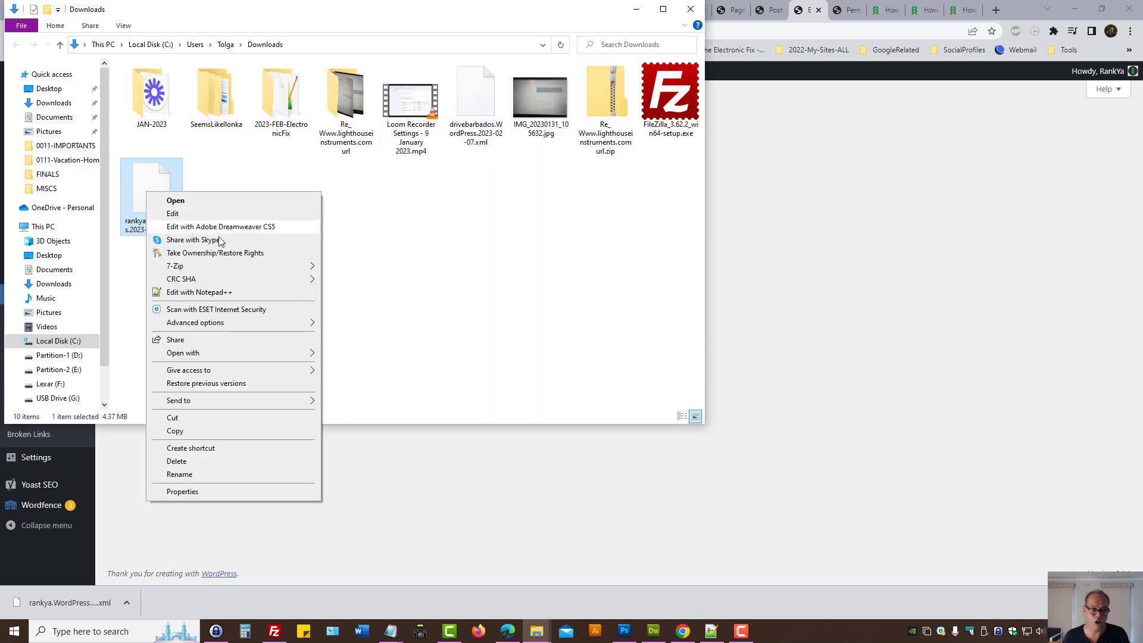
# Search the export file in Notepad++ for 'rank-in-google-maps-in-2019/', which is not found.
pyautogui.click(199, 293)
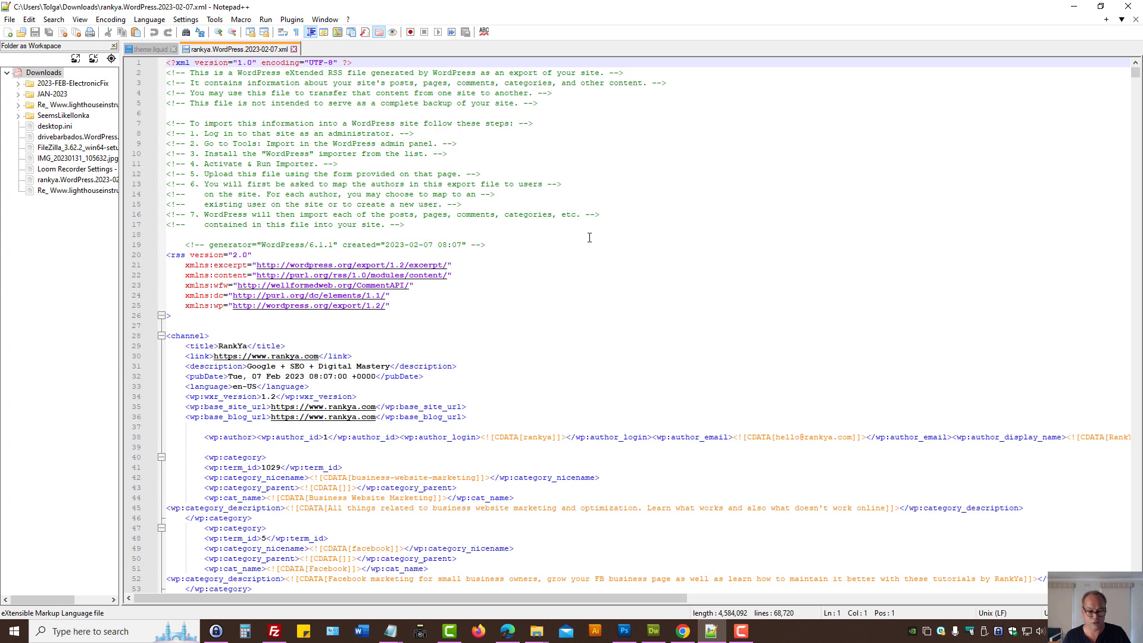
pyautogui.press('Ctrl+f')
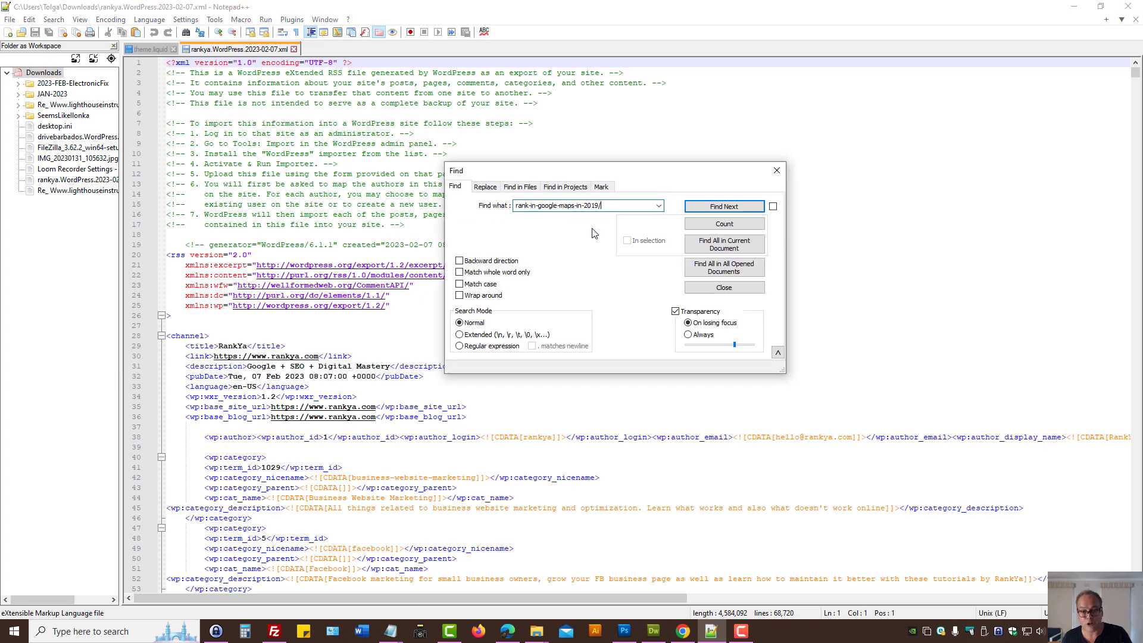
pyautogui.click(724, 206)
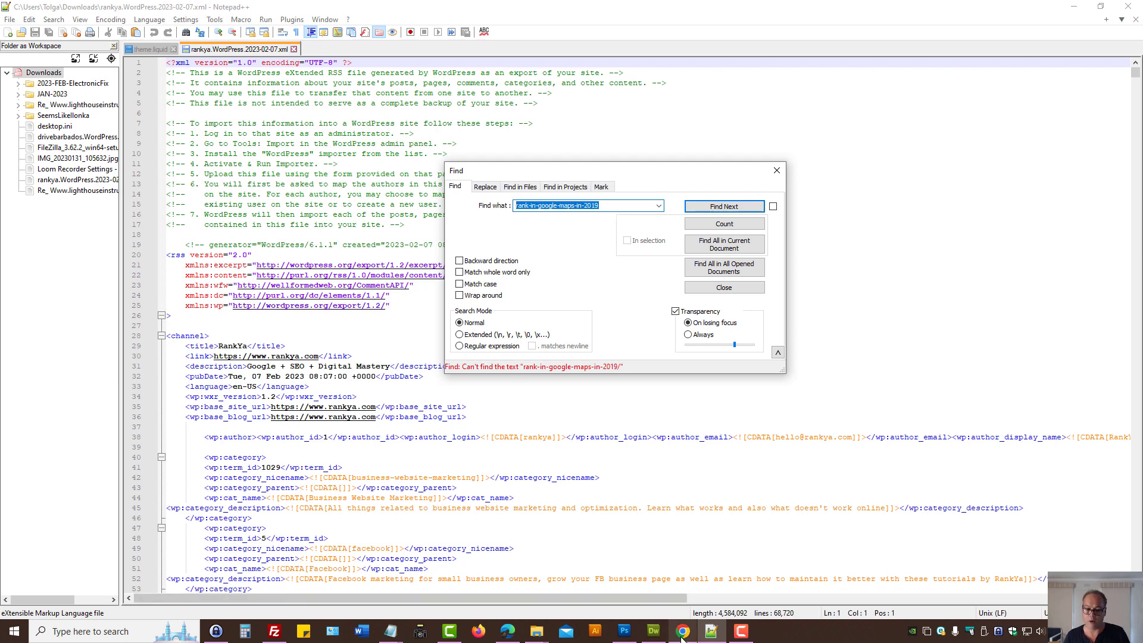
pyautogui.click(683, 631)
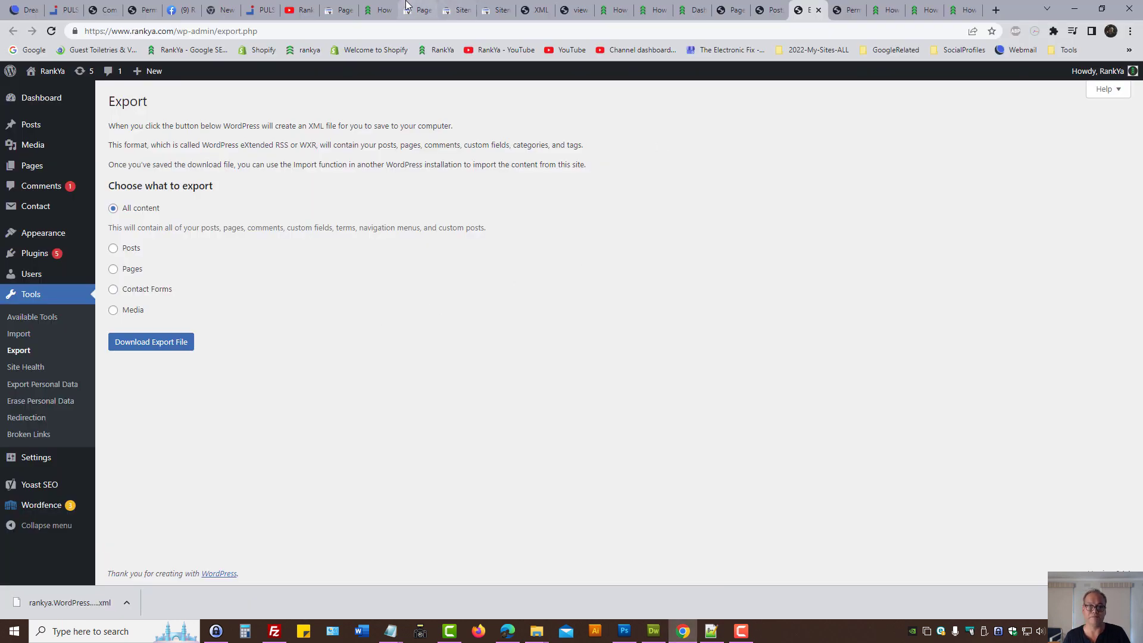
# Review the Page with redirect example URLs in Search Console, then return to WordPress Permalinks.
pyautogui.click(417, 9)
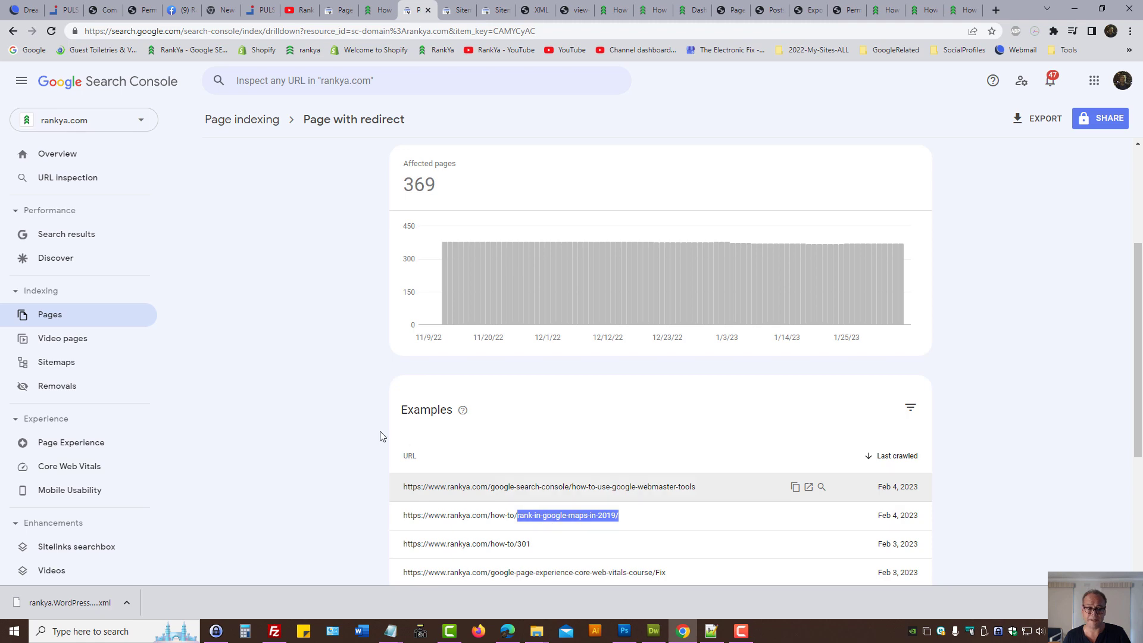
pyautogui.scroll(-3)
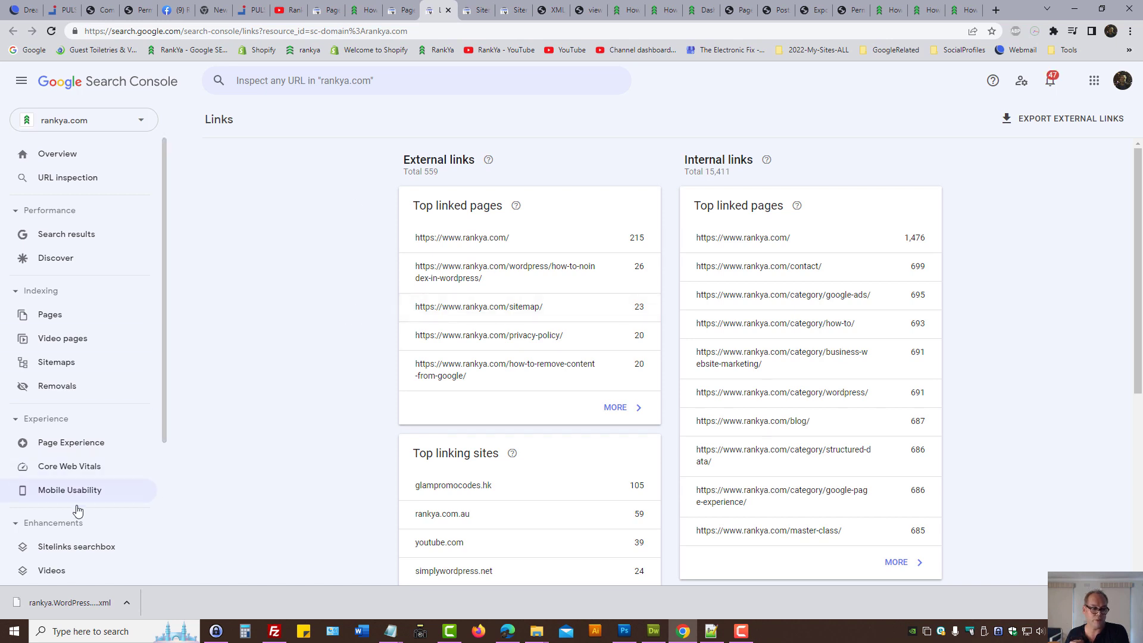
pyautogui.scroll(-3)
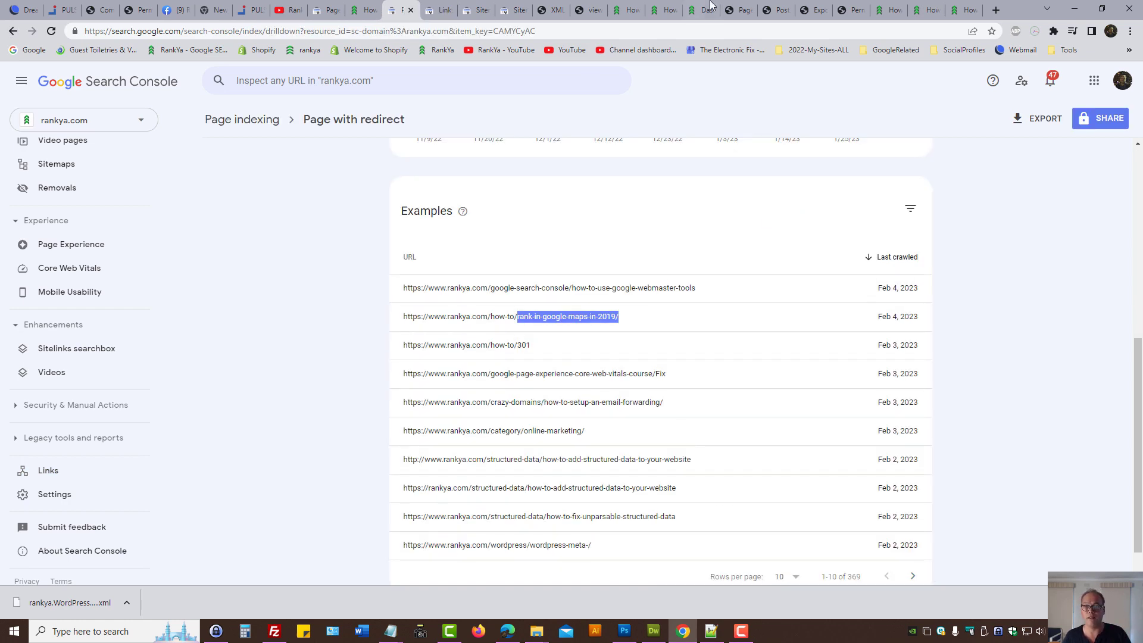
pyautogui.click(567, 317)
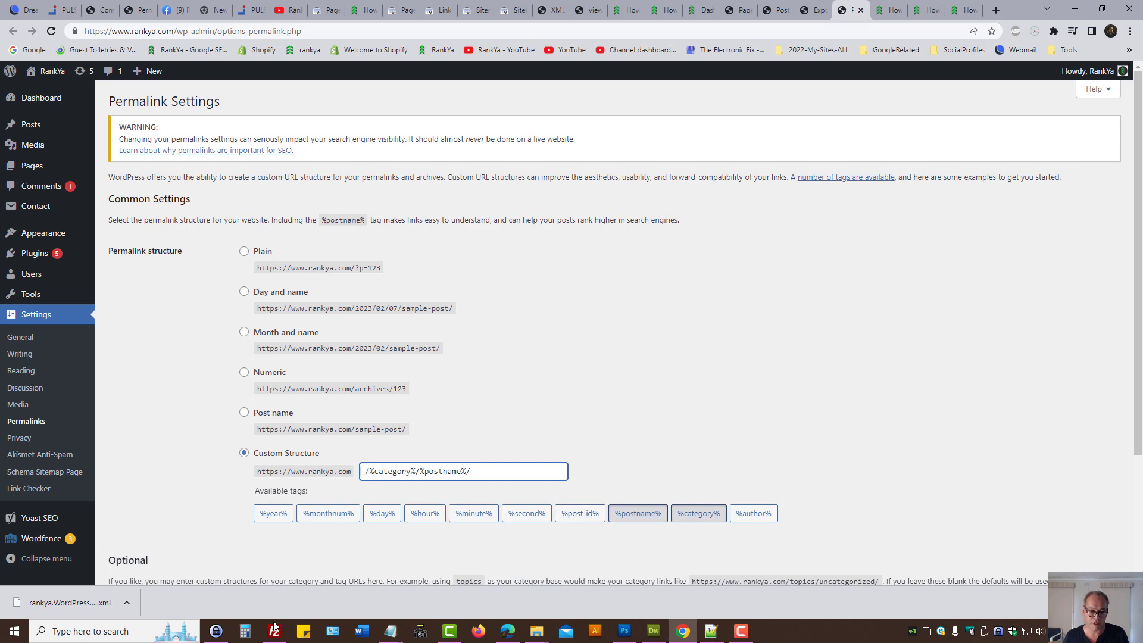
# In FileZilla, View/Edit the server's .htaccess, reopening the local copy in the editor.
pyautogui.click(265, 631)
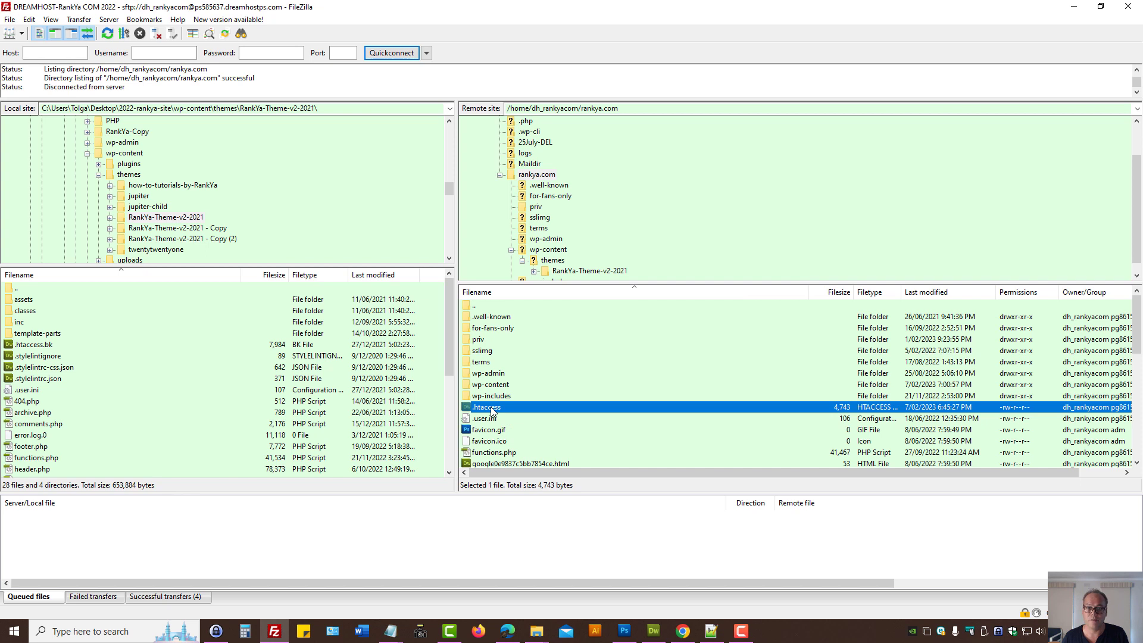
pyautogui.rightClick(486, 407)
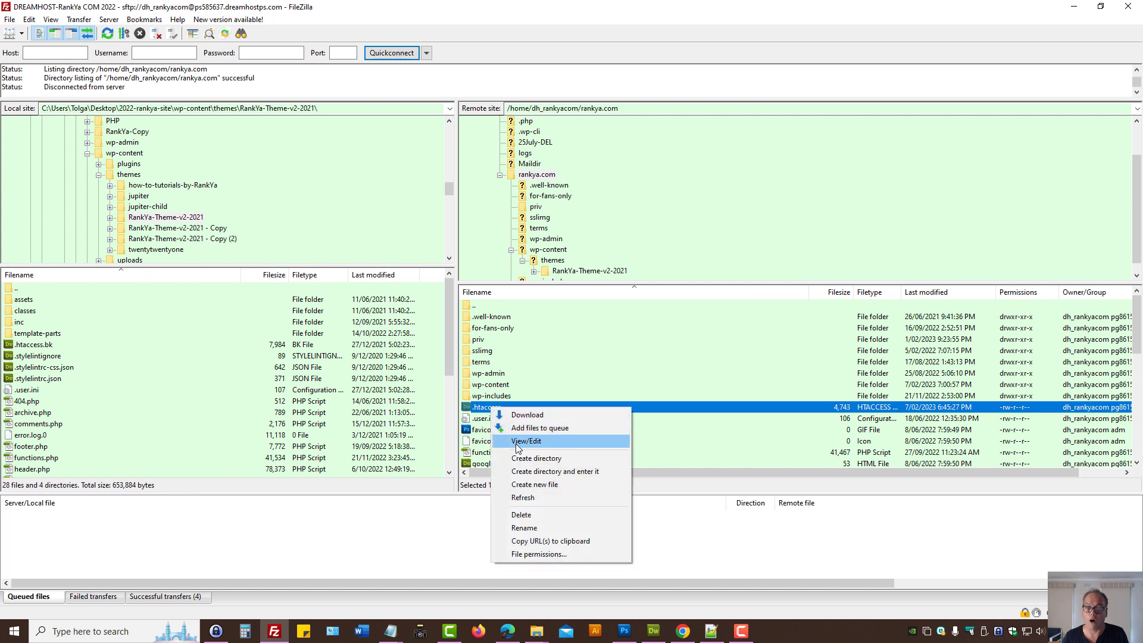
pyautogui.moveTo(528, 443)
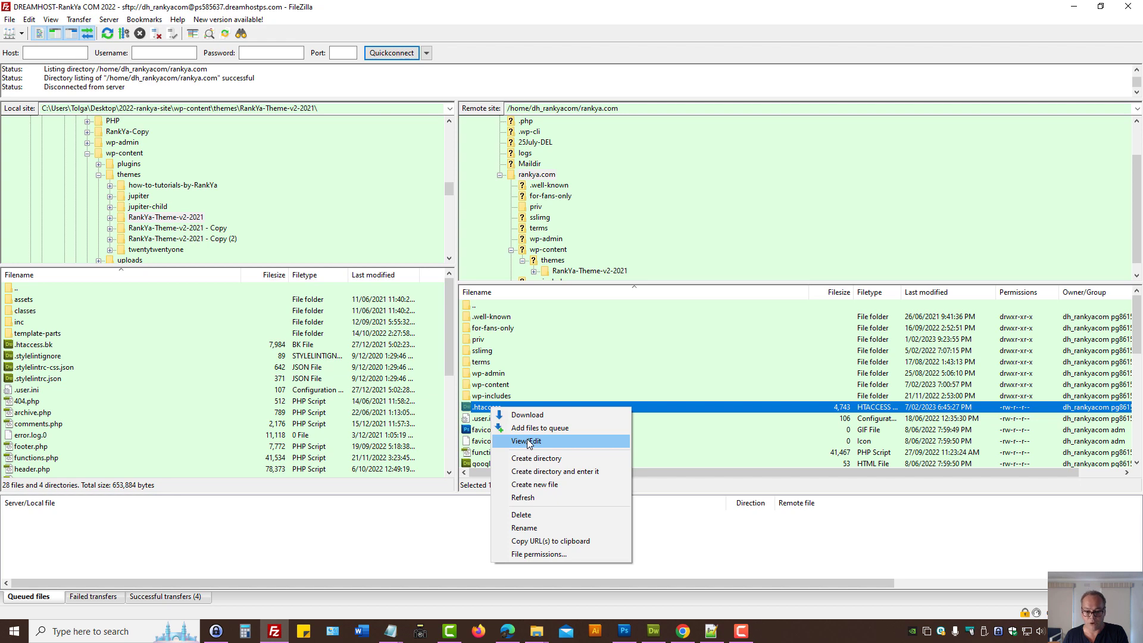
pyautogui.click(525, 441)
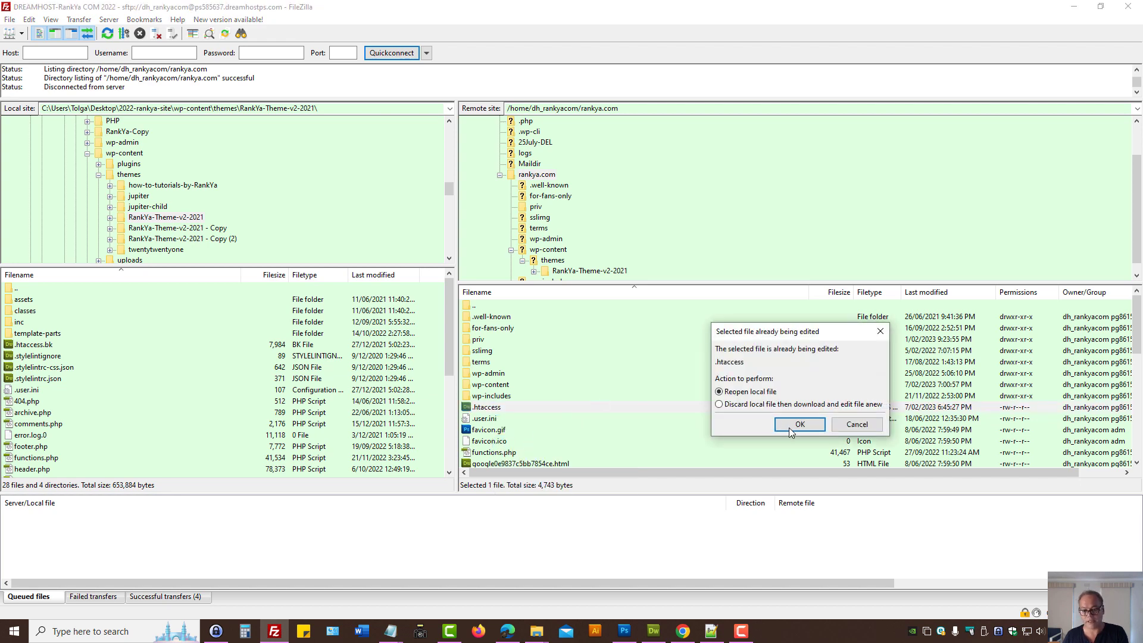
pyautogui.click(801, 424)
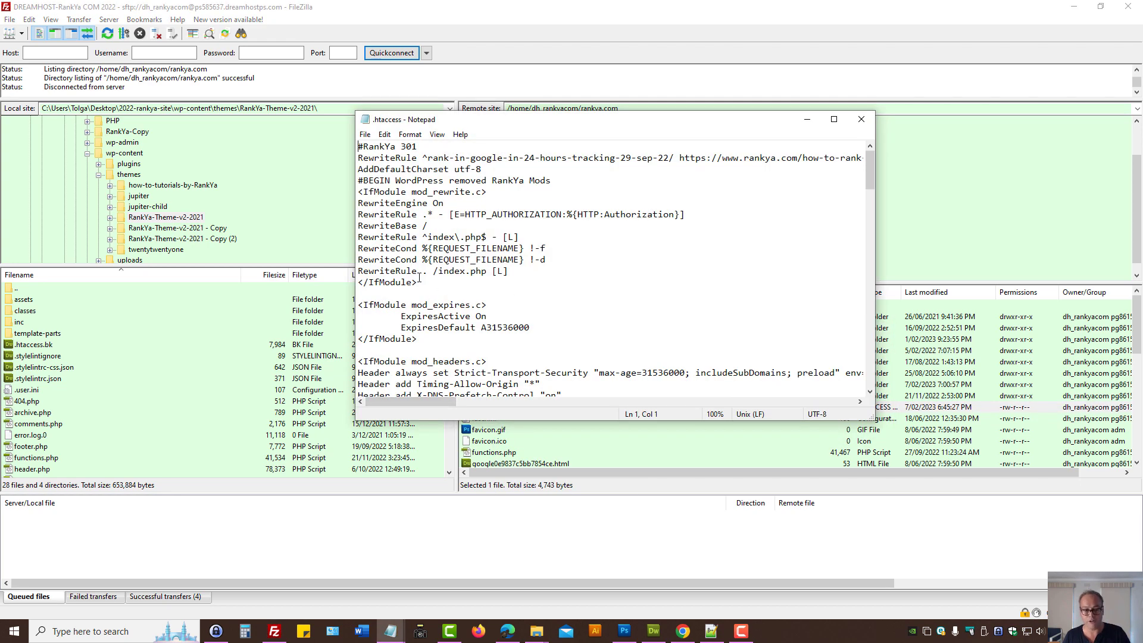
pyautogui.moveTo(359, 190); pyautogui.dragTo(418, 282)
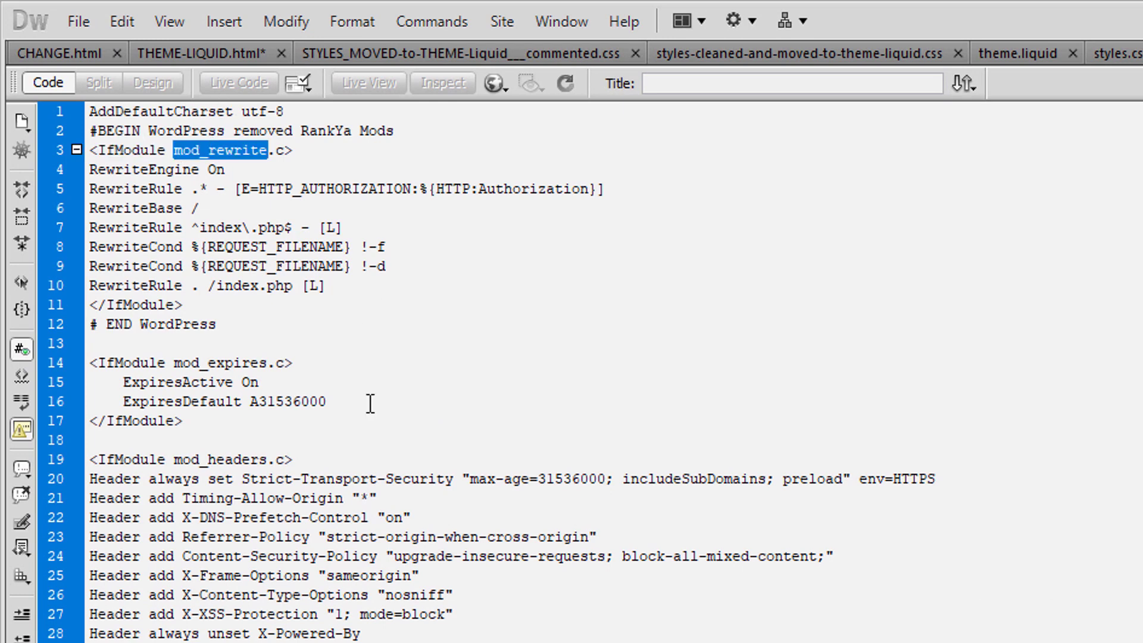
# Move RewriteRule ^(.*[^/])$ /$1/ [L,R=301] to sit after RewriteCond %{REQUEST_FILENAME} !-f.
pyautogui.click(339, 286)
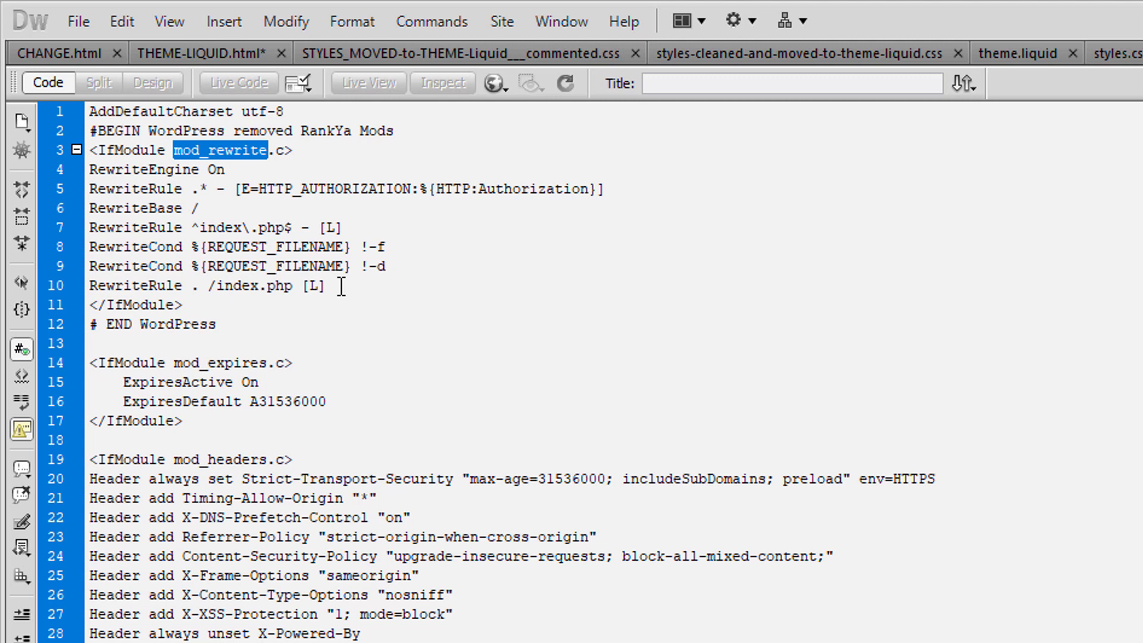
pyautogui.moveTo(87, 169); pyautogui.dragTo(329, 284)
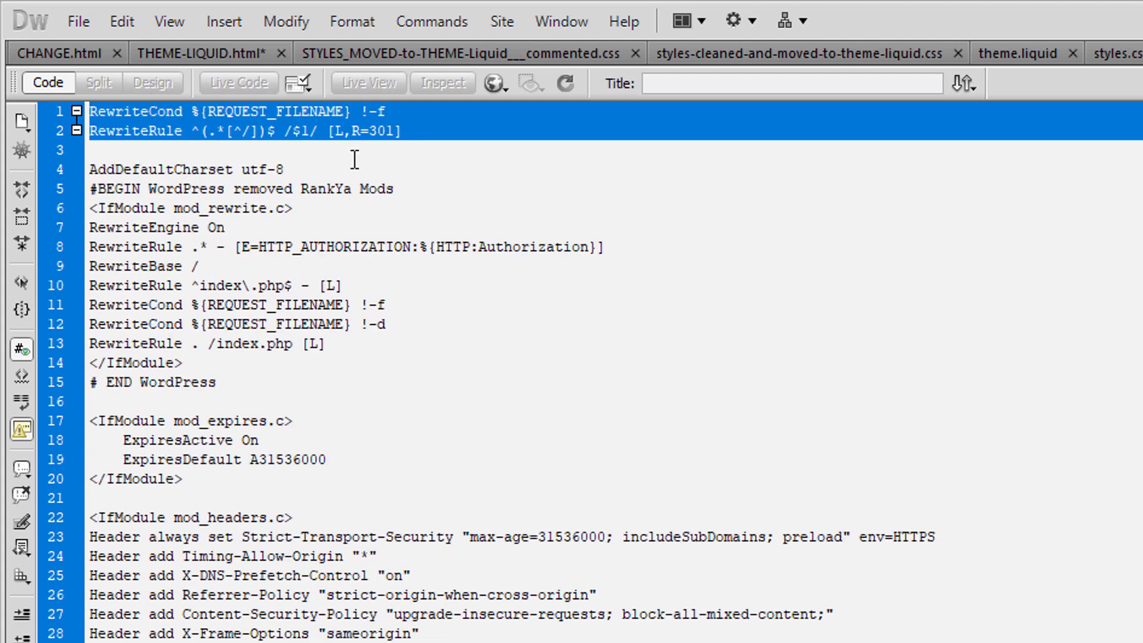
pyautogui.rightClick(352, 131)
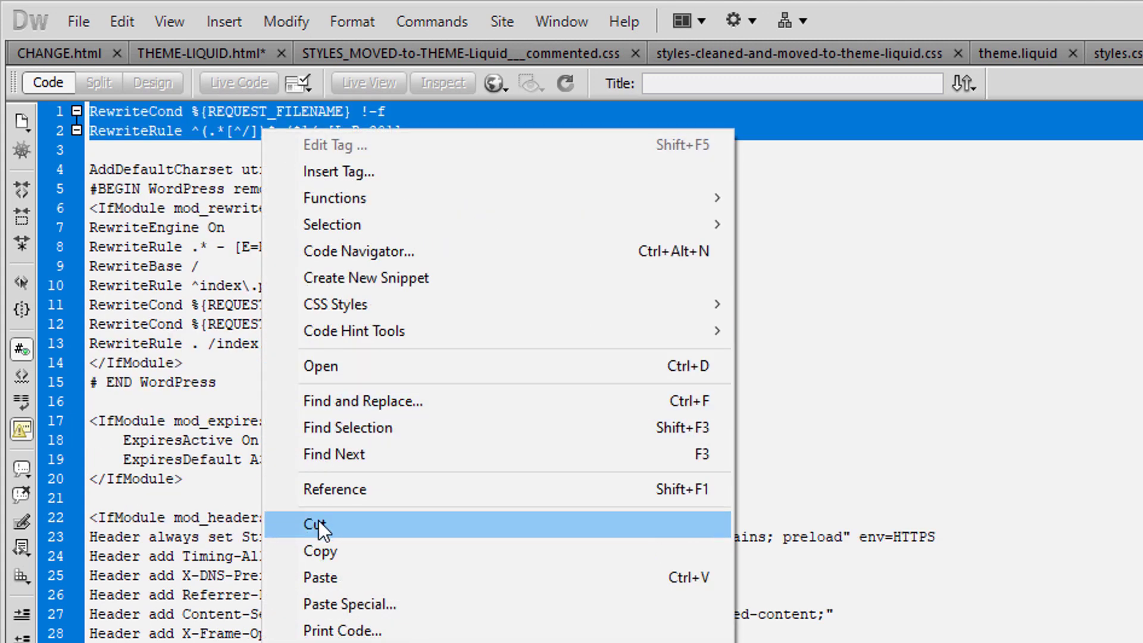
pyautogui.click(312, 524)
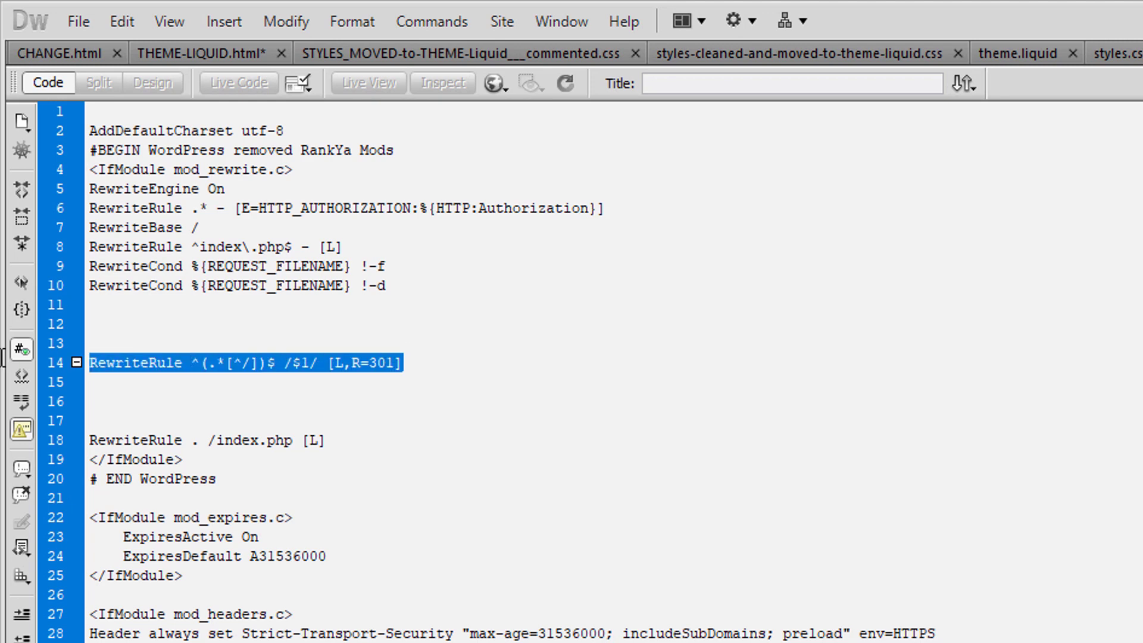
pyautogui.press('Delete')
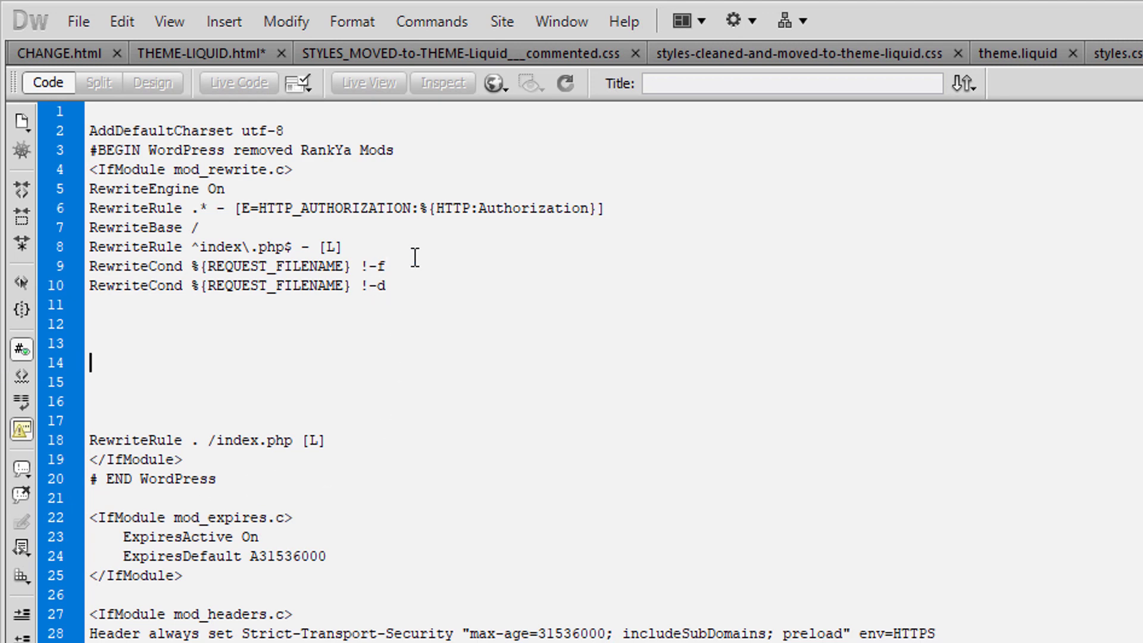
pyautogui.write('RewriteRule ^(.*[^/])$ /$1/ [L,R=301]')
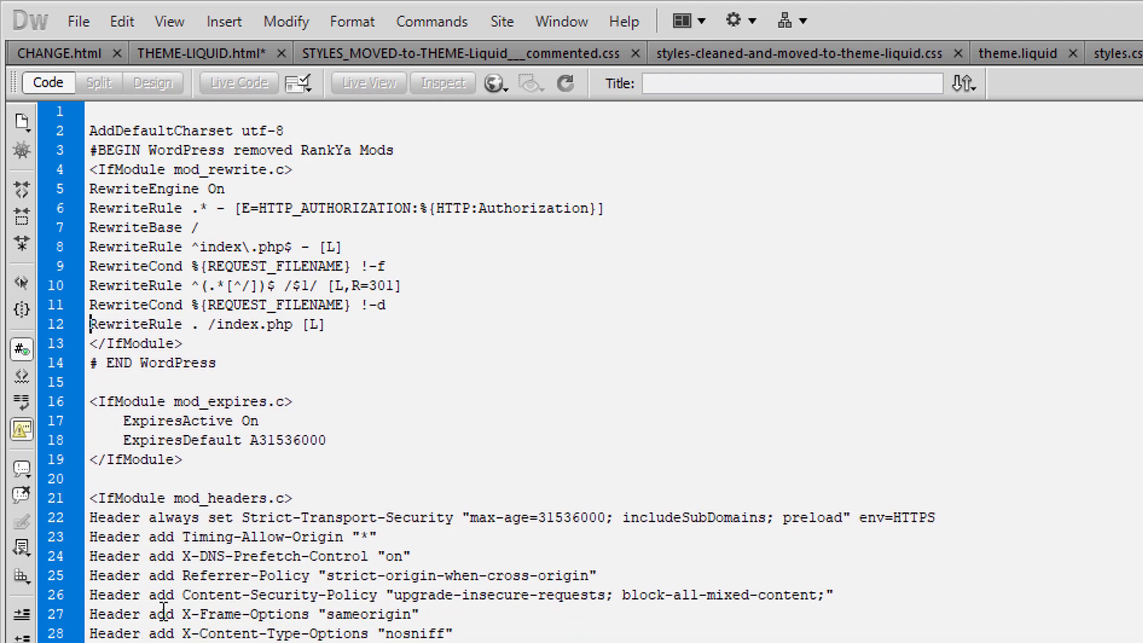
# Highlight the whole WordPress rewrite block to review the new rule placement.
pyautogui.moveTo(90, 150); pyautogui.dragTo(217, 363)
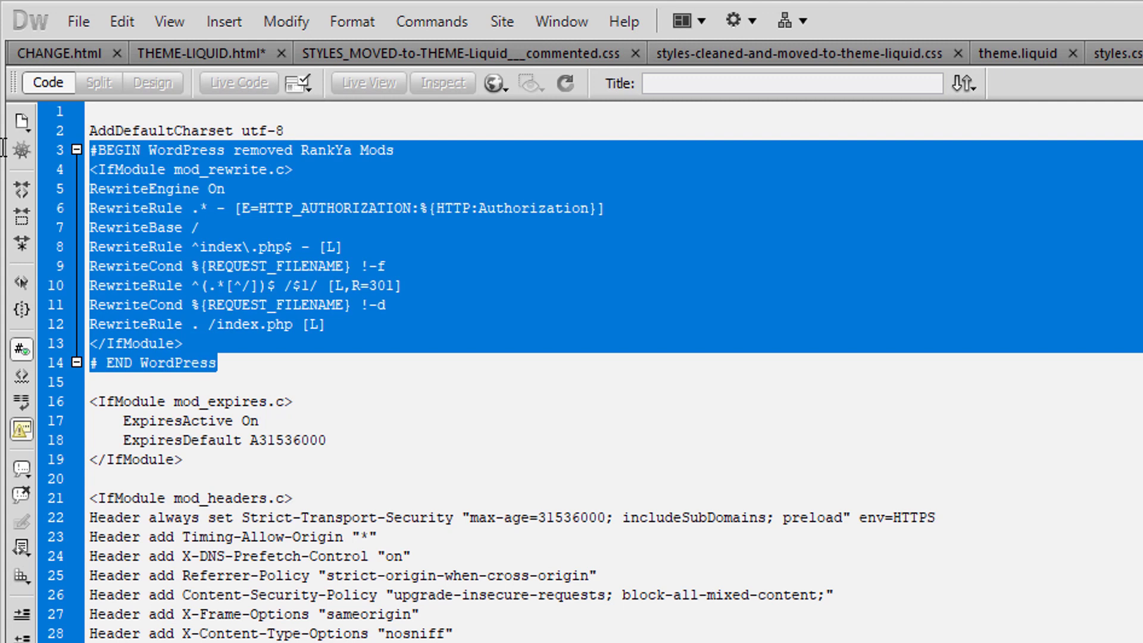
pyautogui.moveTo(373, 329)
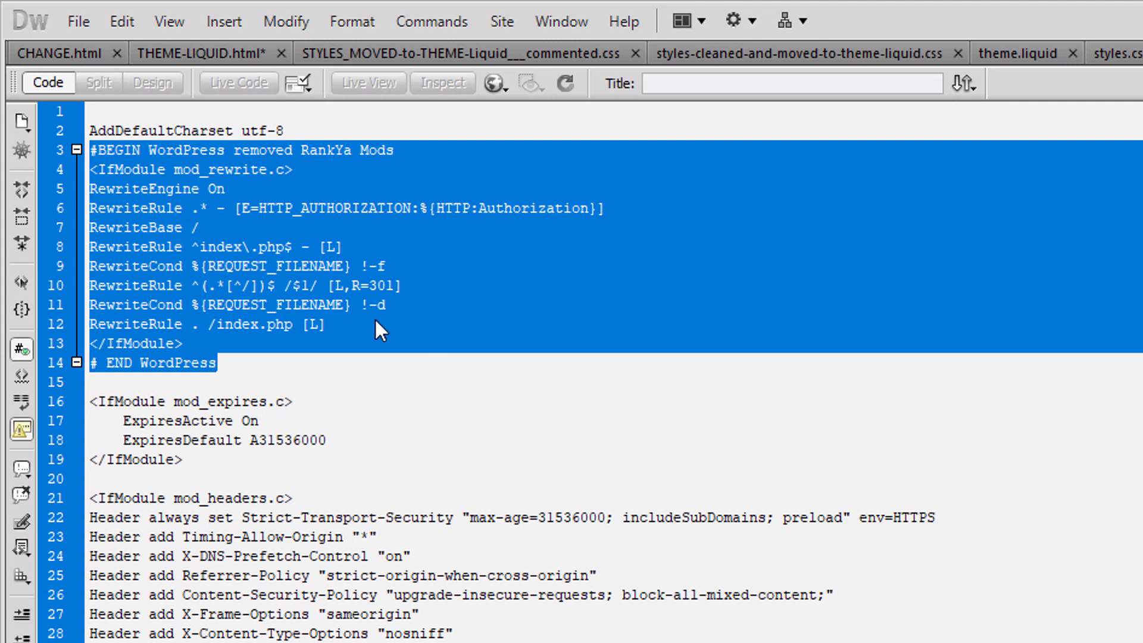
pyautogui.click(684, 370)
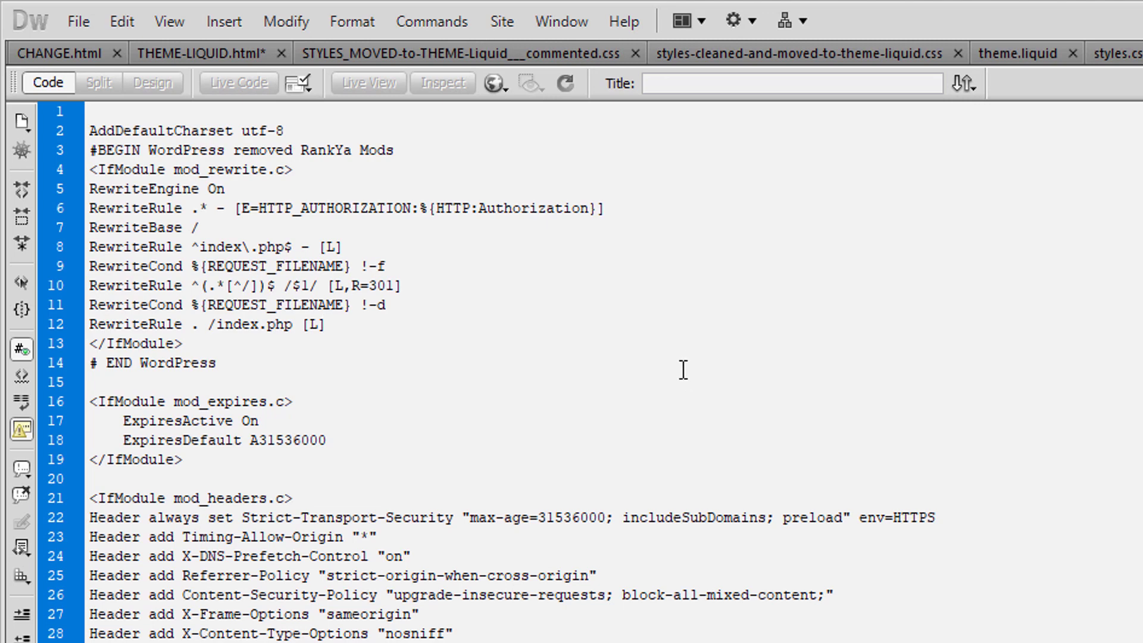
pyautogui.moveTo(92, 150); pyautogui.dragTo(217, 364)
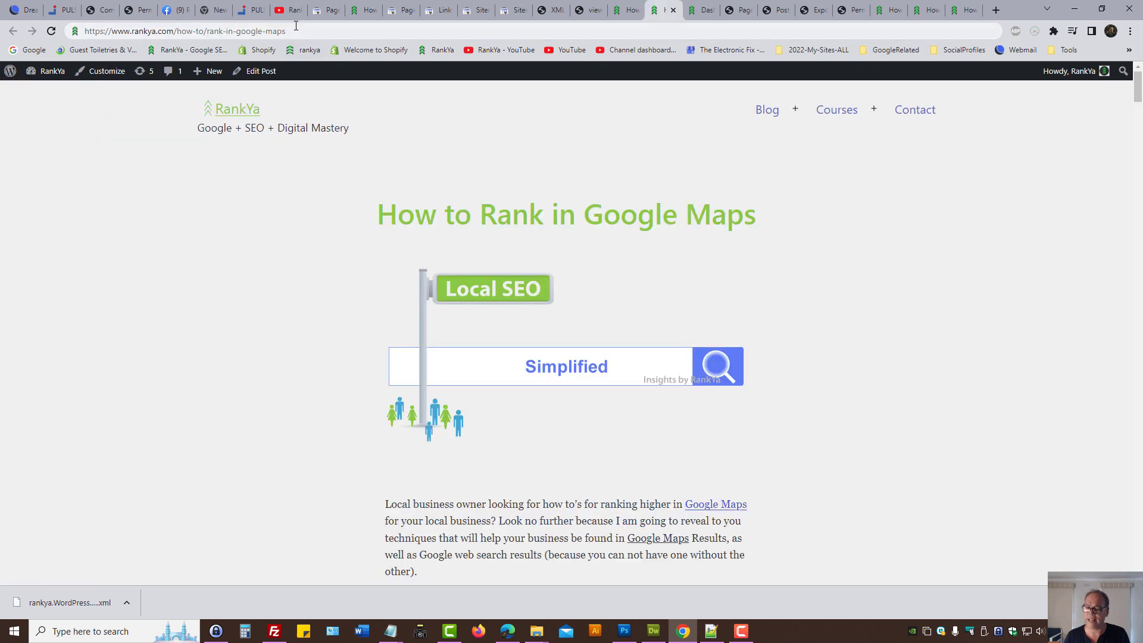
pyautogui.moveTo(309, 284)
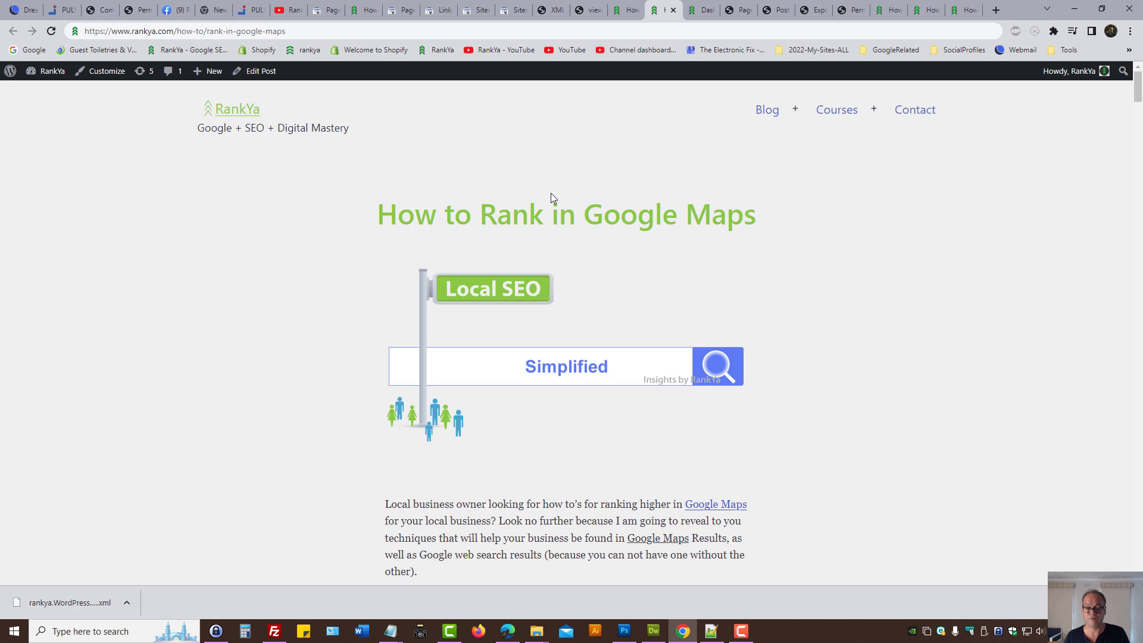
pyautogui.moveTo(557, 159)
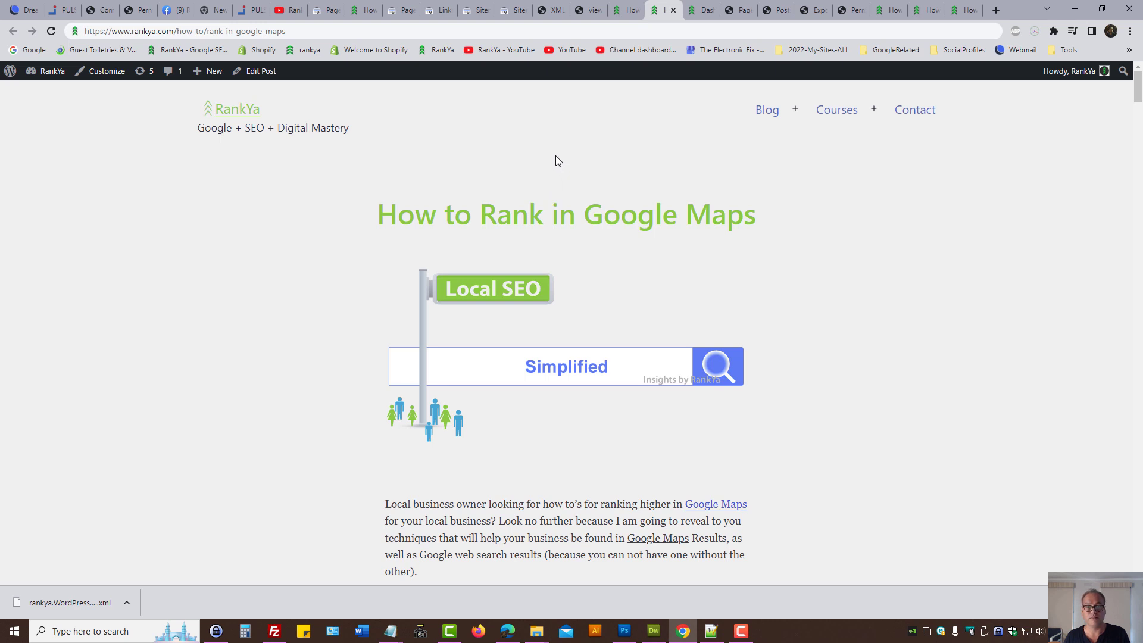
pyautogui.moveTo(402, 8)
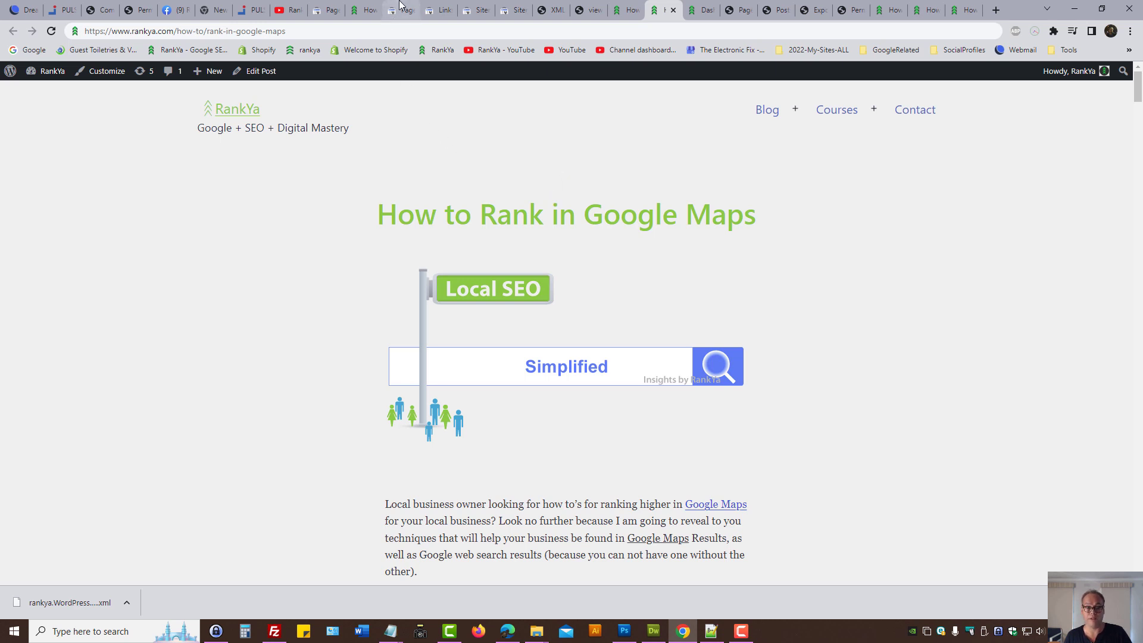
# Leave the Google Maps article for Search Console's Page indexing report.
pyautogui.click(391, 9)
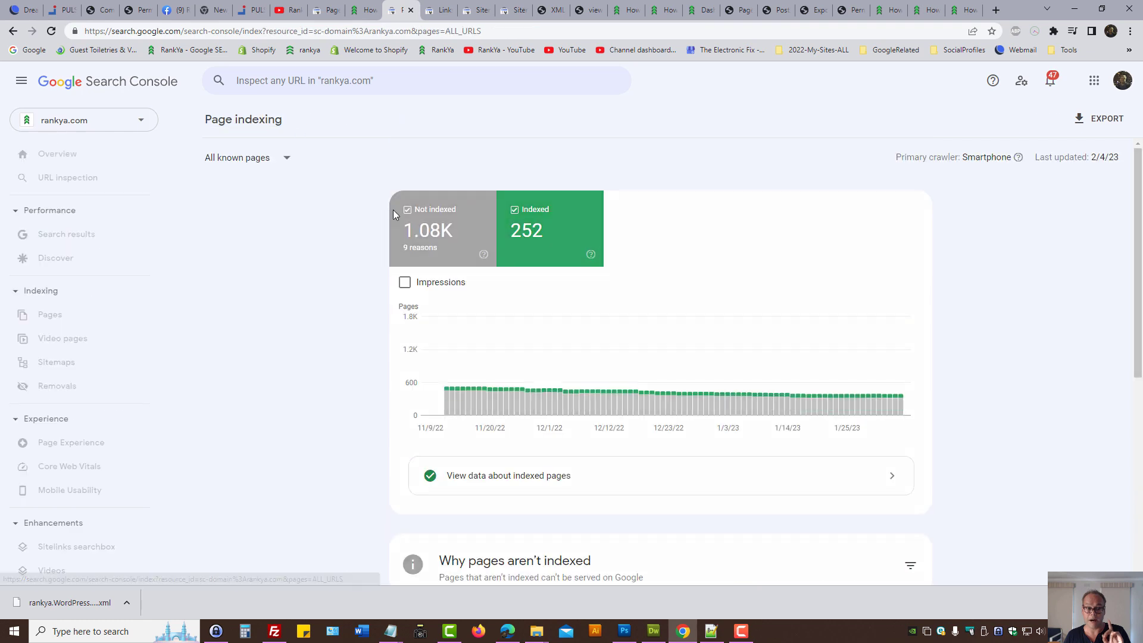
# Check 'Why pages aren't indexed', then bring up the Google Maps article's page source.
pyautogui.scroll(-3)
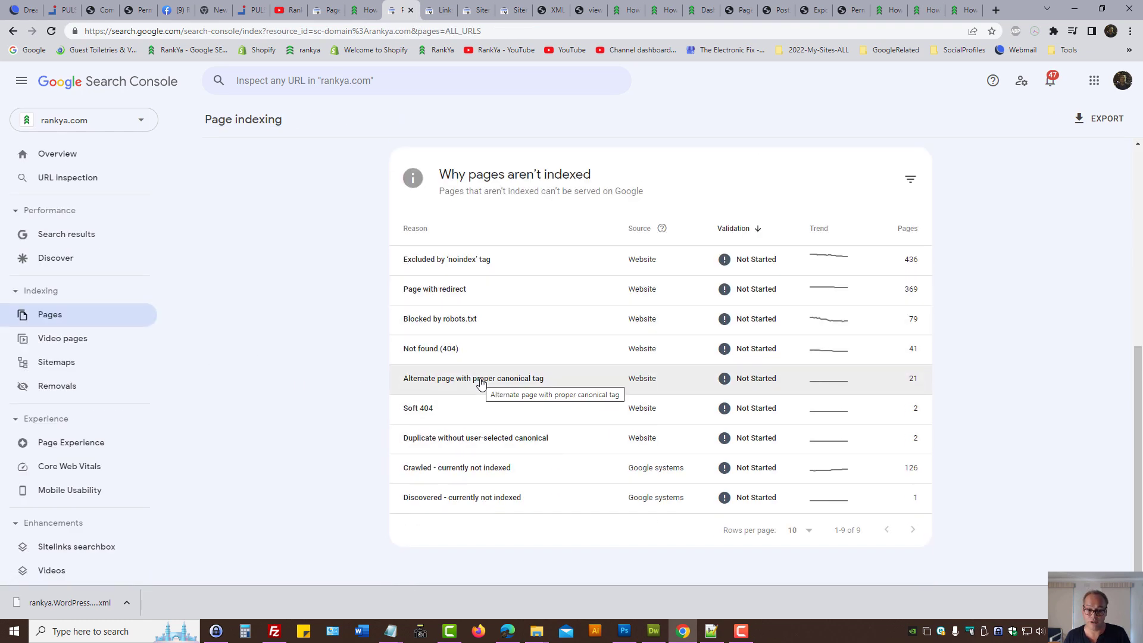
pyautogui.click(481, 379)
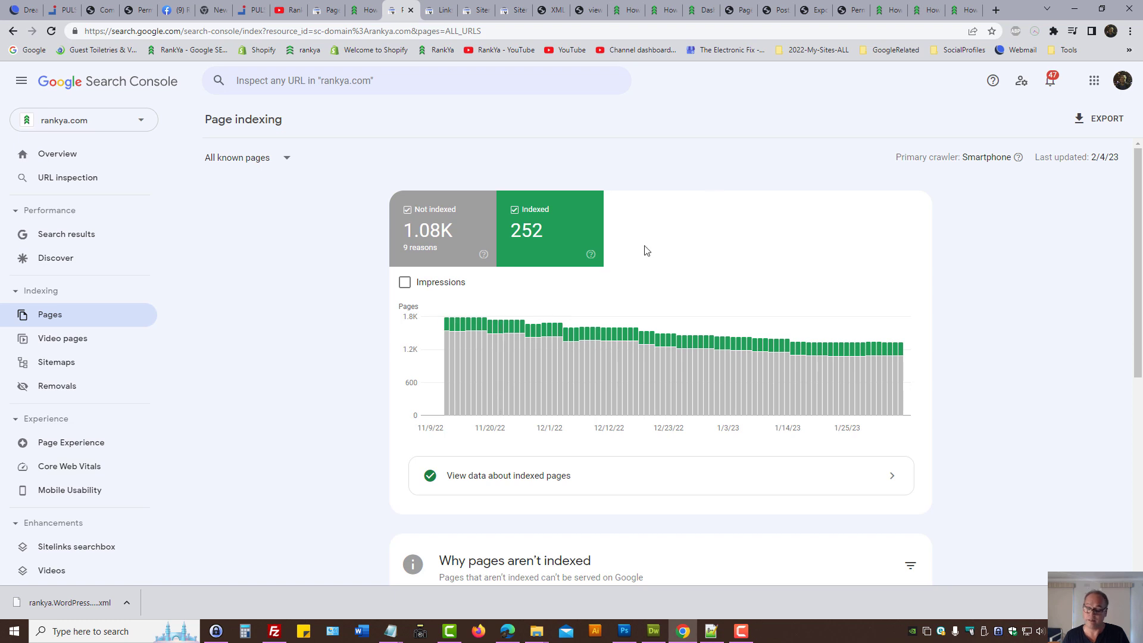
pyautogui.moveTo(729, 173)
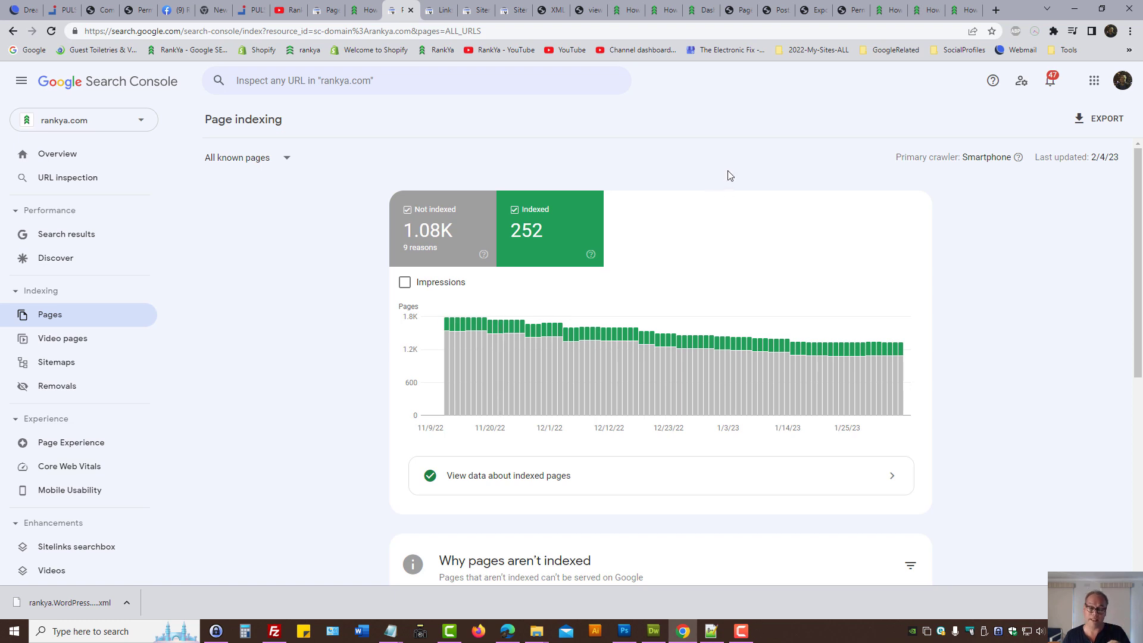
pyautogui.moveTo(736, 169)
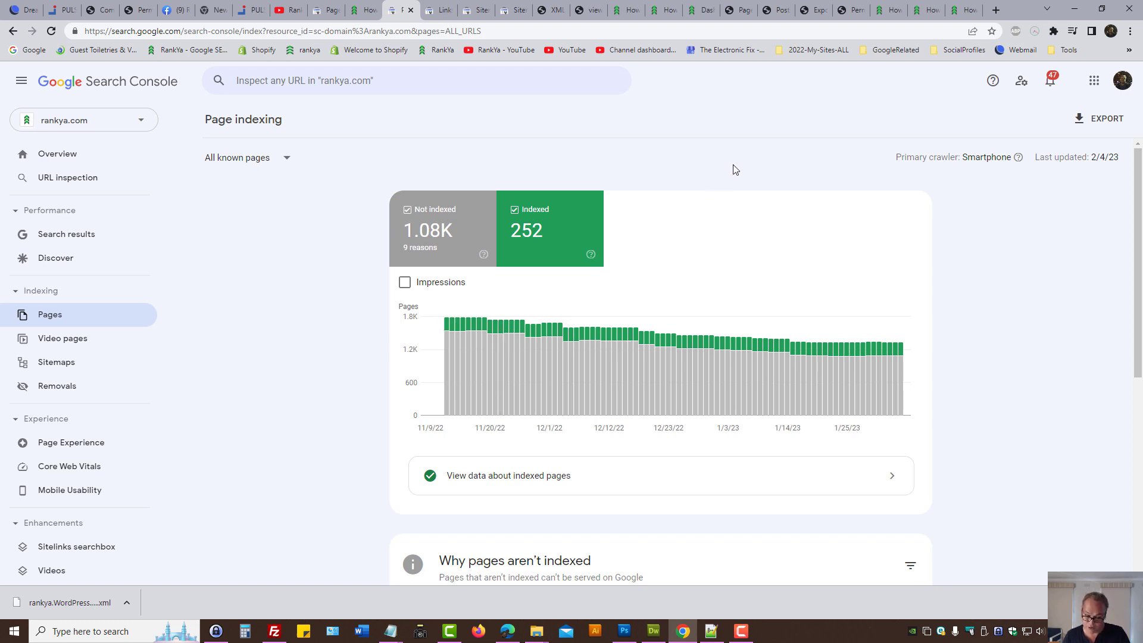
pyautogui.moveTo(698, 166)
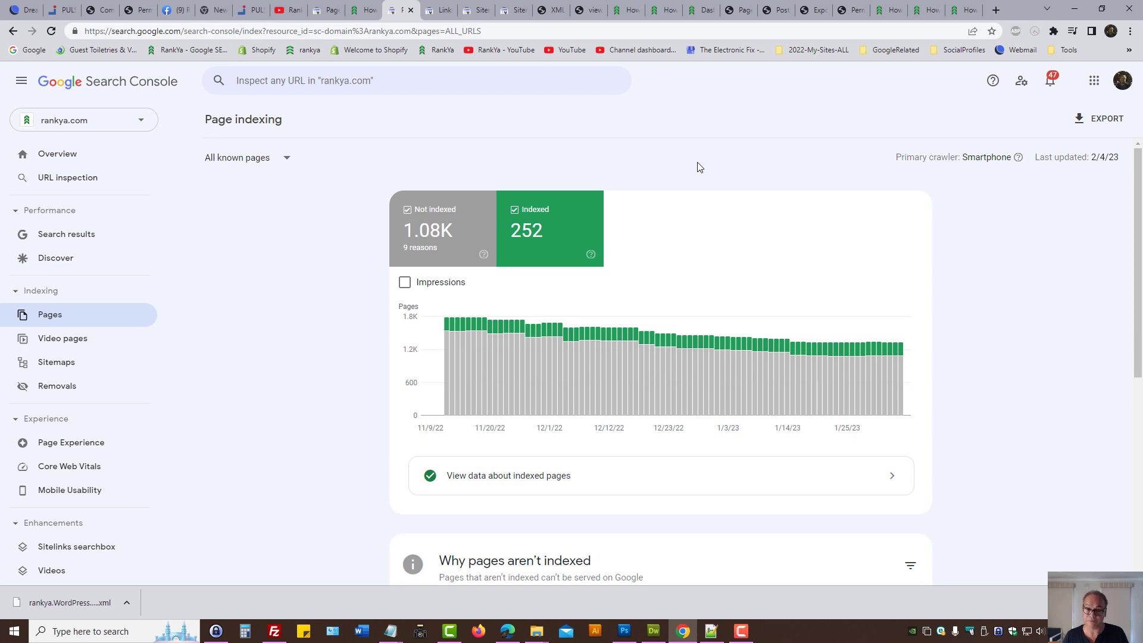
pyautogui.click(660, 9)
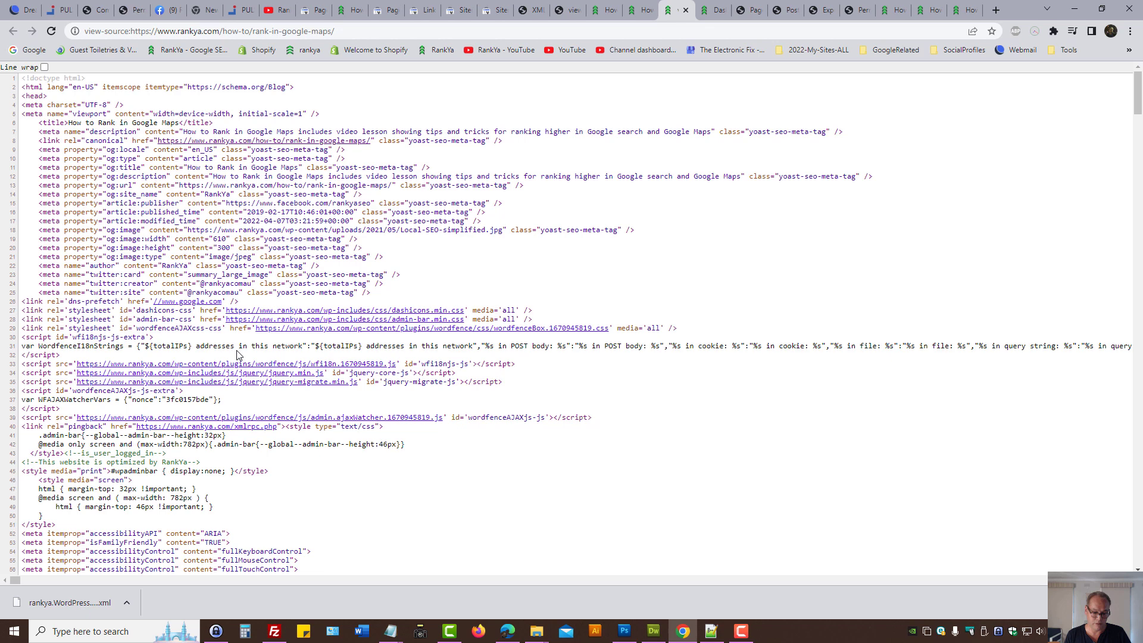
# Search the page source for 'cano' to locate the rel=canonical link tag.
pyautogui.press('Ctrl+f')
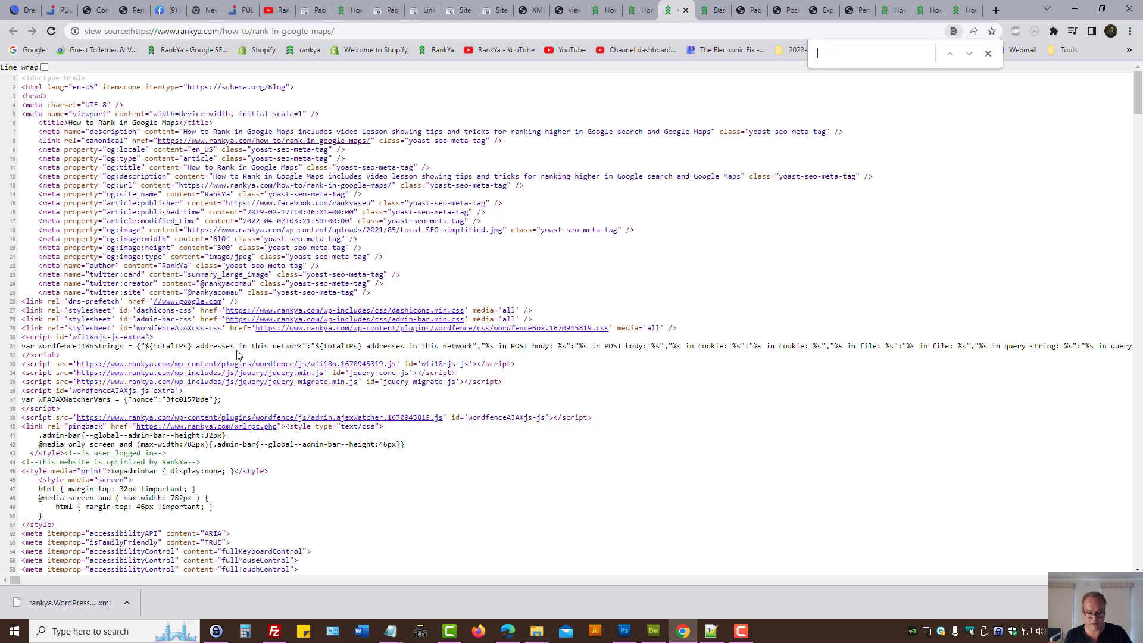
pyautogui.write('cano')
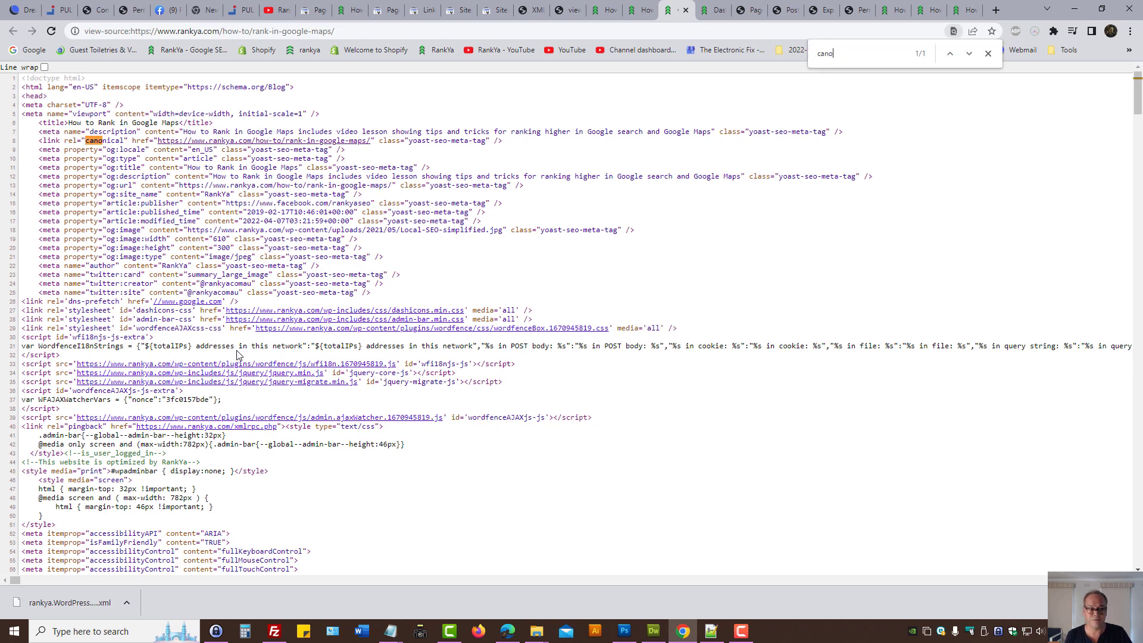
pyautogui.moveTo(314, 143)
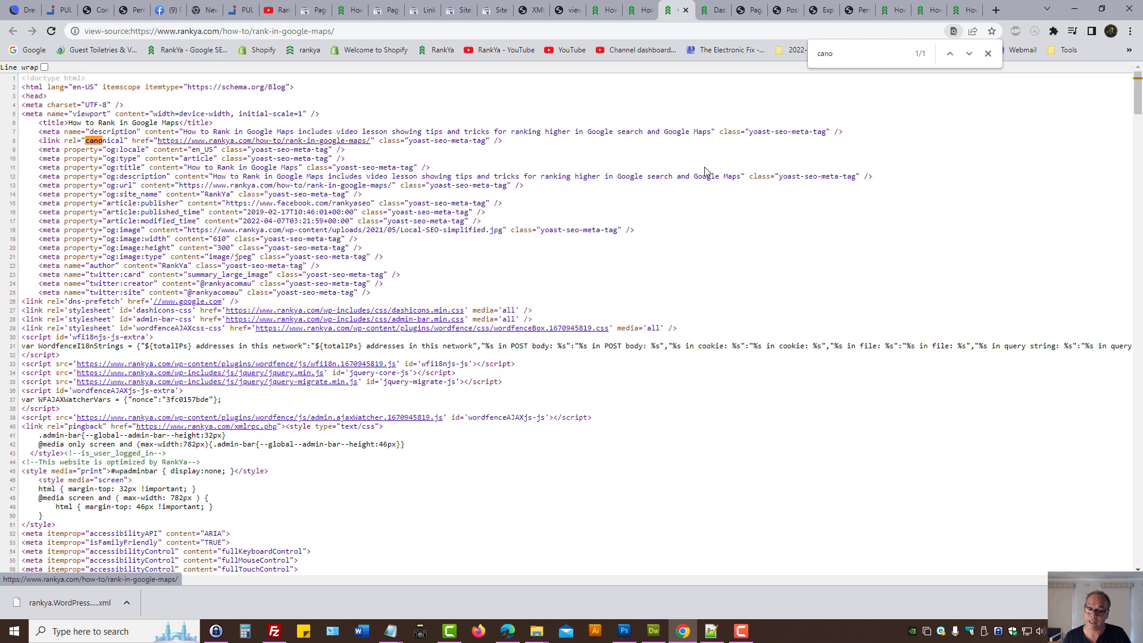
pyautogui.moveTo(329, 150)
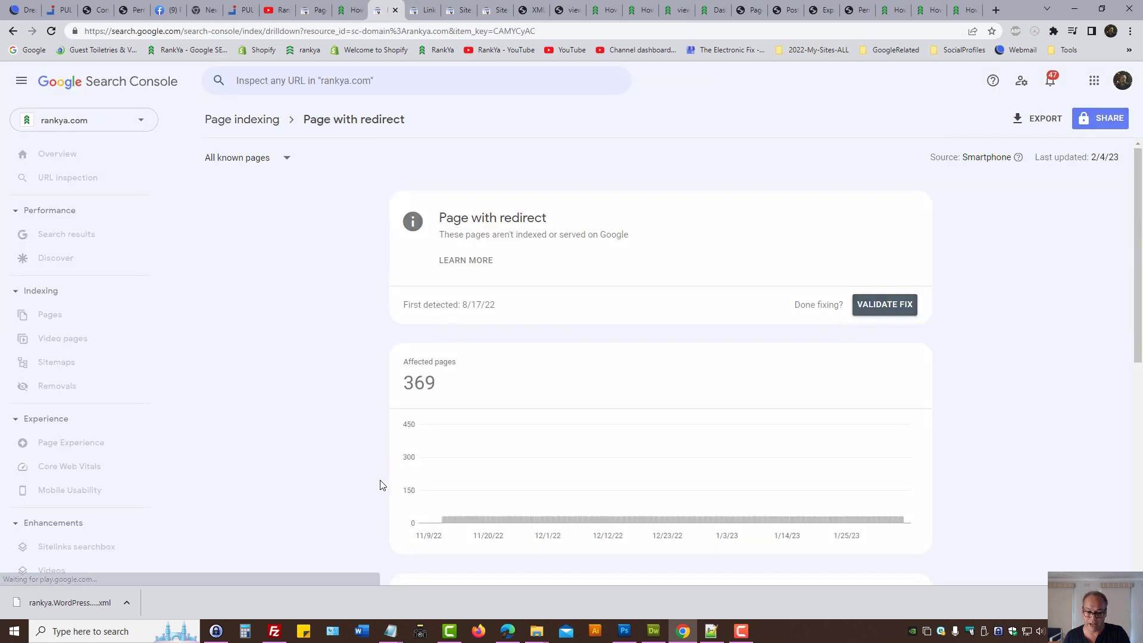
# Copy the http structured-data tutorial URL from the Page with redirect examples table.
pyautogui.scroll(-3)
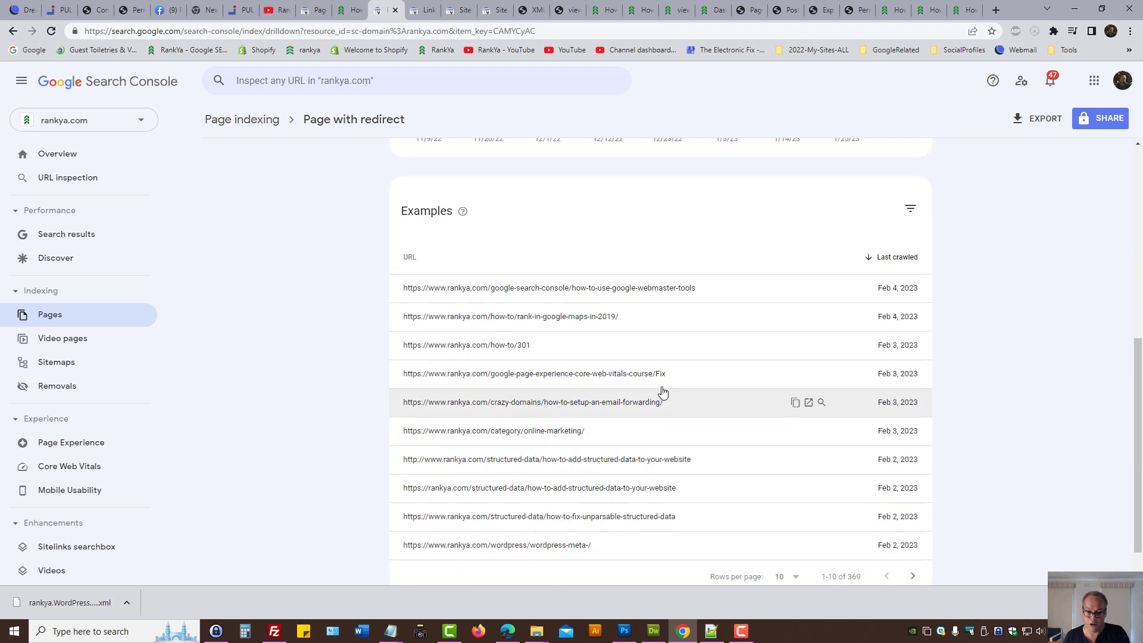
pyautogui.moveTo(682, 453)
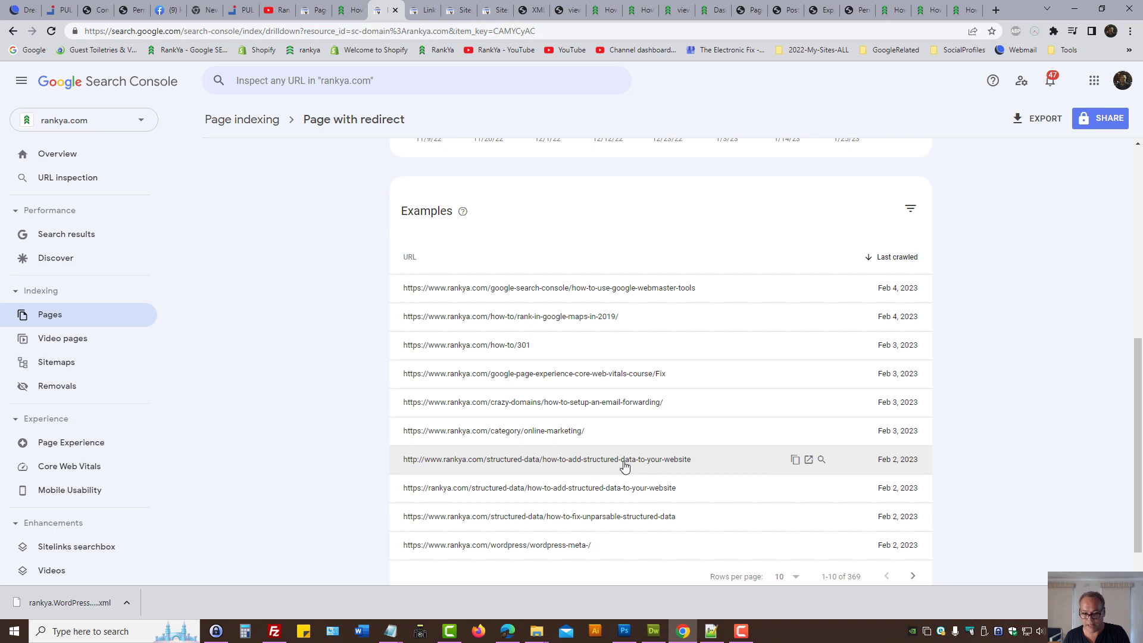
pyautogui.moveTo(586, 467)
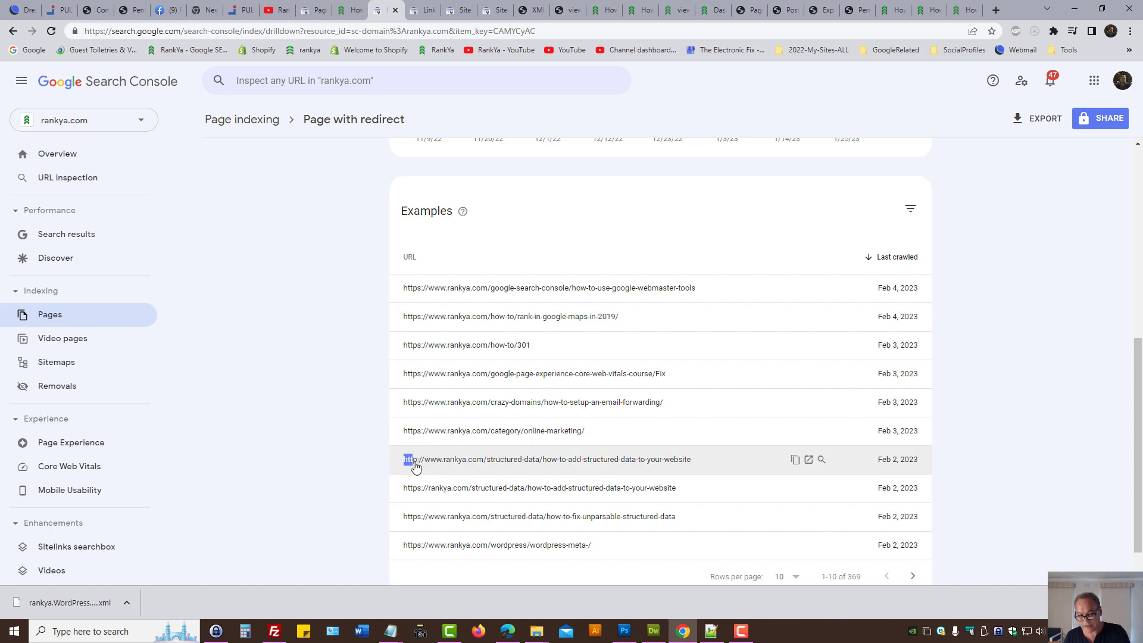
pyautogui.doubleClick(410, 460)
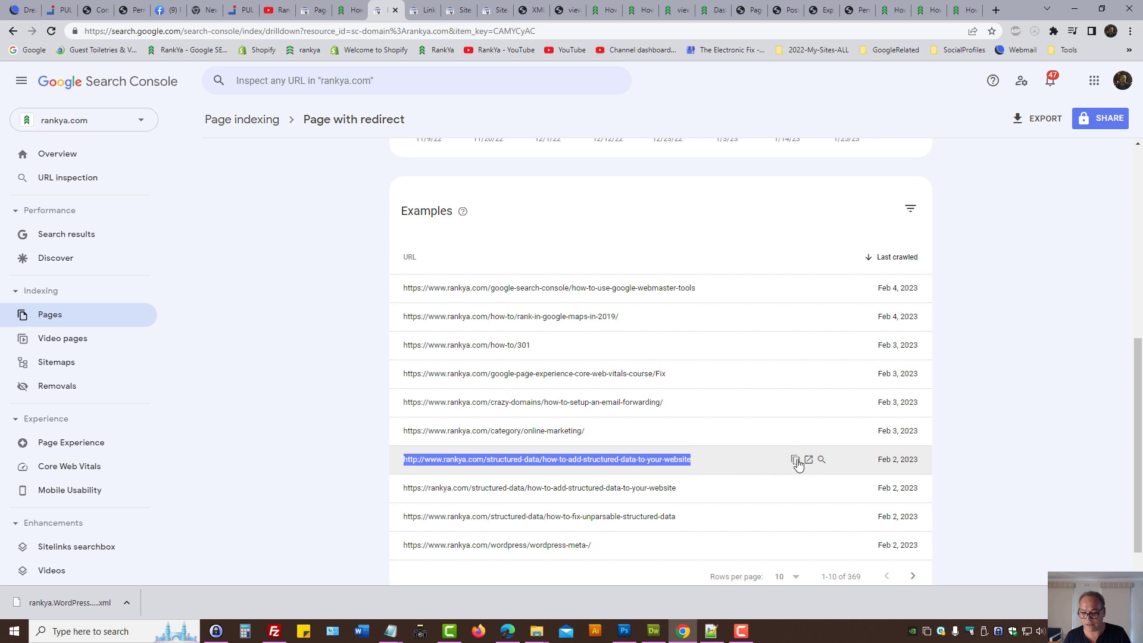
pyautogui.click(808, 460)
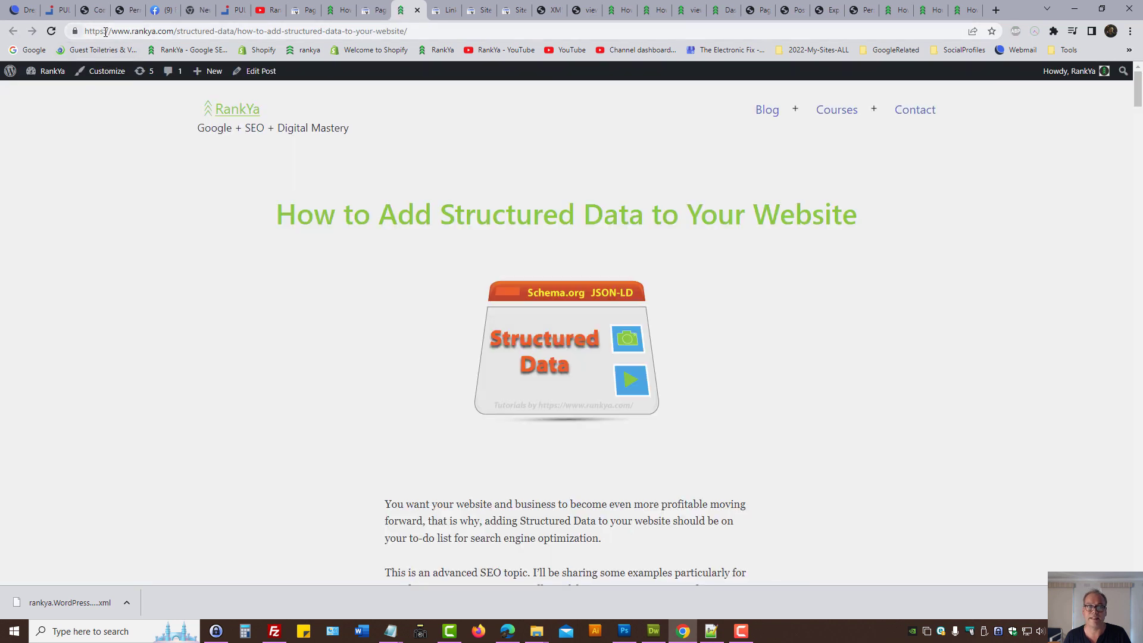
# Confirm the post redirected to its https trailing-slash address, then return to .htaccess in Dreamweaver.
pyautogui.click(214, 31)
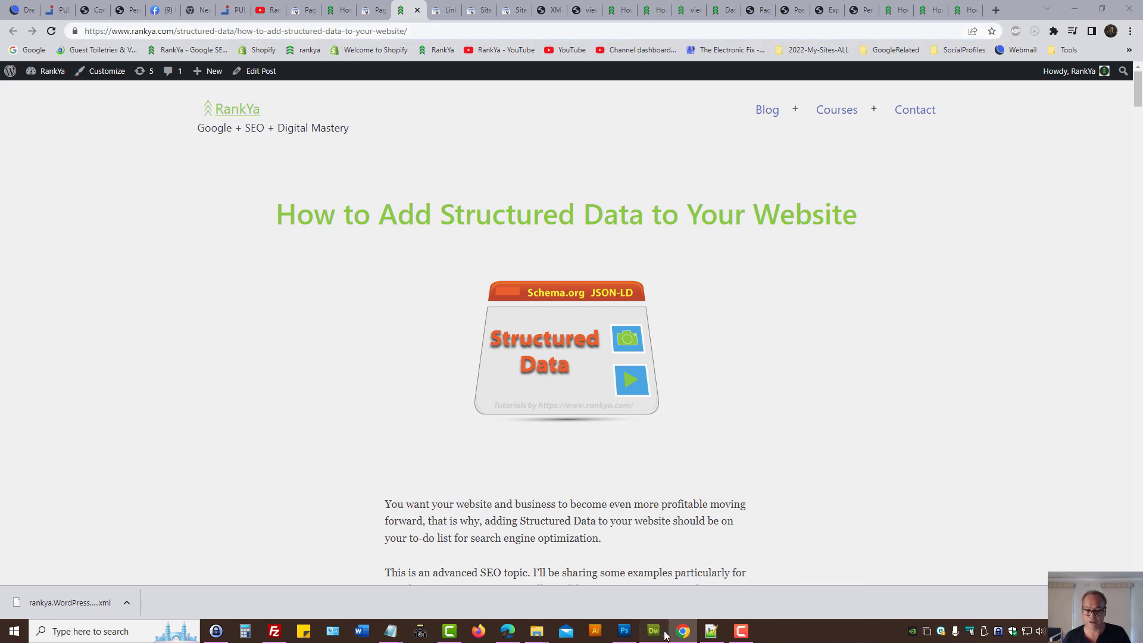
pyautogui.click(657, 630)
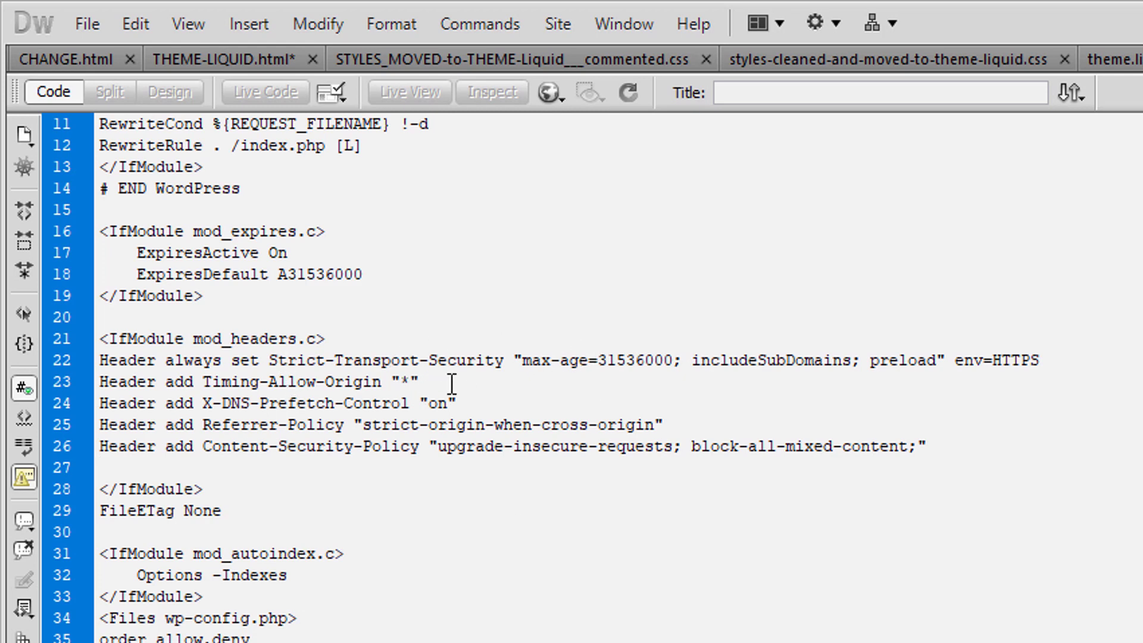
# Delete the Timing-Allow-Origin and X-DNS-Prefetch-Control lines from the mod_headers block.
pyautogui.moveTo(106, 381); pyautogui.dragTo(452, 403)
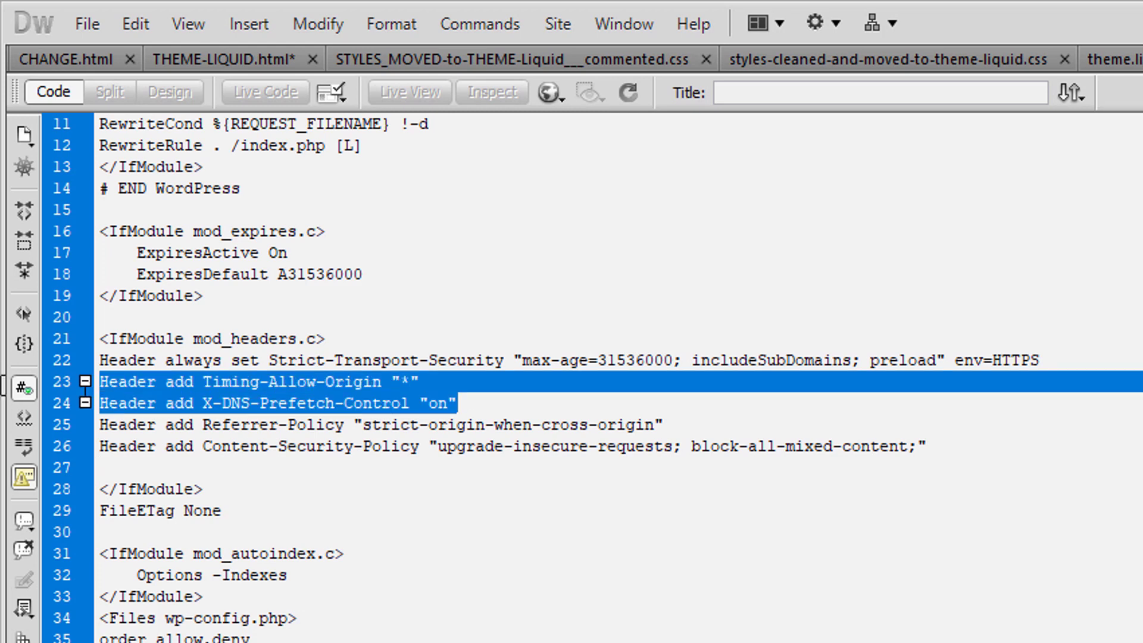
pyautogui.press('Delete')
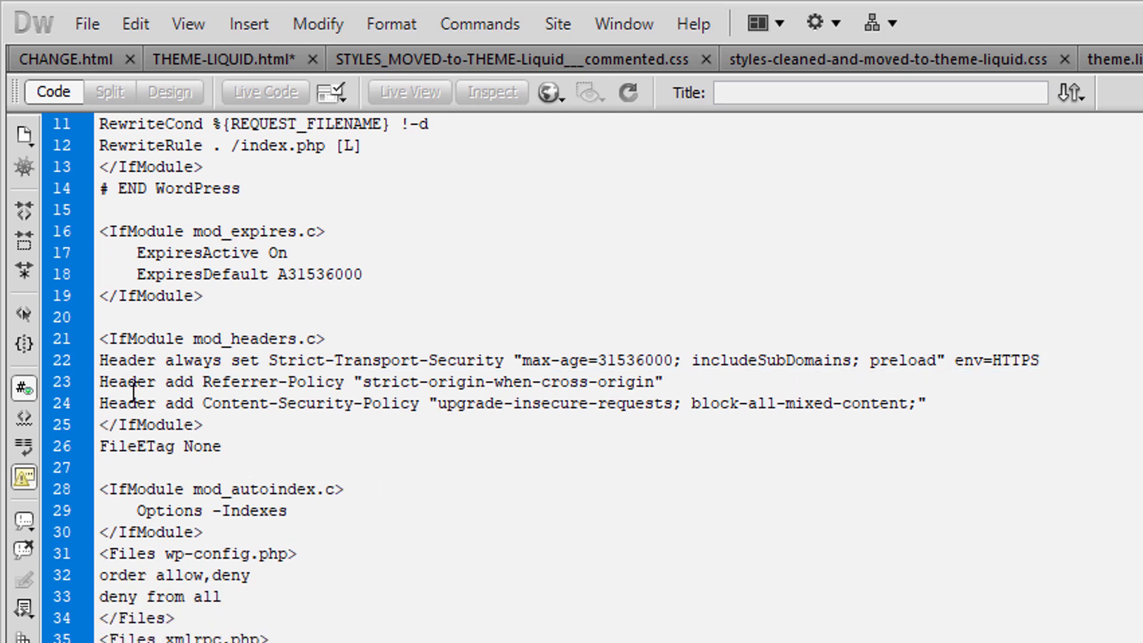
pyautogui.moveTo(103, 338); pyautogui.dragTo(206, 424)
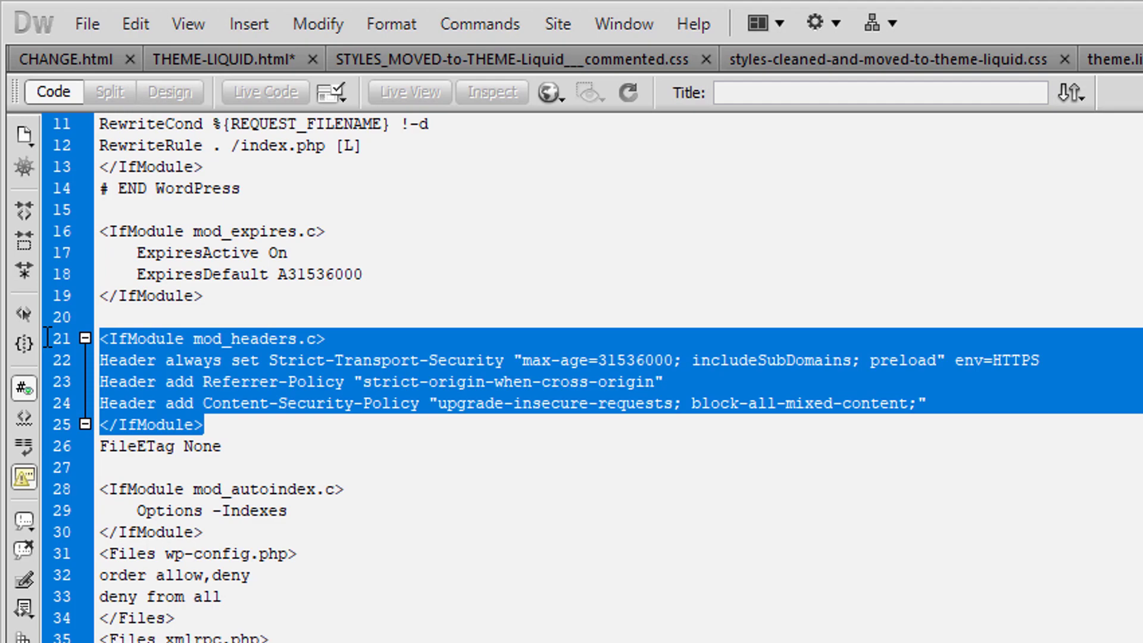
pyautogui.click(398, 402)
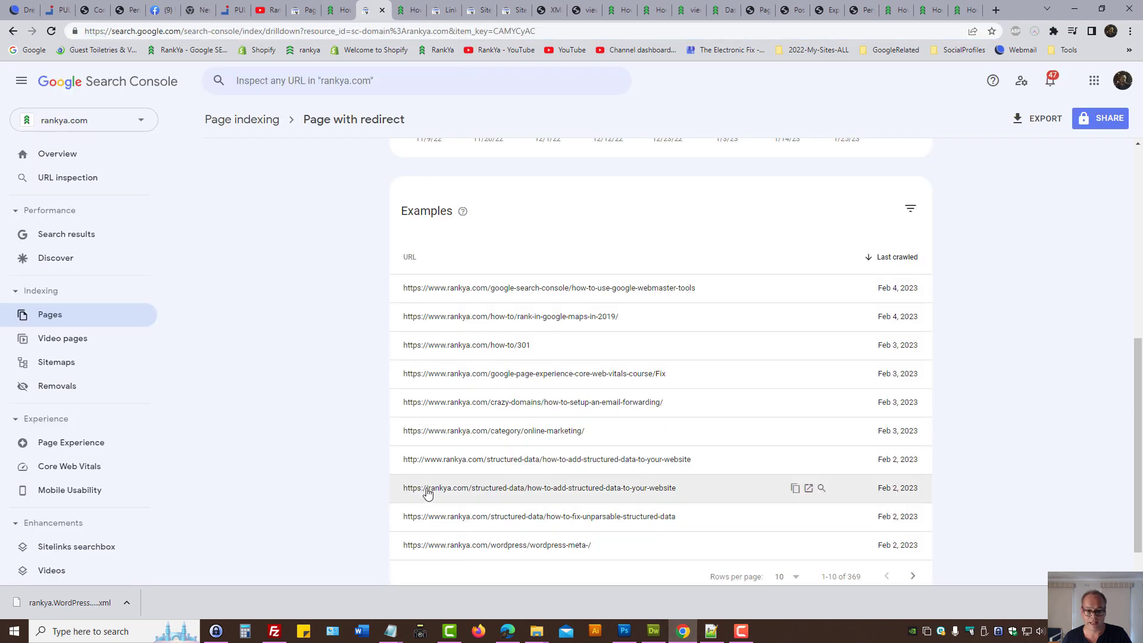
pyautogui.doubleClick(412, 460)
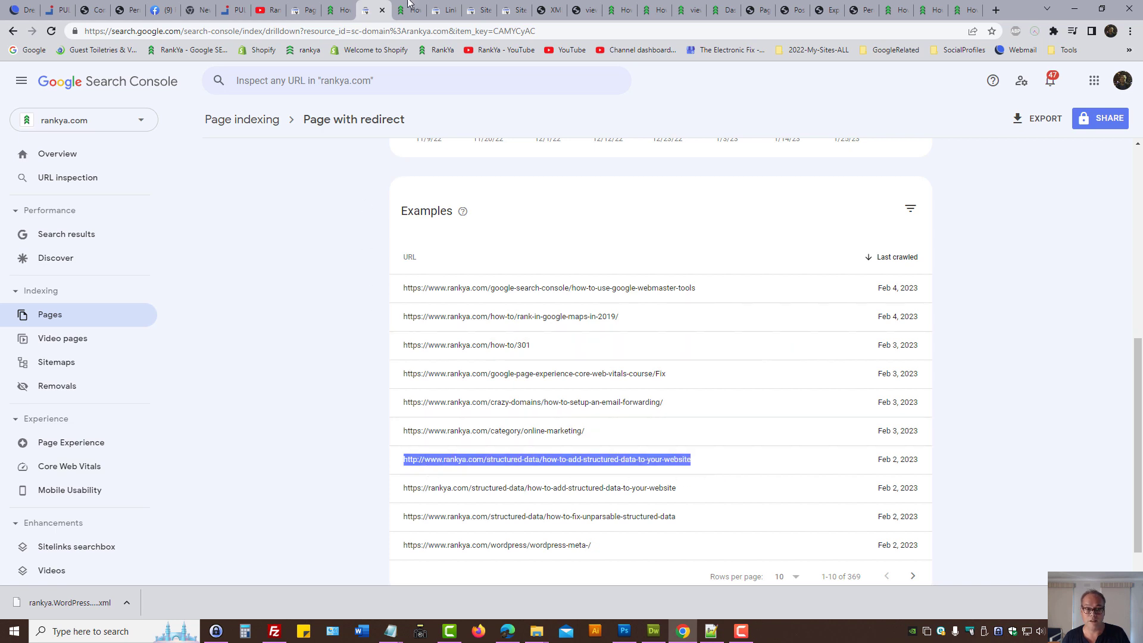
pyautogui.click(545, 459)
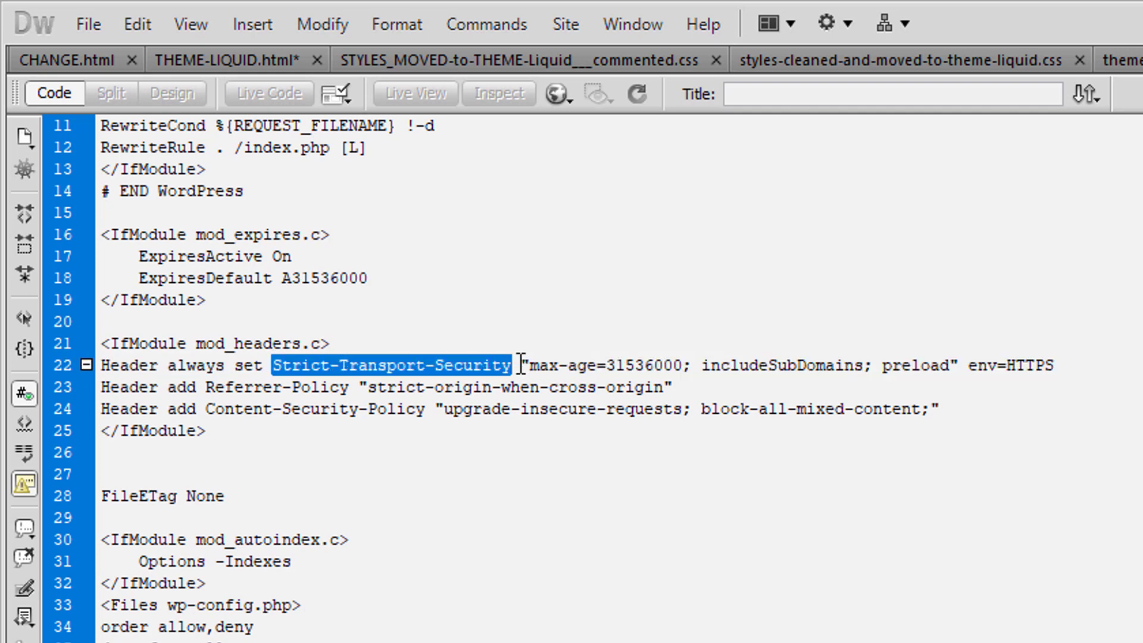
# Highlight includeSubDomains and env=HTTPS in the Strict-Transport-Security header line.
pyautogui.click(553, 365)
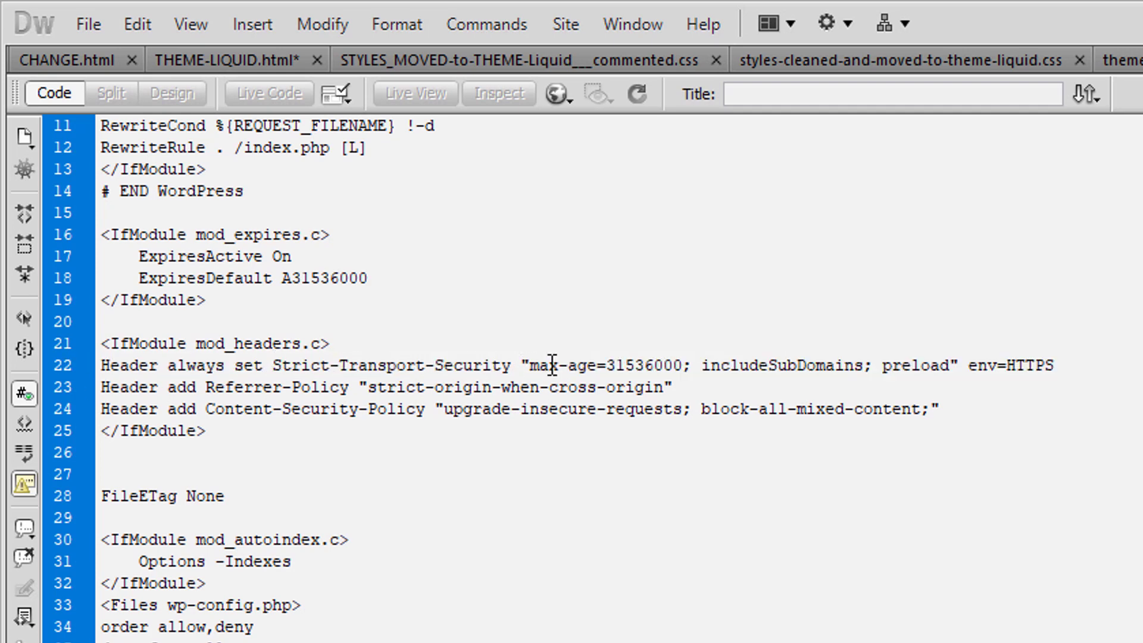
pyautogui.moveTo(518, 366); pyautogui.dragTo(696, 366)
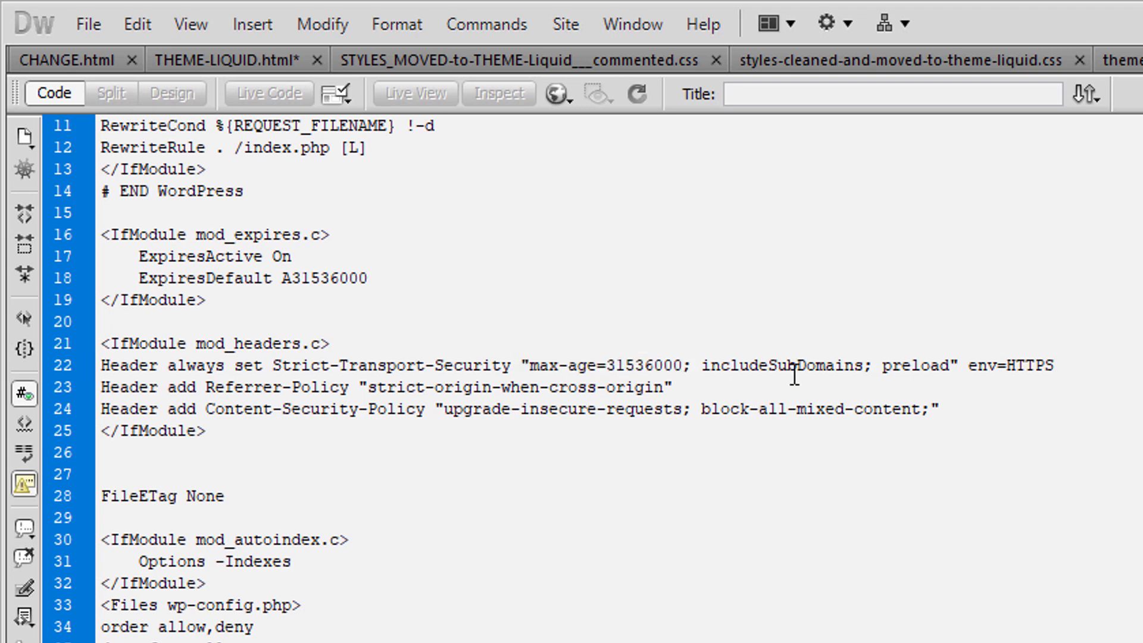
pyautogui.doubleClick(784, 366)
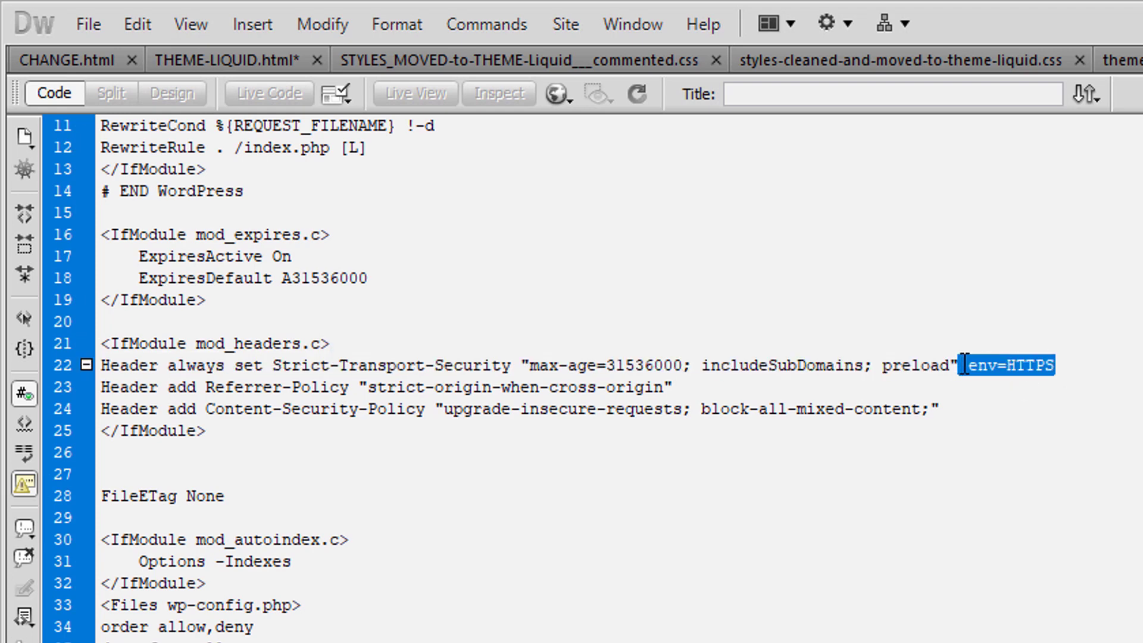
pyautogui.doubleClick(131, 387)
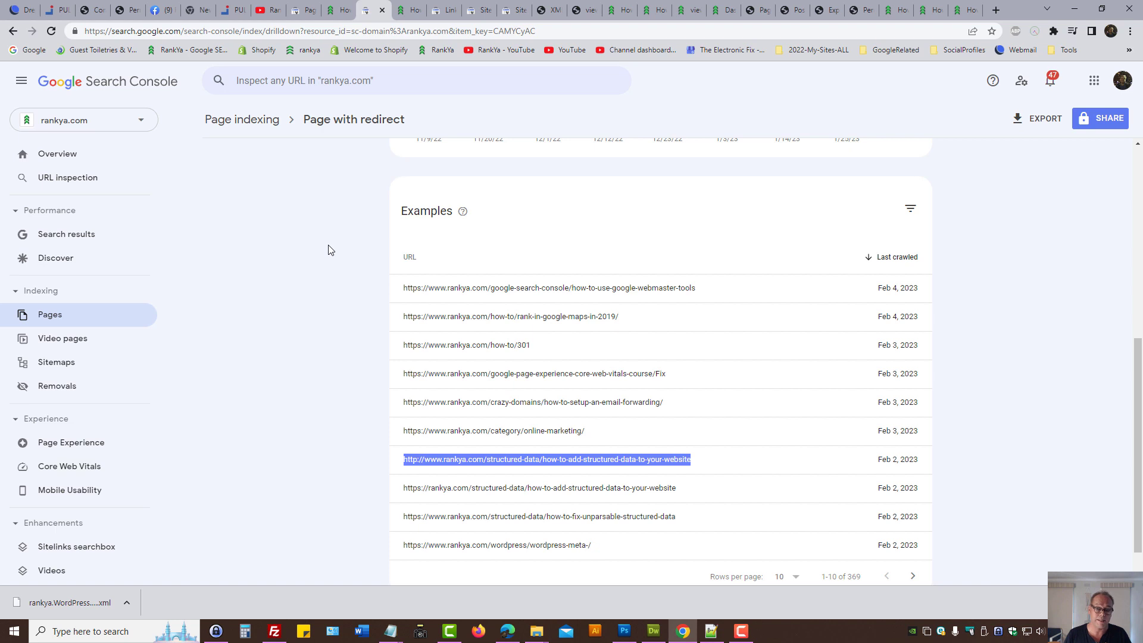
pyautogui.moveTo(369, 231)
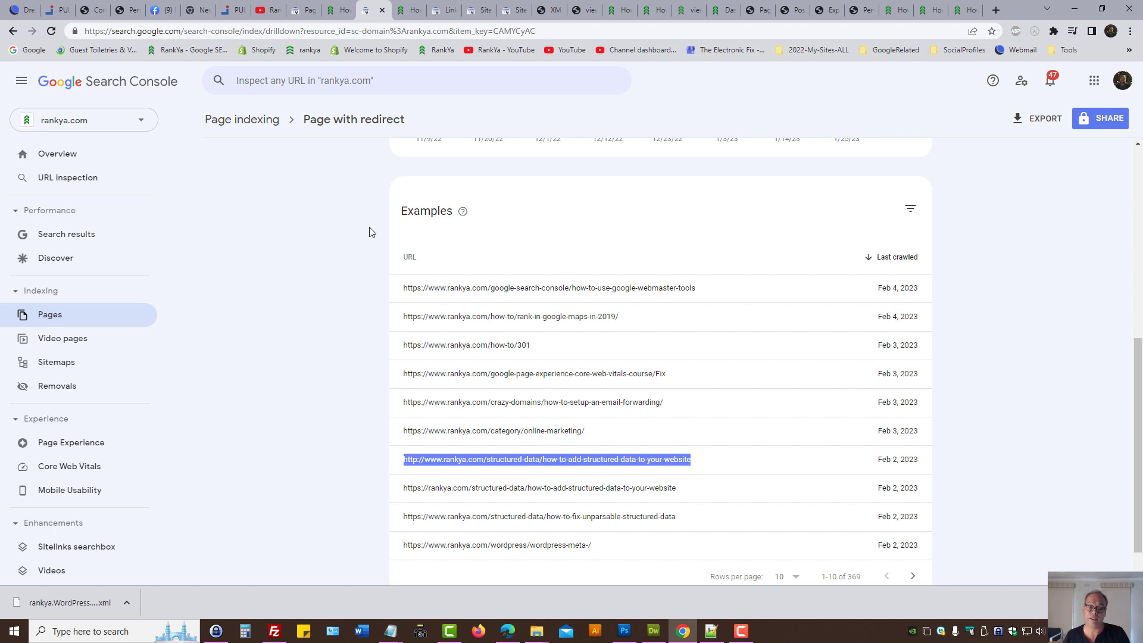
# Browse from the redirect report to the Google Maps ranking article, ending on the RankYa YouTube channel.
pyautogui.click(255, 9)
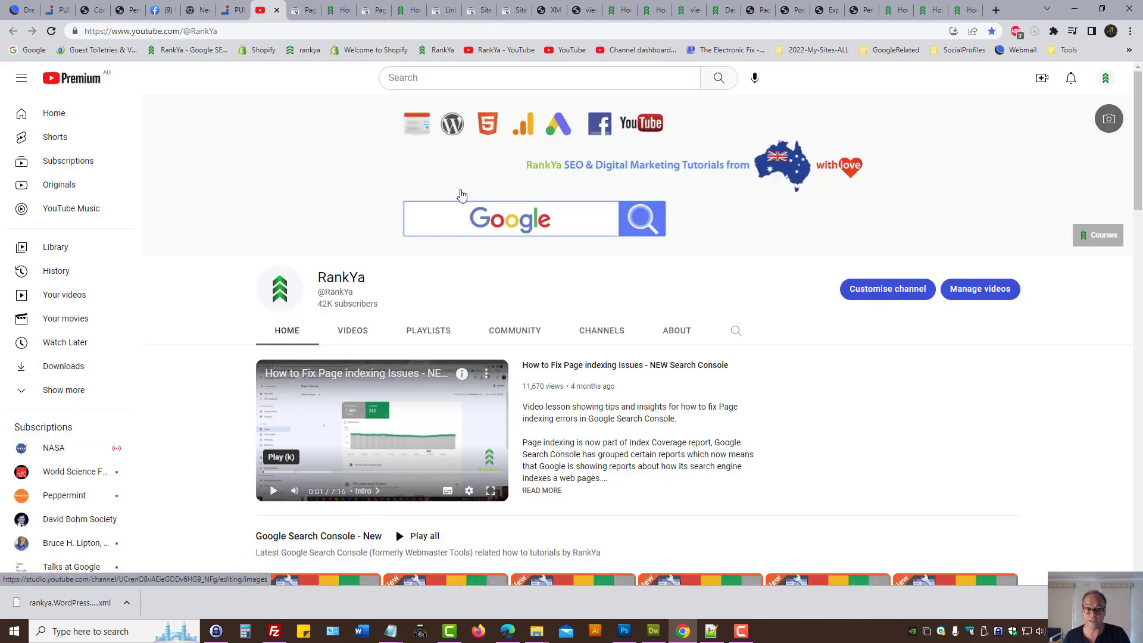
pyautogui.click(366, 9)
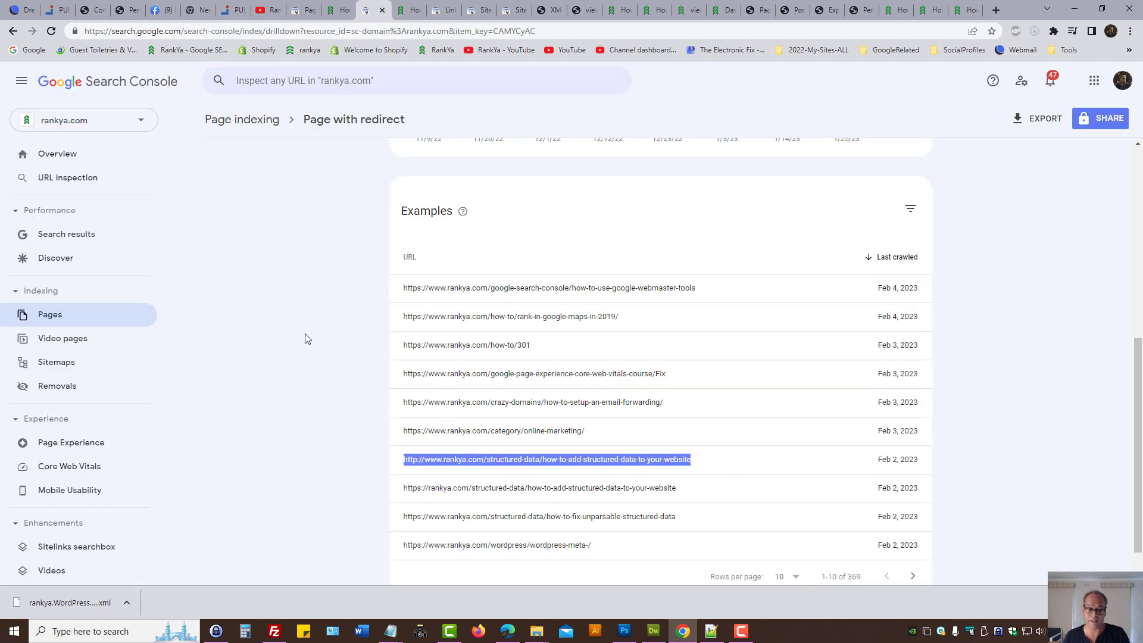
pyautogui.click(314, 325)
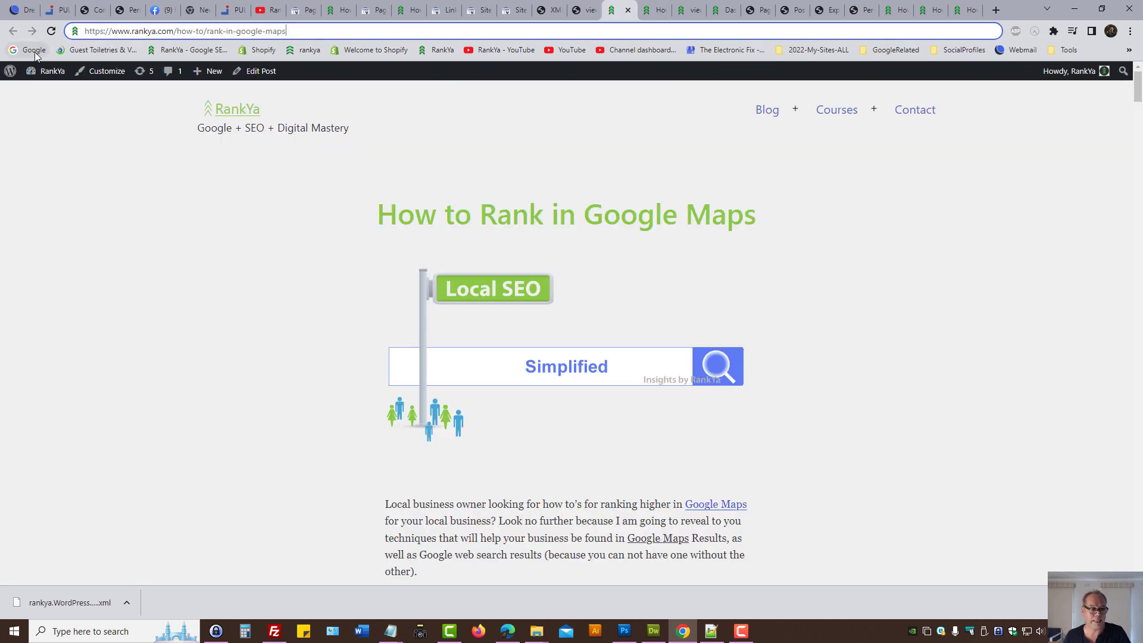
pyautogui.click(28, 50)
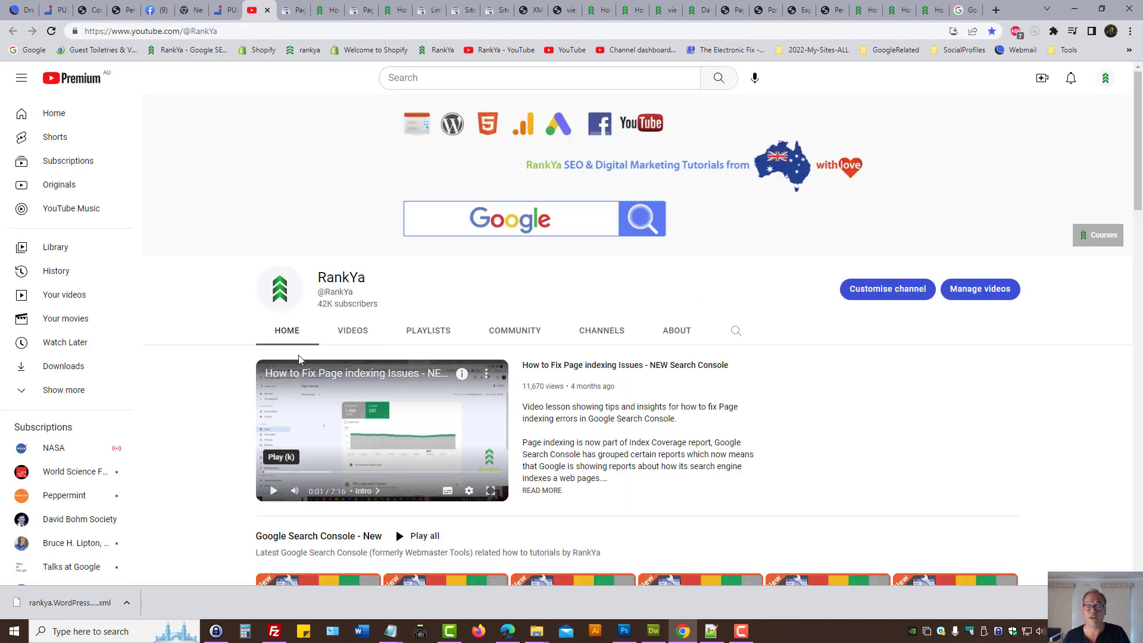
pyautogui.moveTo(835, 460)
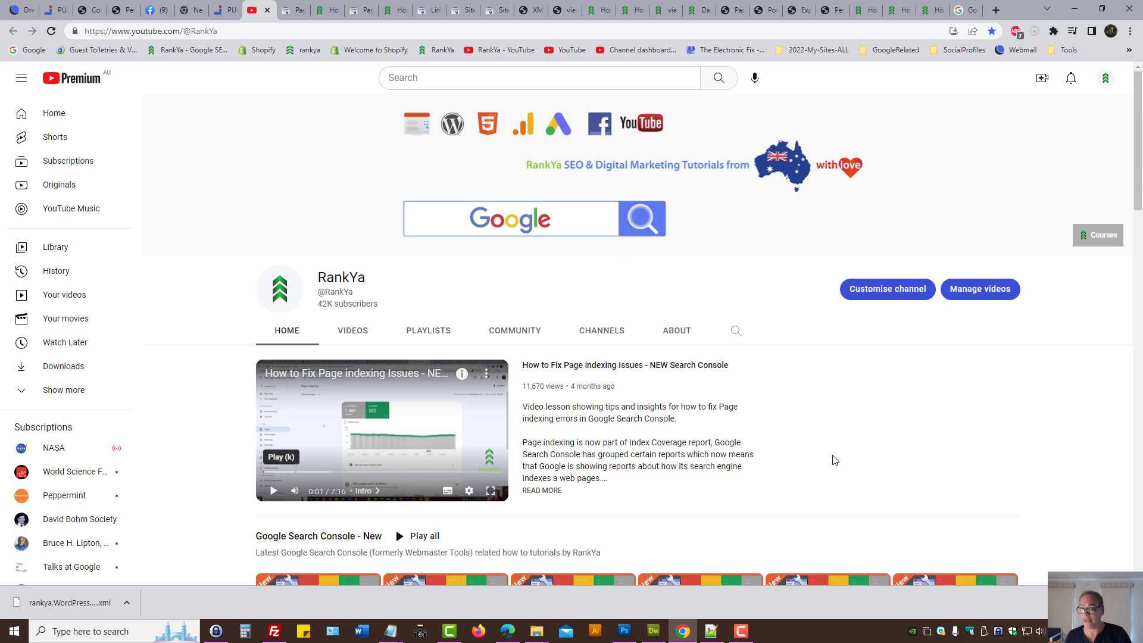